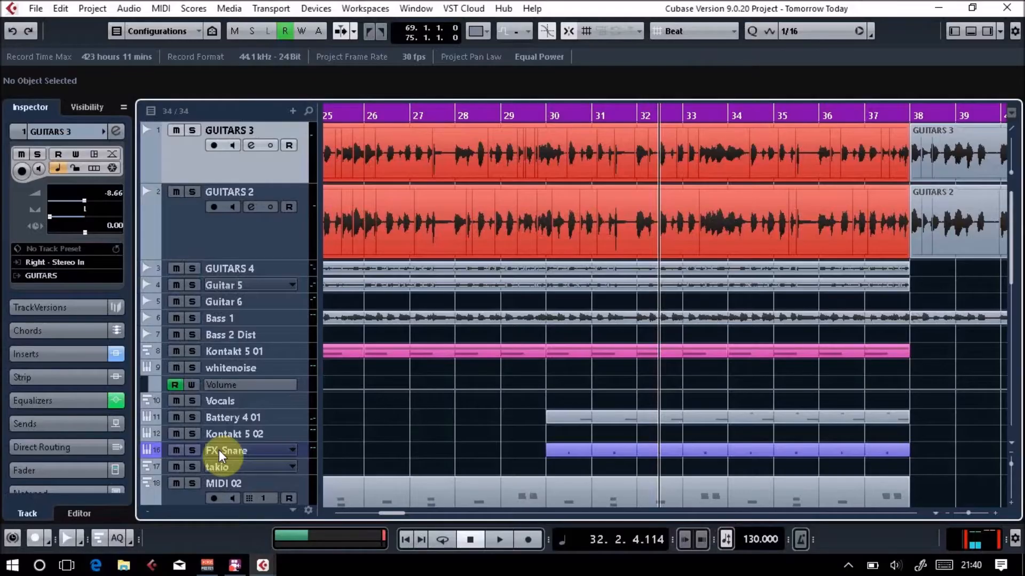
mouse_move(293, 309)
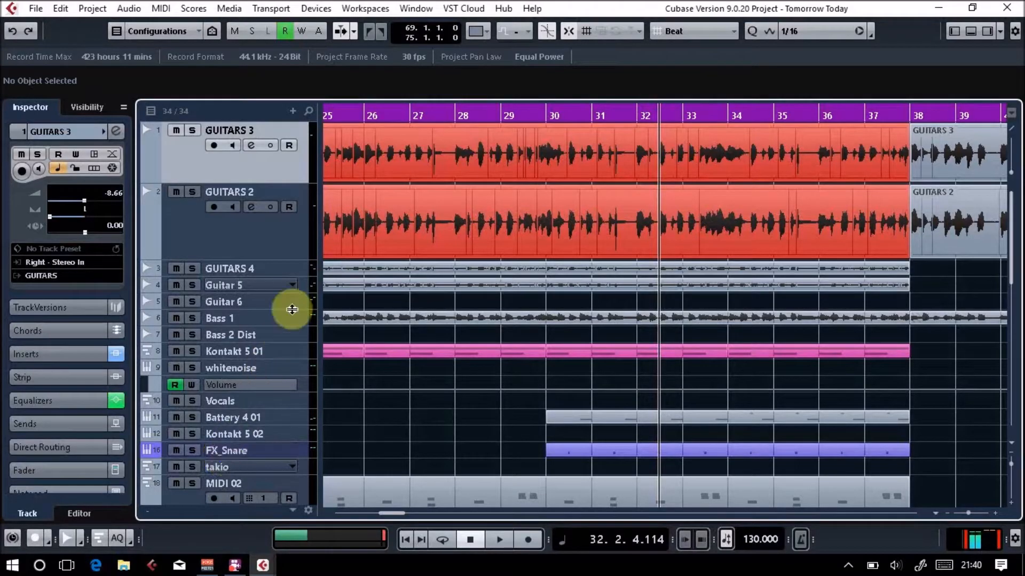
Set the project cursor in the ruler and scroll back to bar 22
click(419, 118)
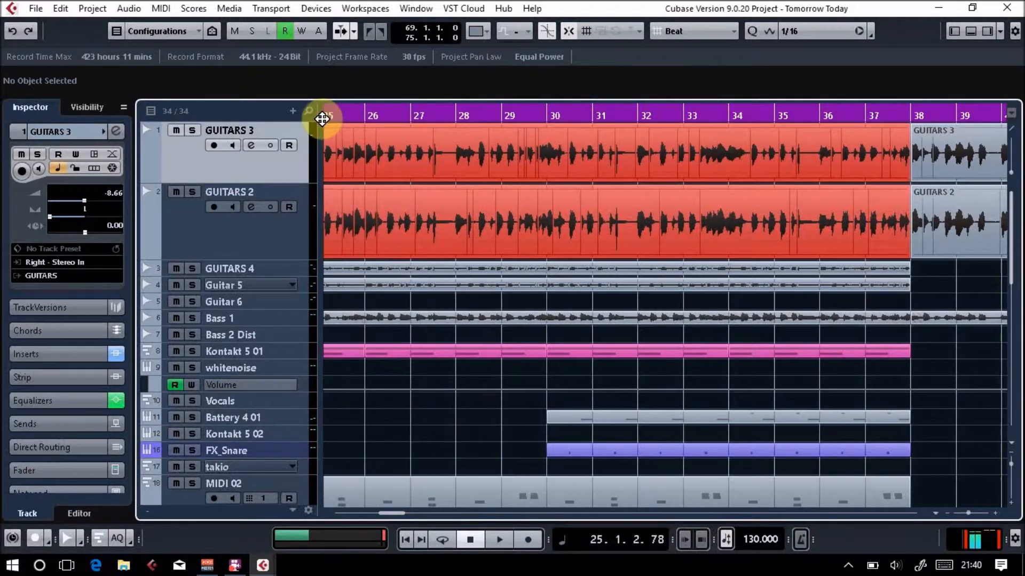
scroll(left, 3)
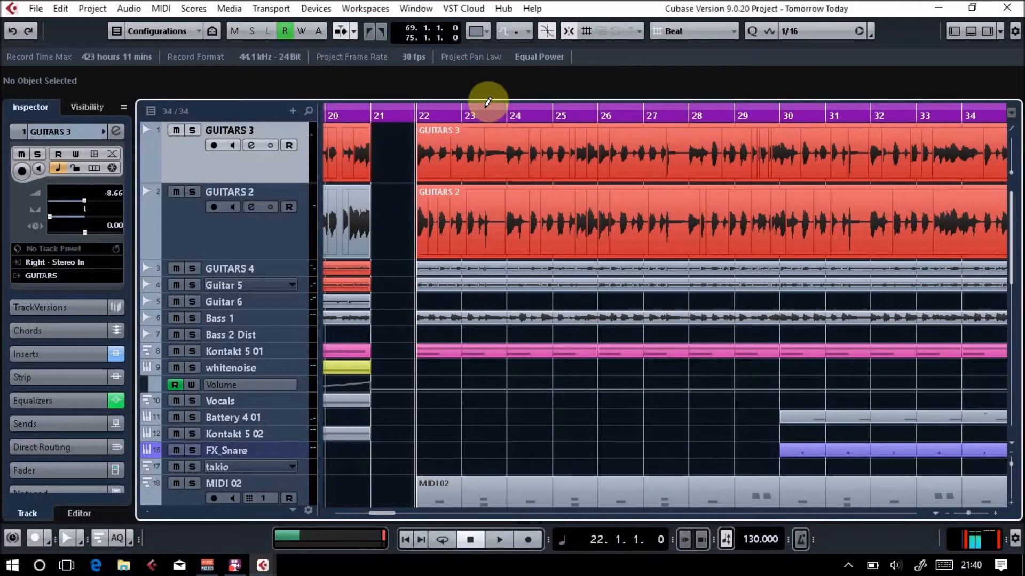
mouse_move(358, 138)
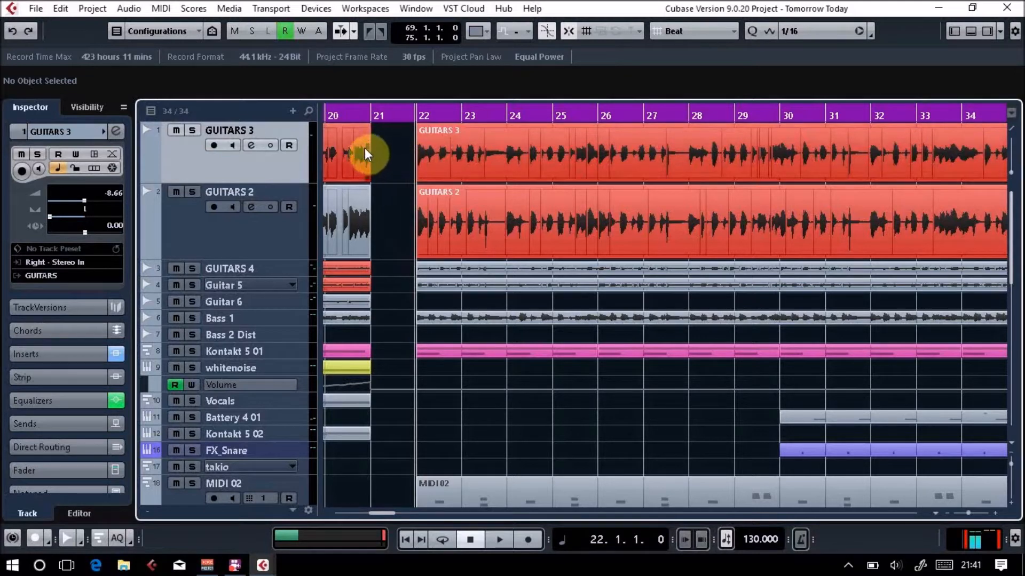
mouse_move(365, 131)
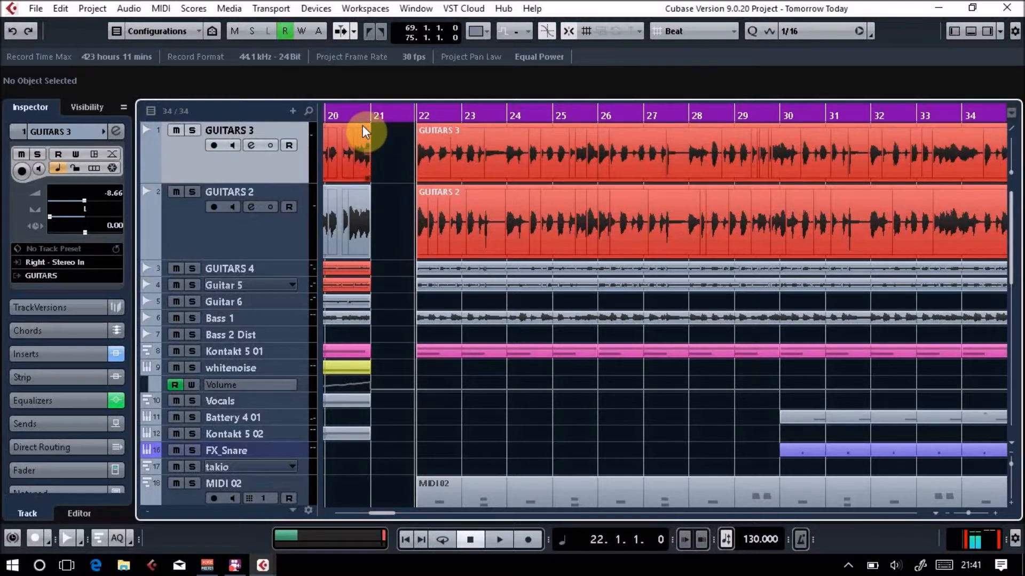
mouse_move(233, 145)
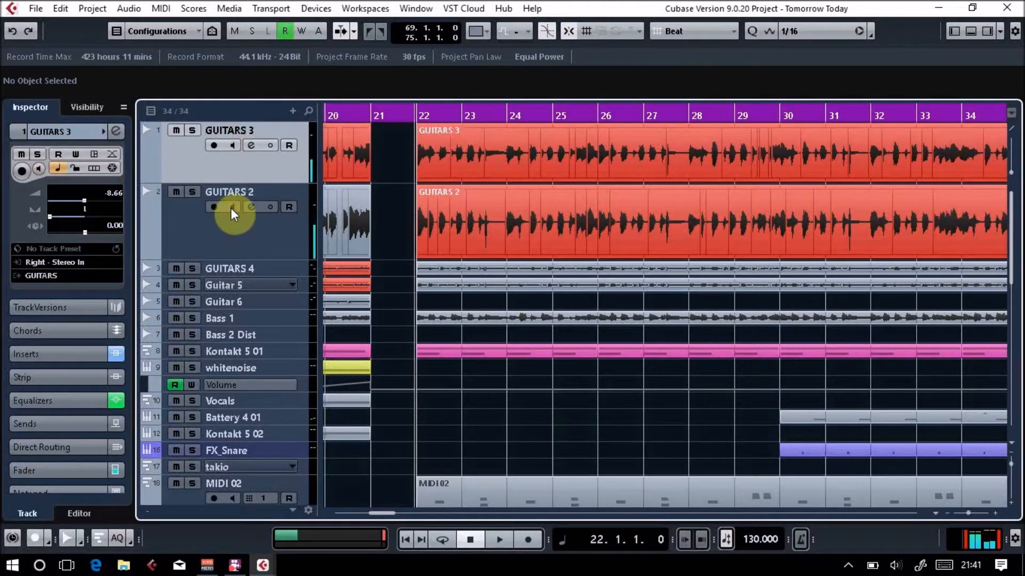
mouse_move(228, 149)
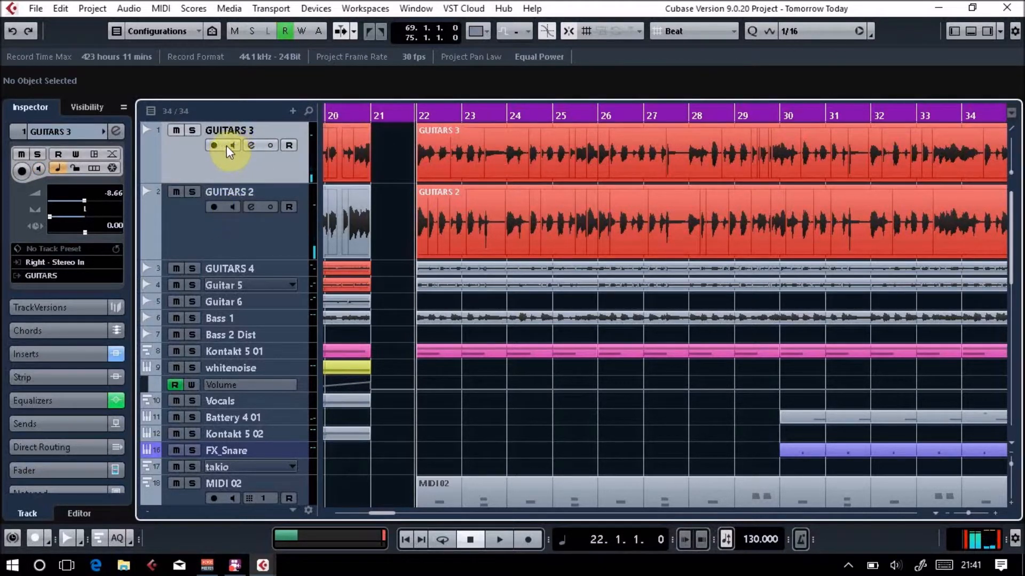
mouse_move(231, 145)
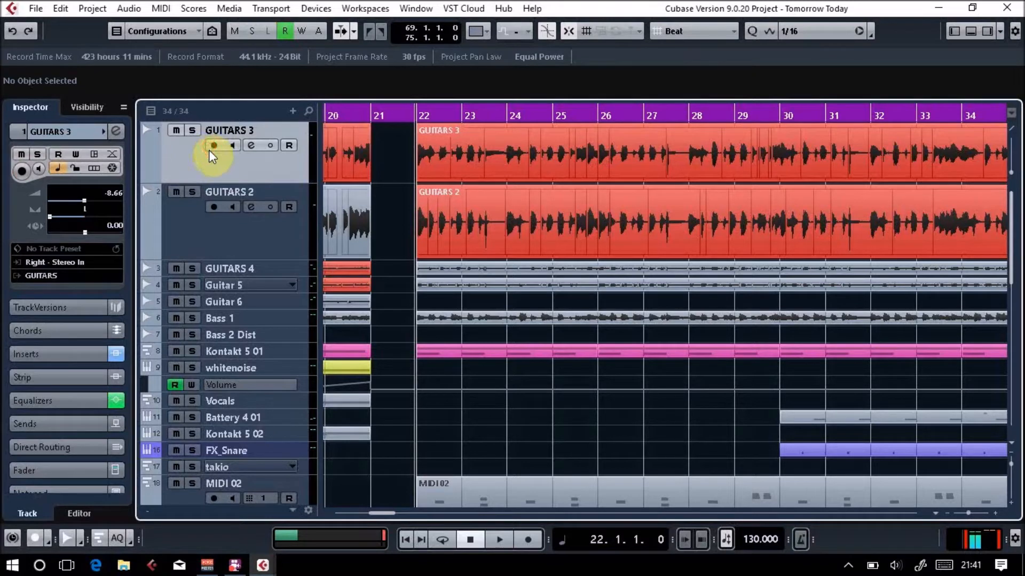
Arm the GUITARS 3 and GUITARS 2 track headers for recording
click(213, 146)
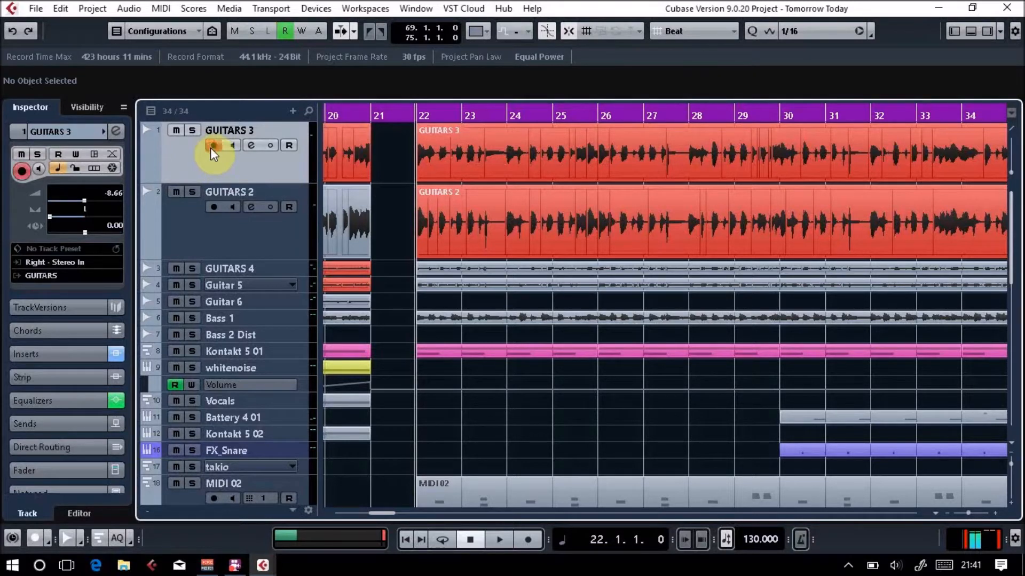
click(213, 145)
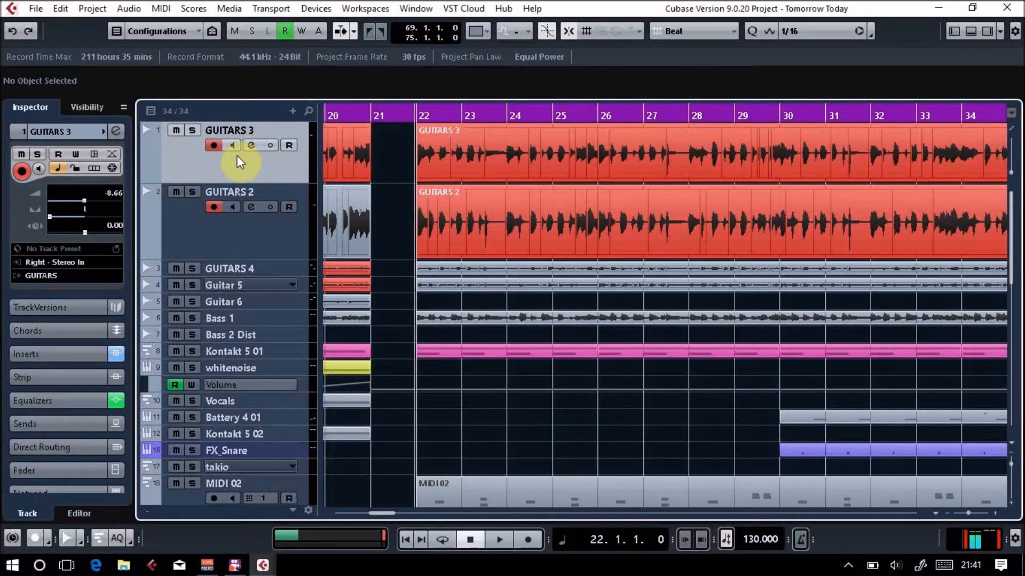
mouse_move(233, 145)
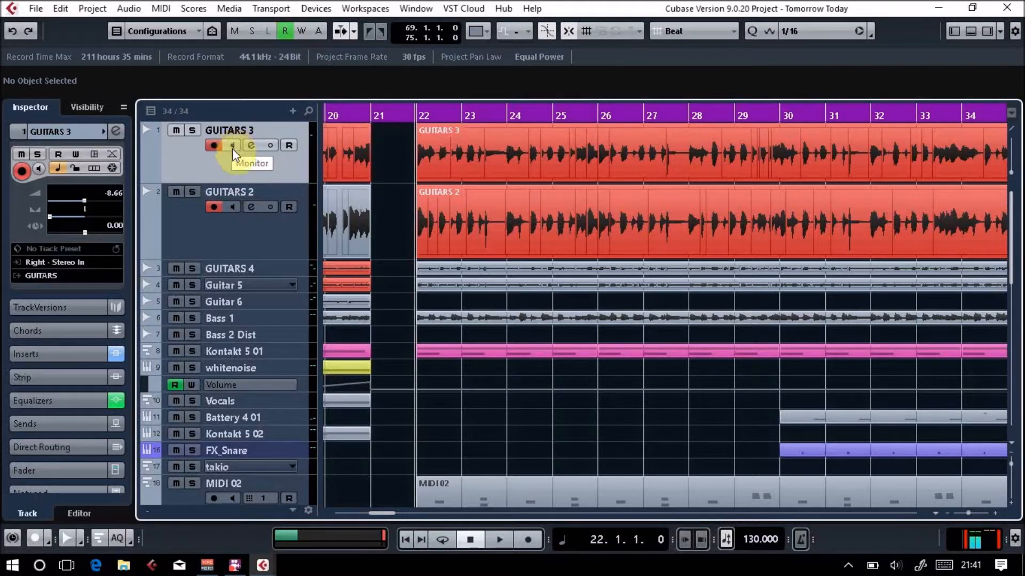
mouse_move(308, 142)
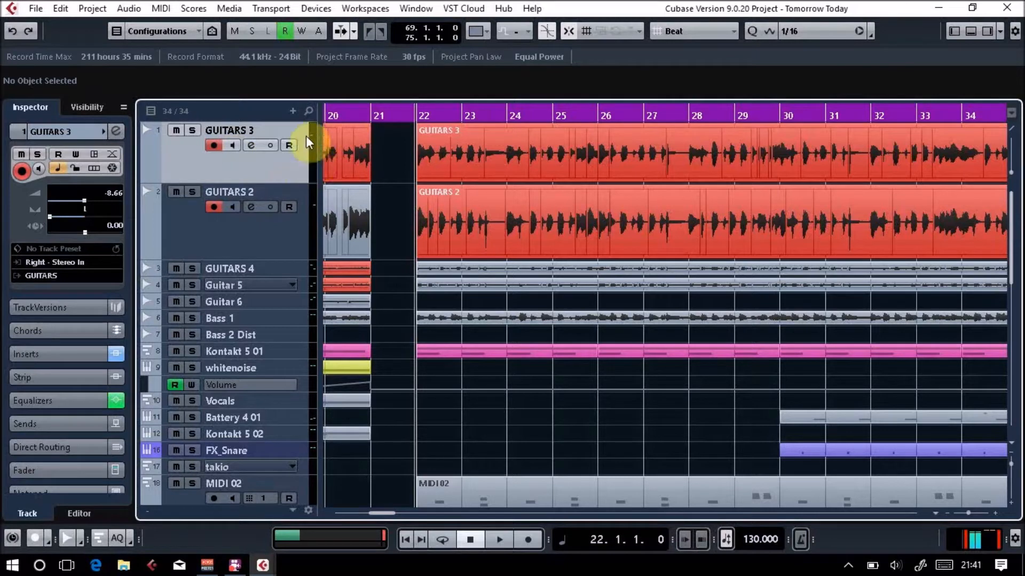
mouse_move(302, 142)
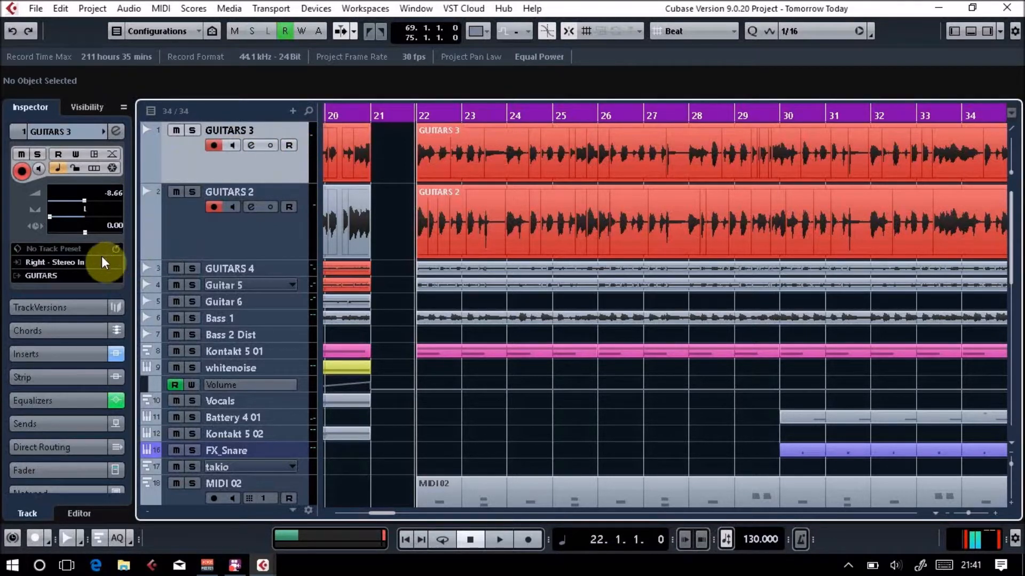
click(848, 566)
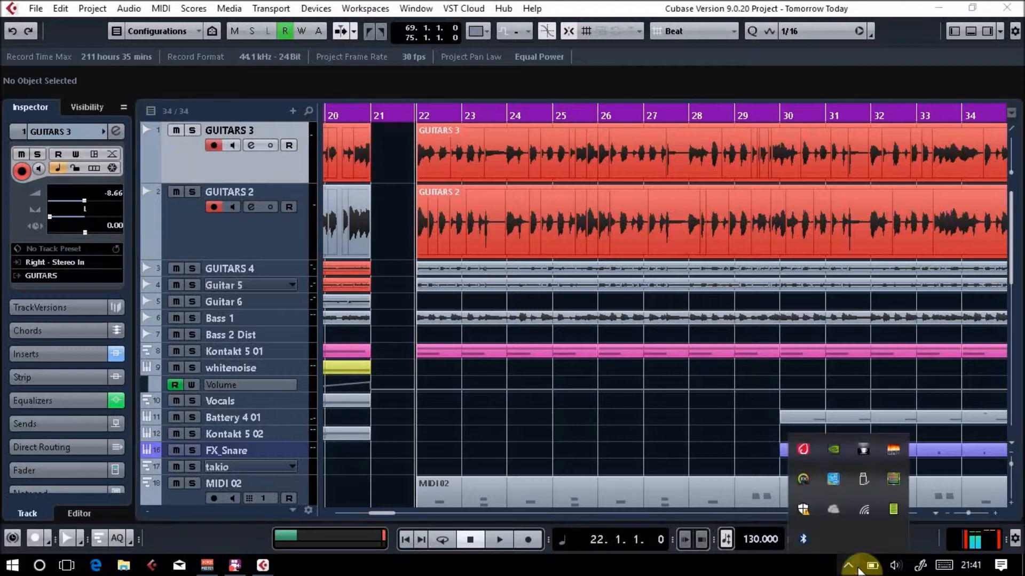
click(803, 479)
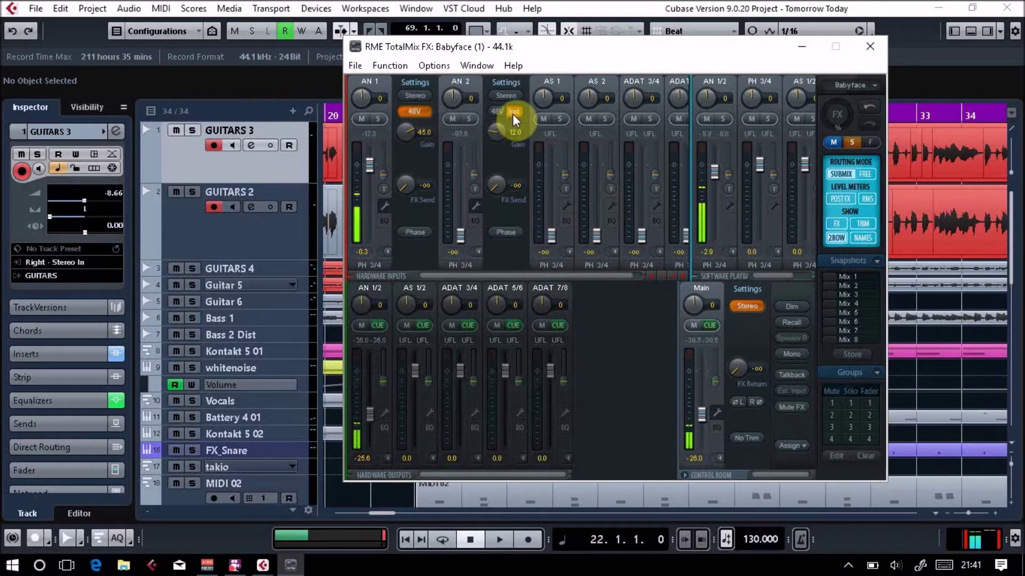
click(870, 46)
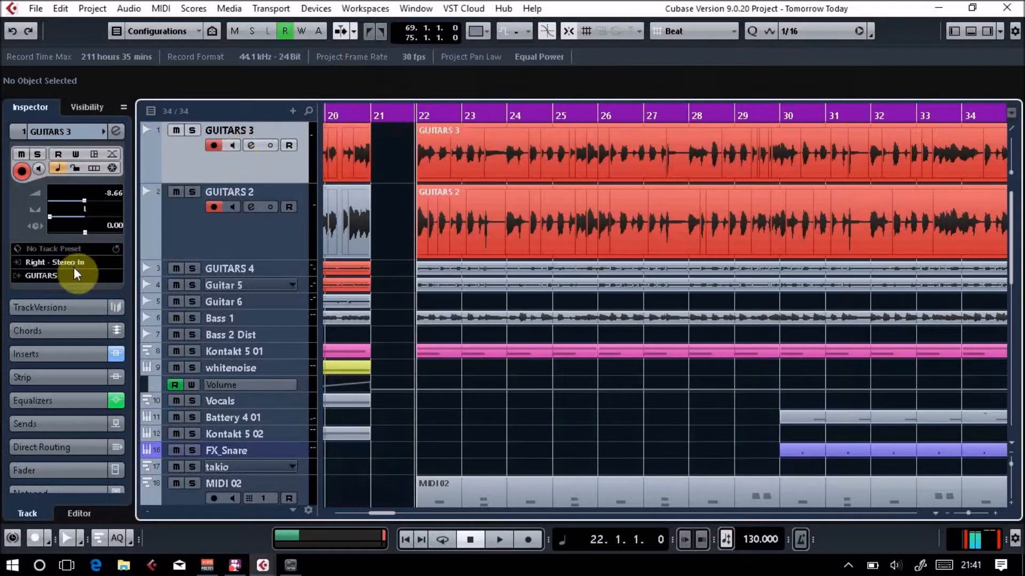
Keep Stereo In Right as GUITARS 3's input and check GUITARS 2's routing matches
click(65, 265)
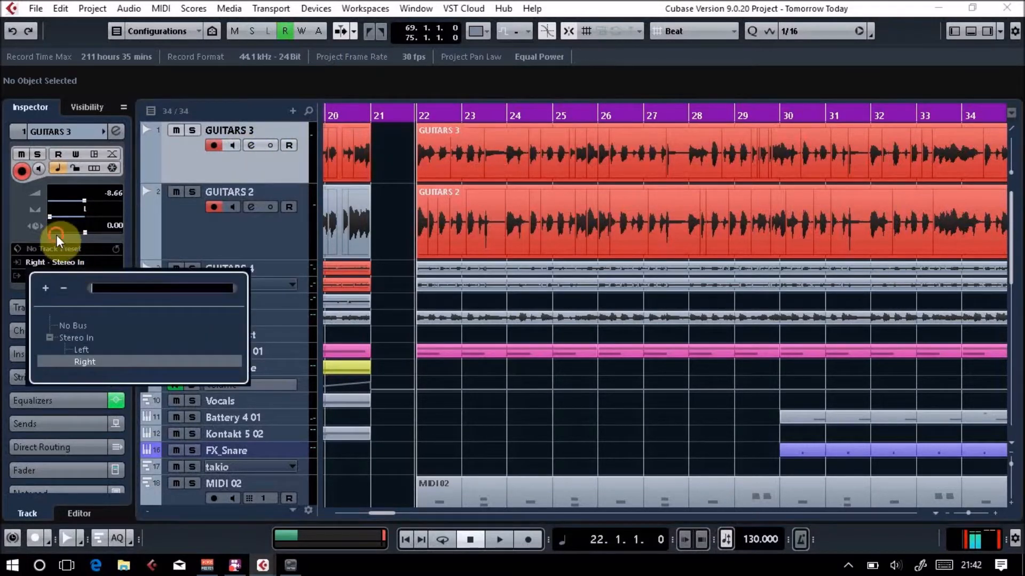
click(84, 361)
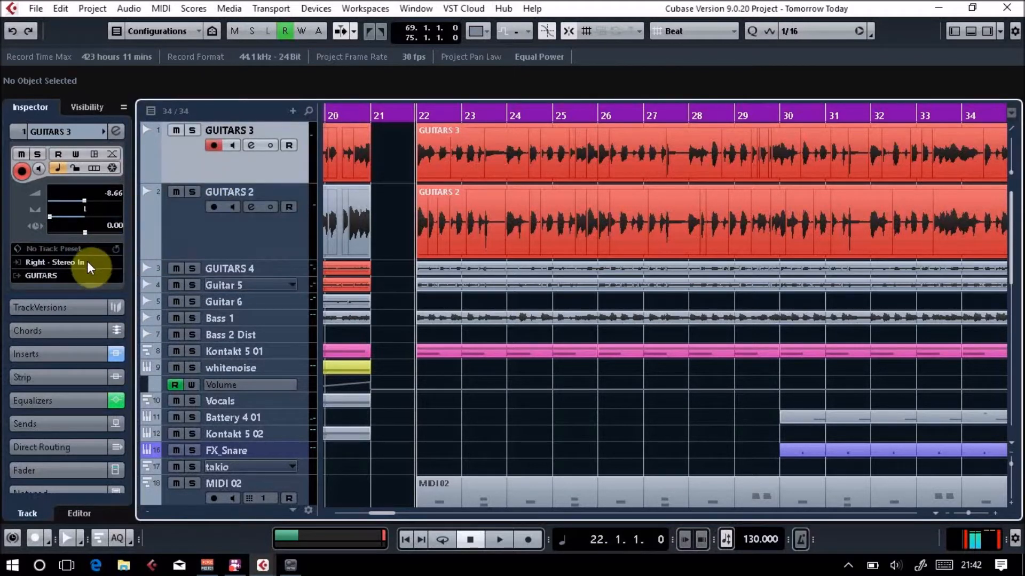
mouse_move(77, 273)
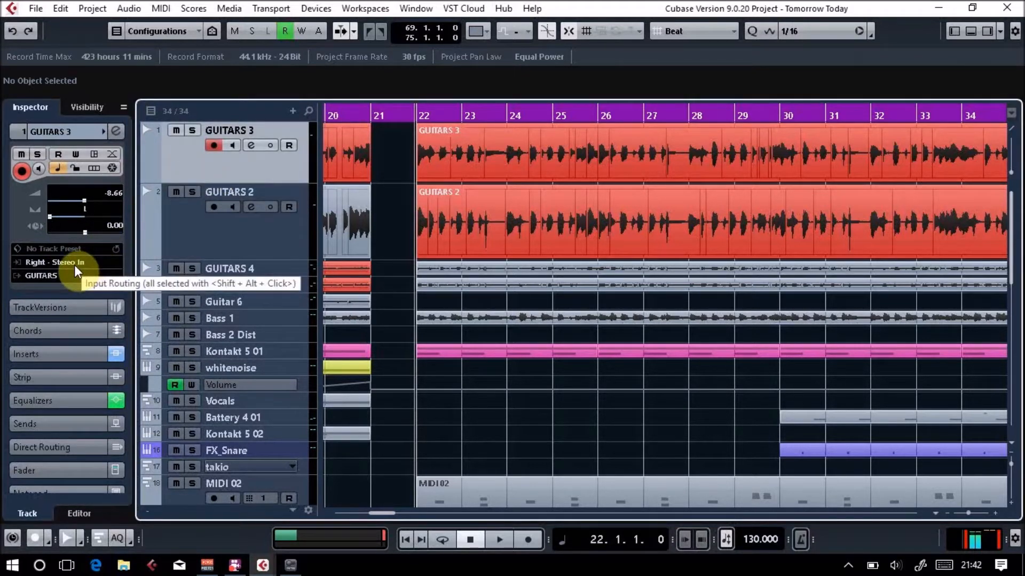
click(228, 191)
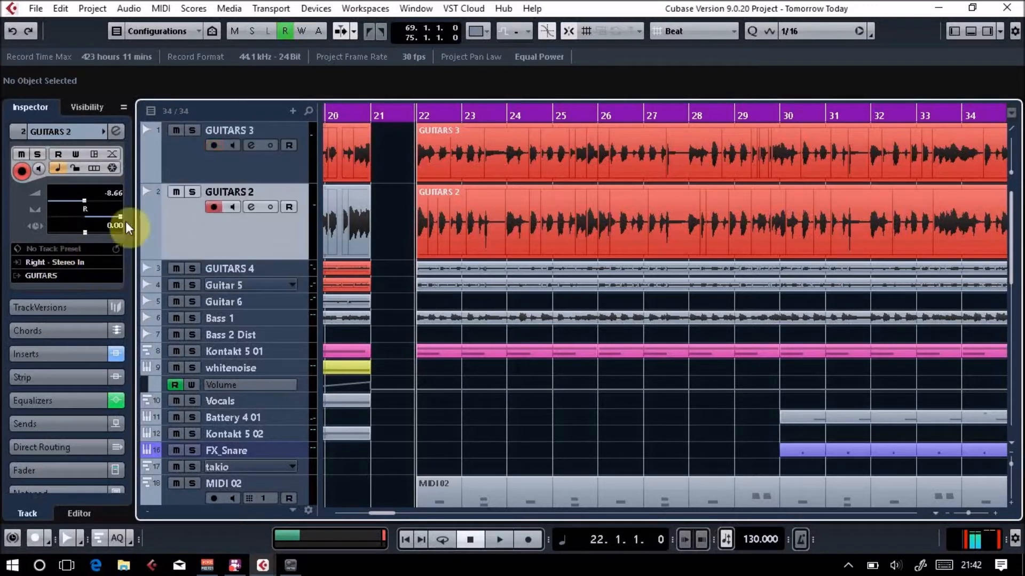
click(846, 565)
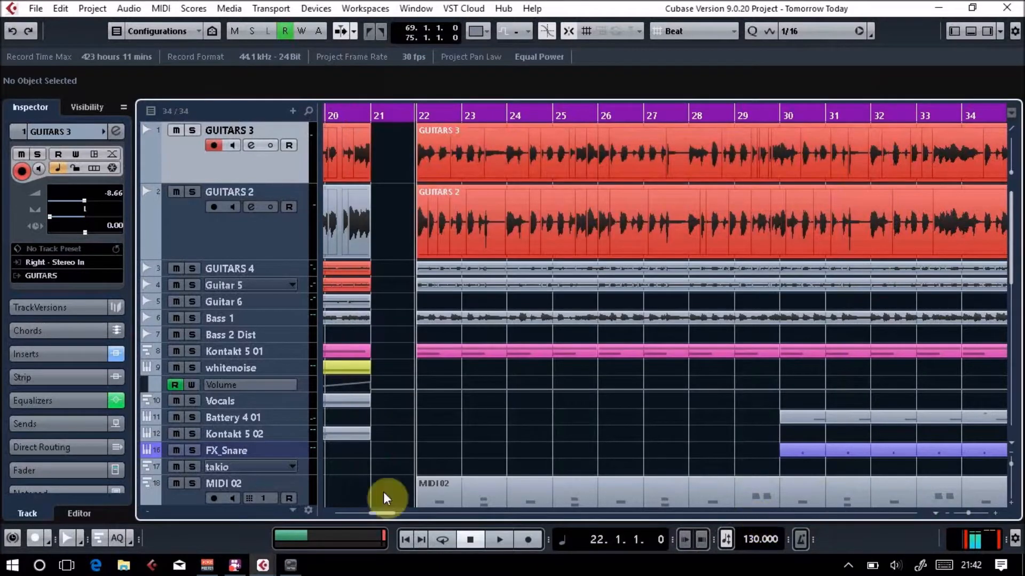
mouse_move(462, 148)
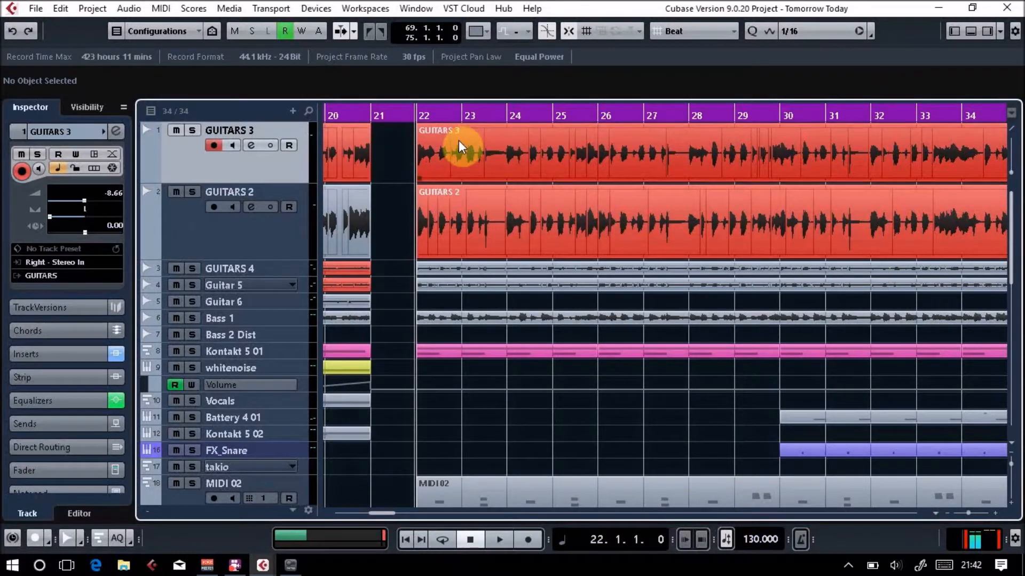
Play and stop the guitar parts from bar 22, then zoom the tracks for a closer look
click(499, 542)
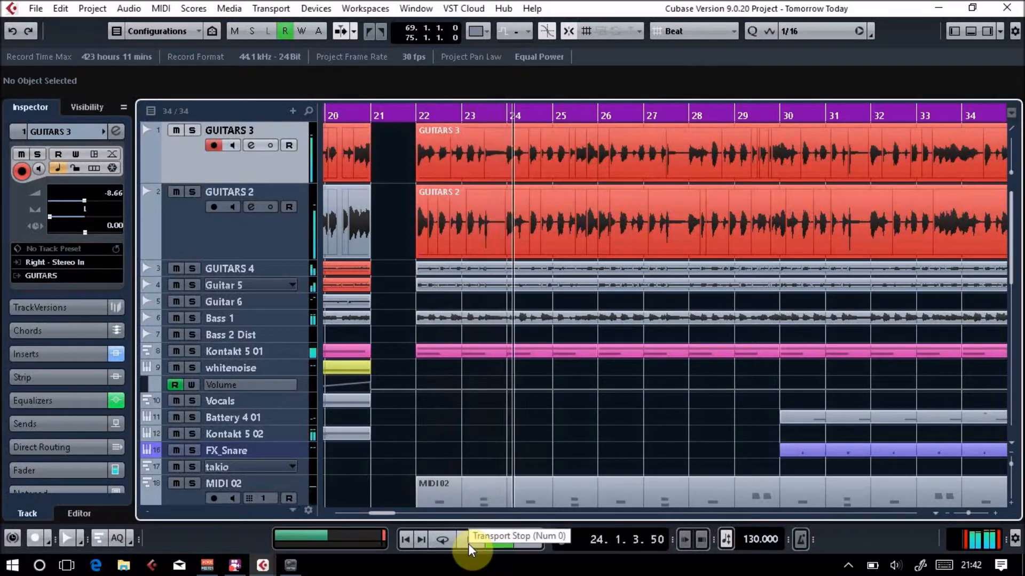
click(470, 541)
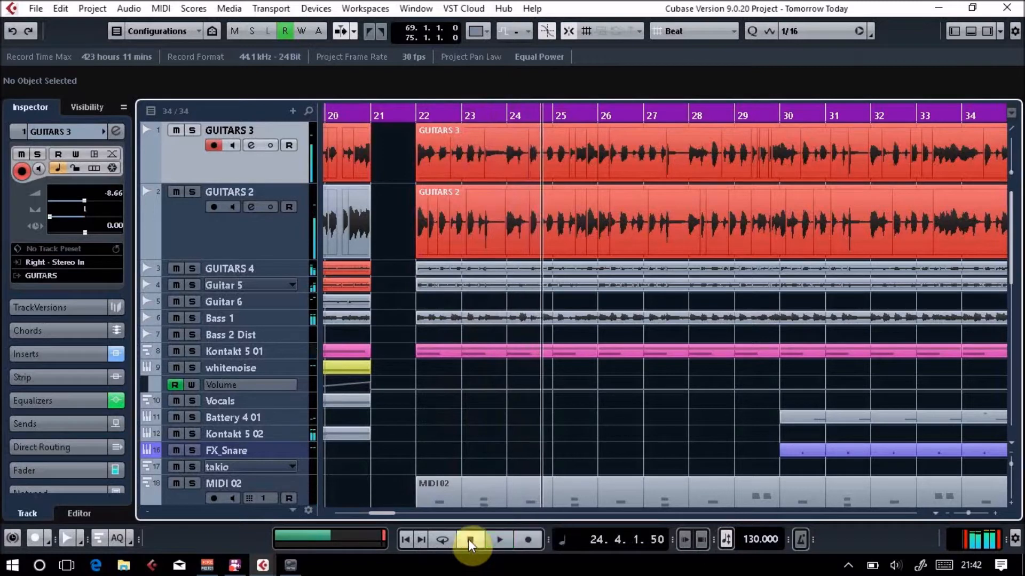
click(470, 539)
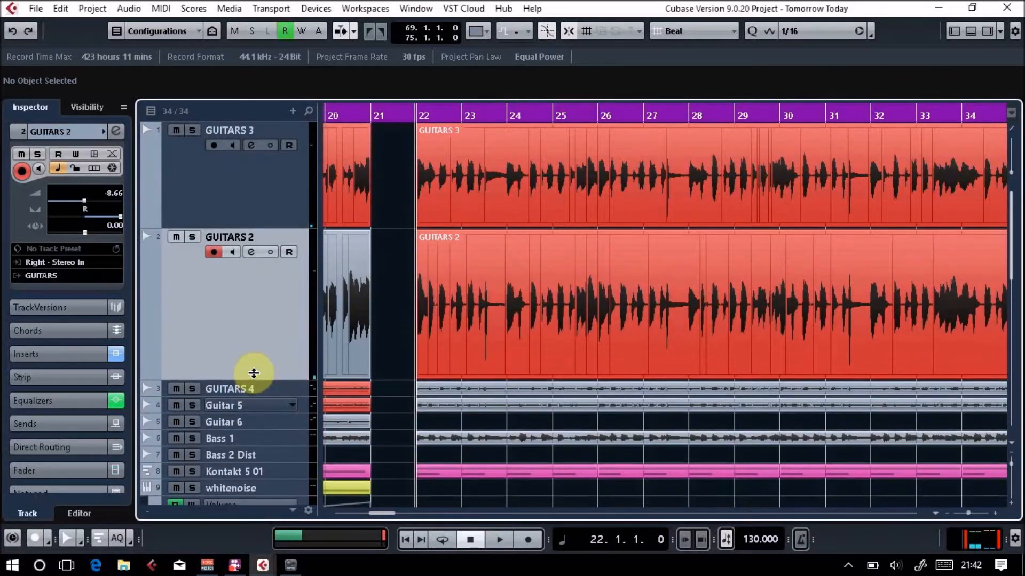
mouse_move(215, 175)
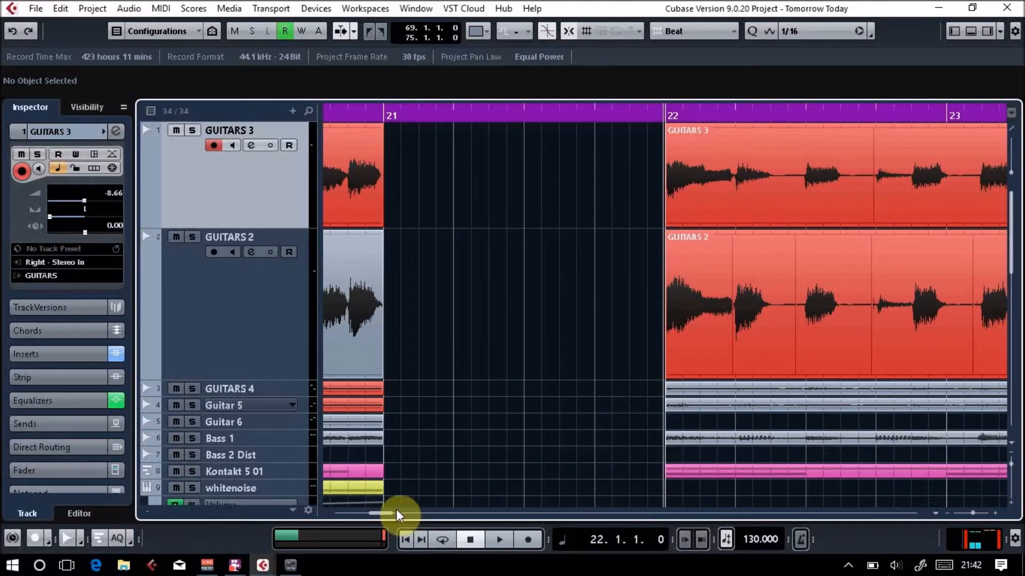
scroll(right, 3)
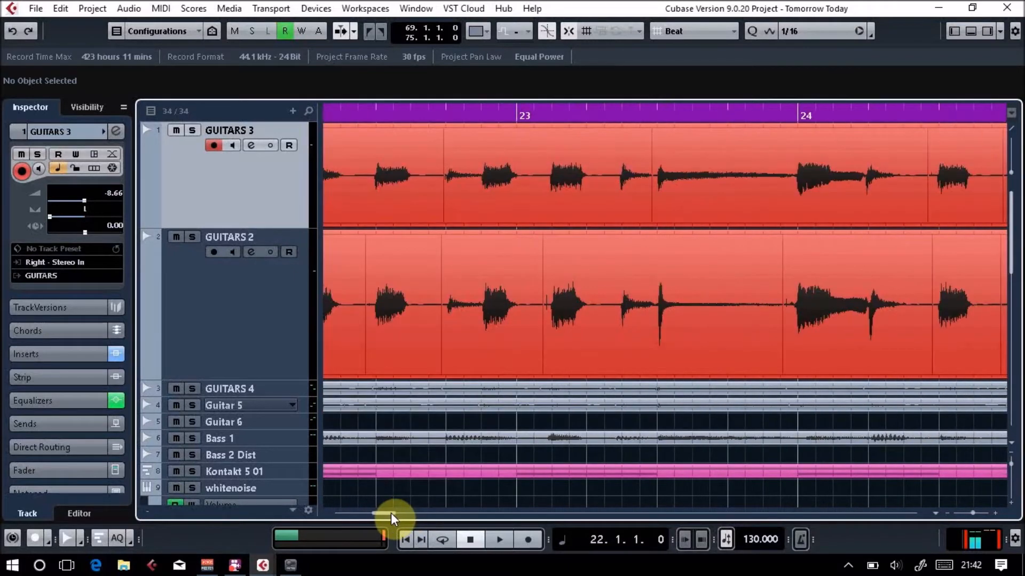
scroll(left, 3)
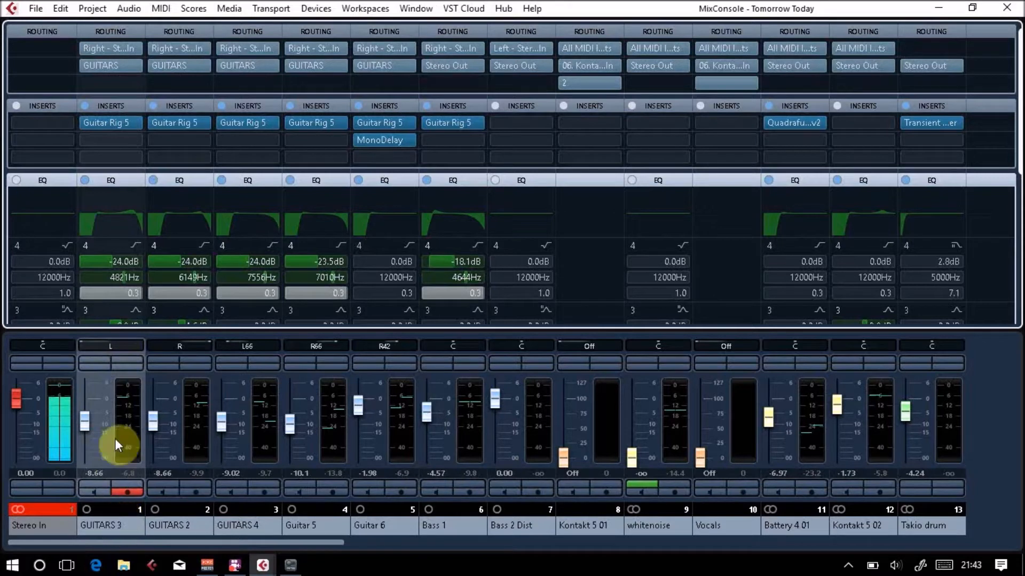
mouse_move(203, 346)
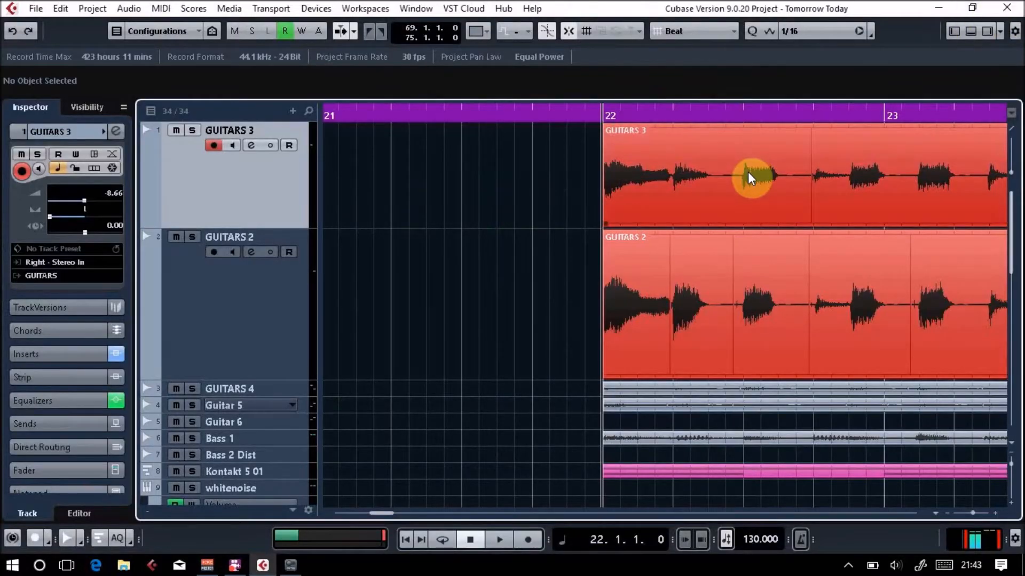
mouse_move(741, 191)
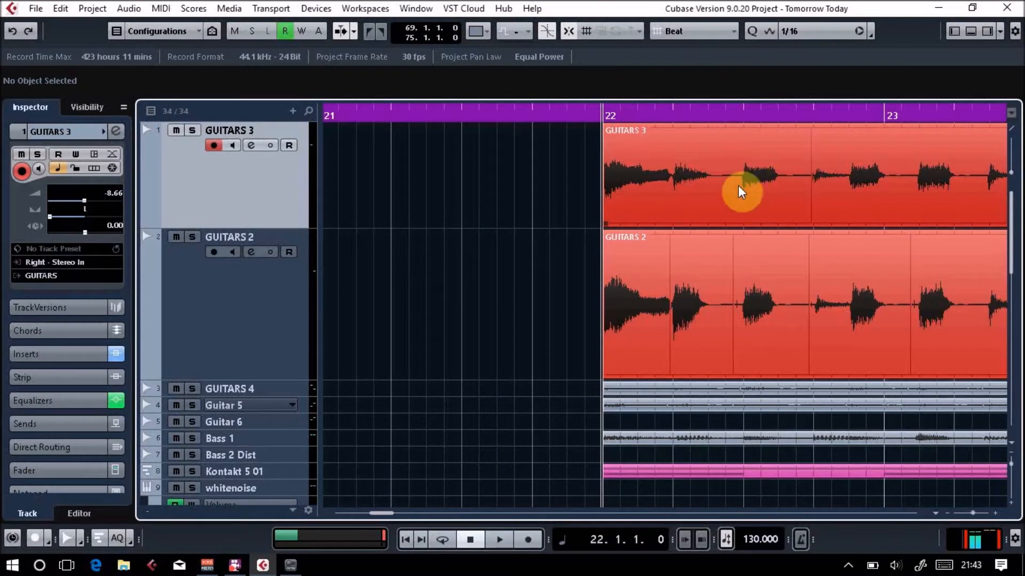
mouse_move(733, 175)
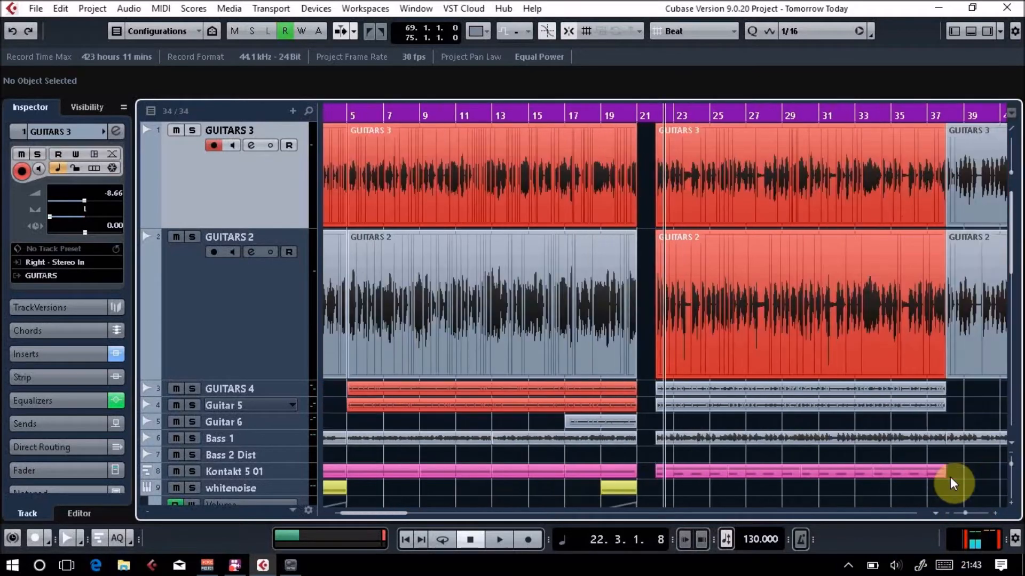
mouse_move(644, 176)
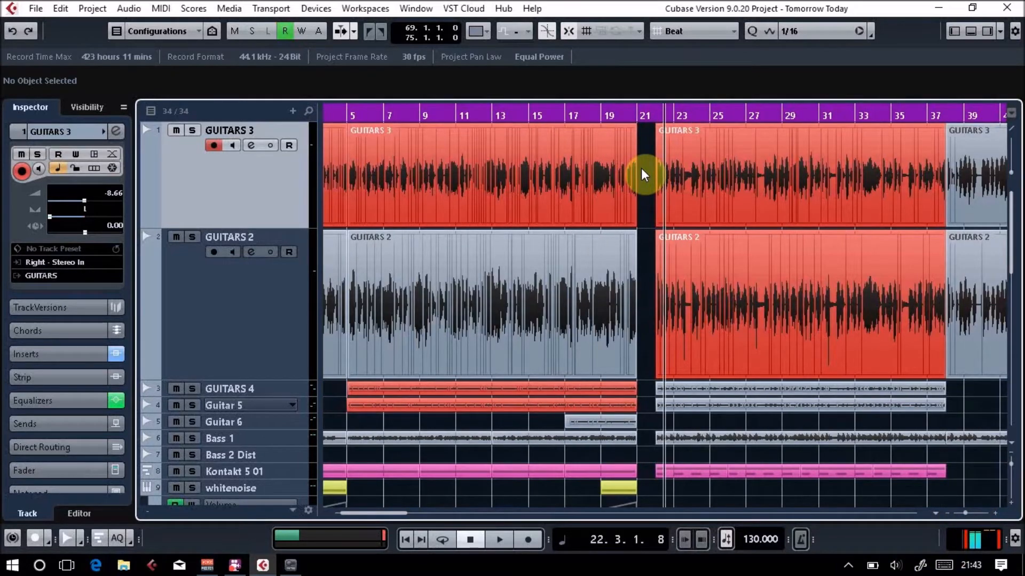
Solo the GUITARS 3 track so only the guitars play
click(656, 115)
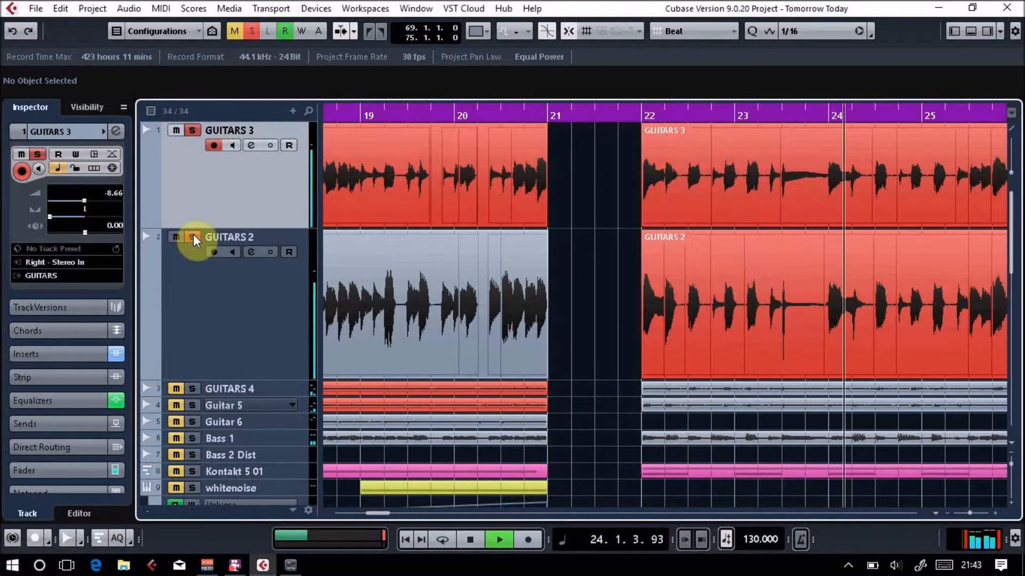
Solo GUITARS 2 as well and boost a guitar channel's high EQ band around 3.7 kHz
click(469, 544)
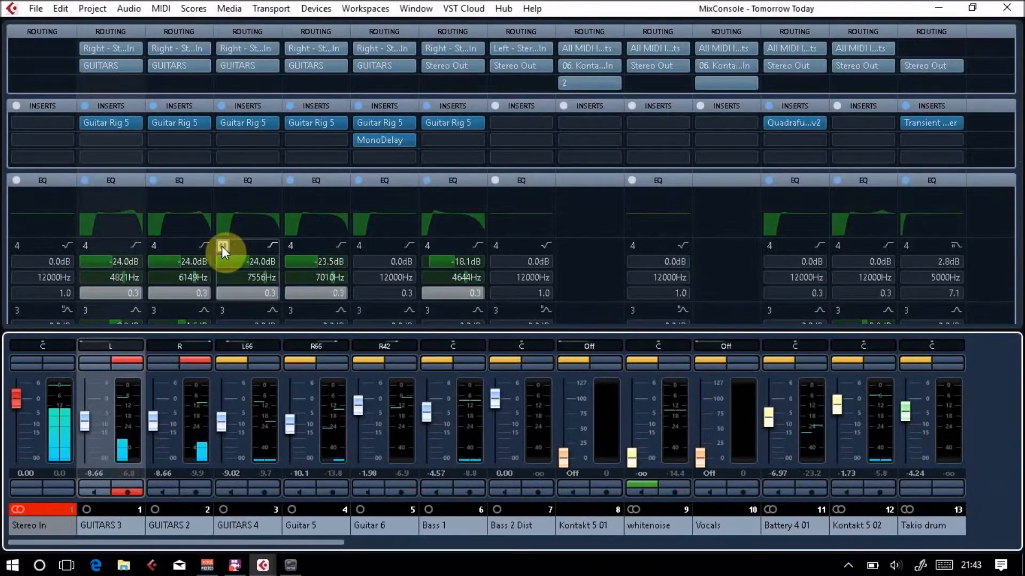
click(222, 252)
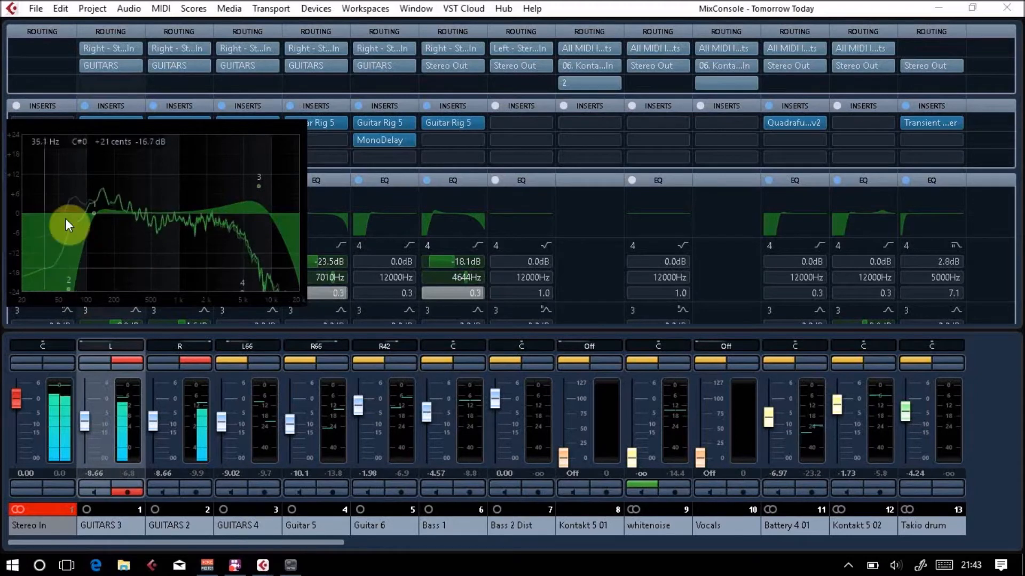
drag(68, 225, 258, 198)
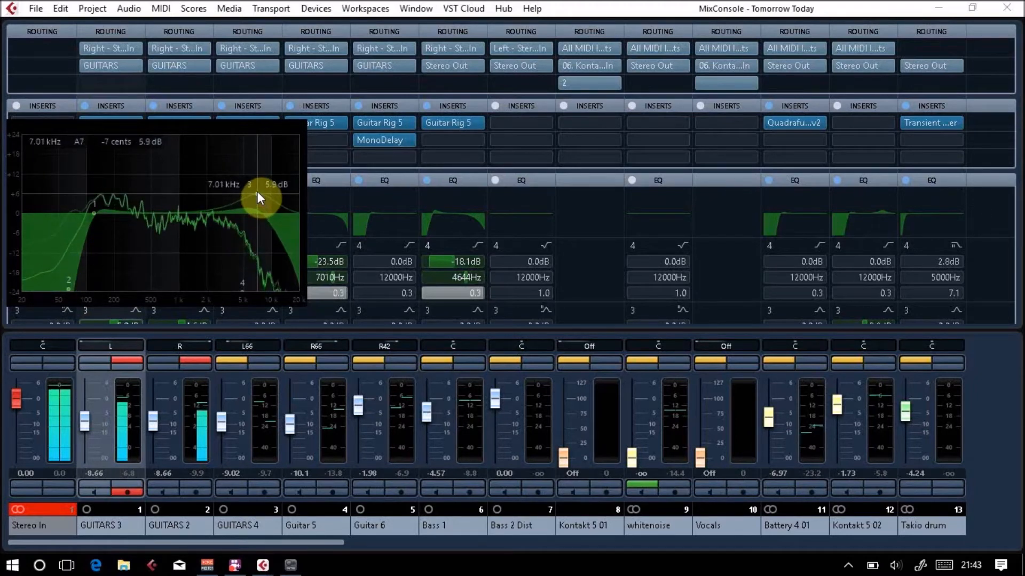
drag(261, 197, 234, 196)
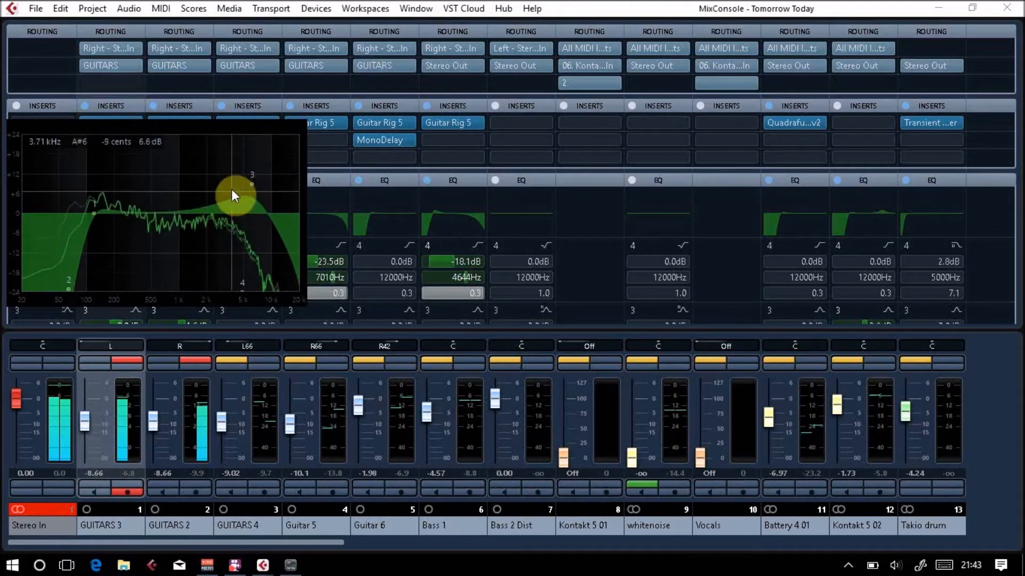
drag(234, 194, 252, 175)
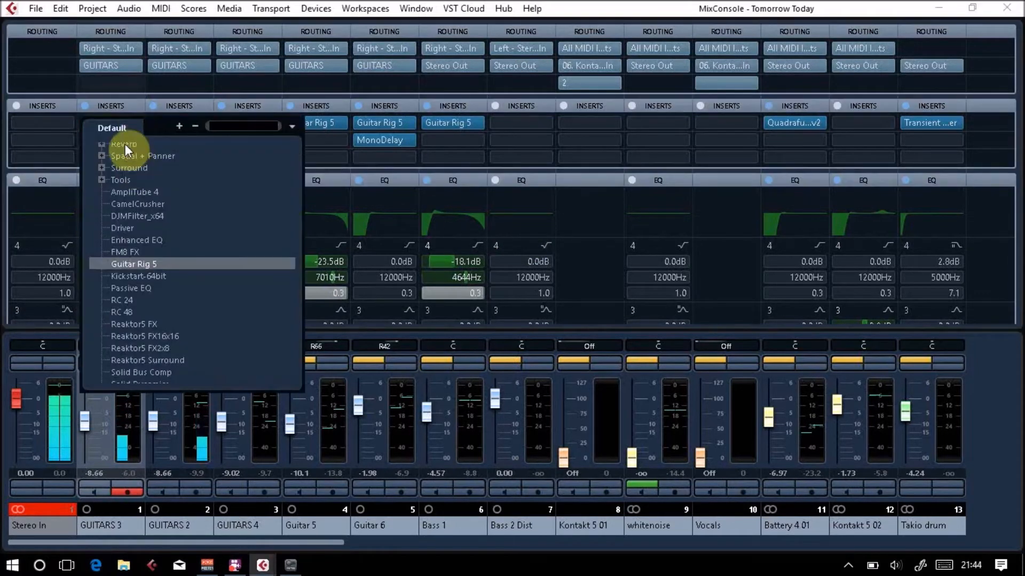
Clear the Guitar Rig 5 inserts on GUITARS 3 and GUITARS 2 to No Effect
click(134, 264)
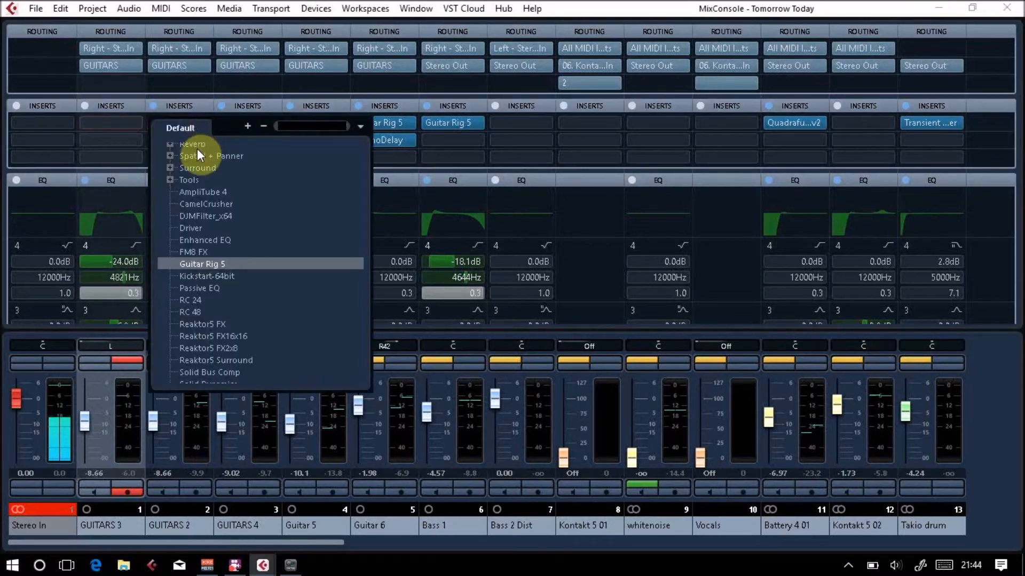
click(202, 264)
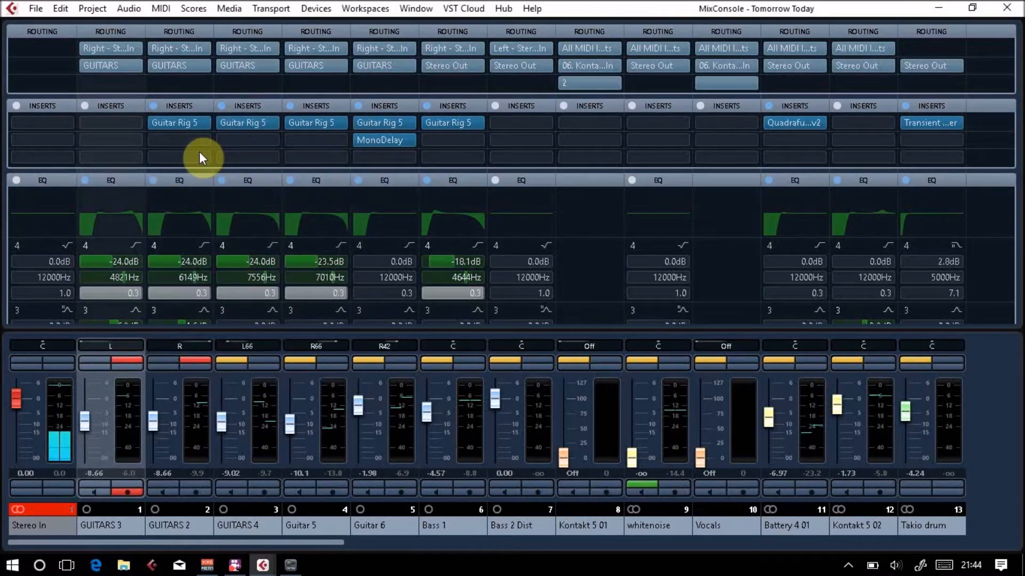
click(178, 121)
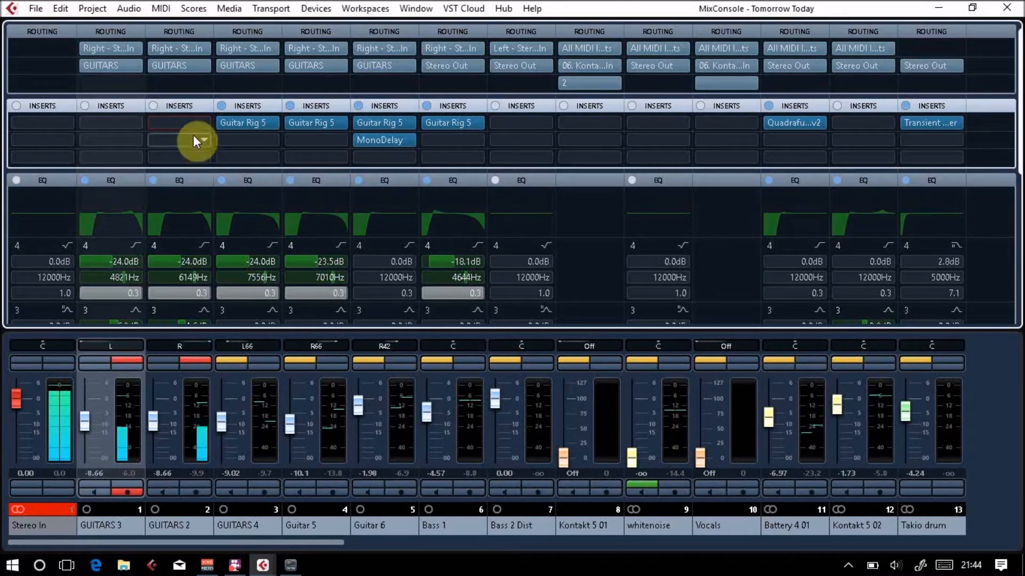
mouse_move(138, 127)
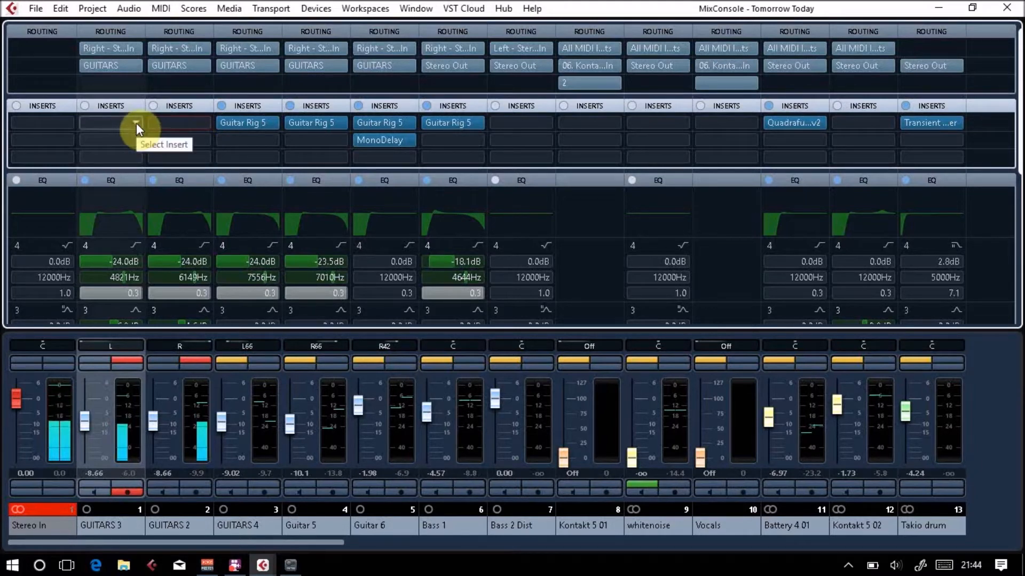
Load VST Amp Rack from the Distortion category into GUITARS 3's first insert slot
click(138, 124)
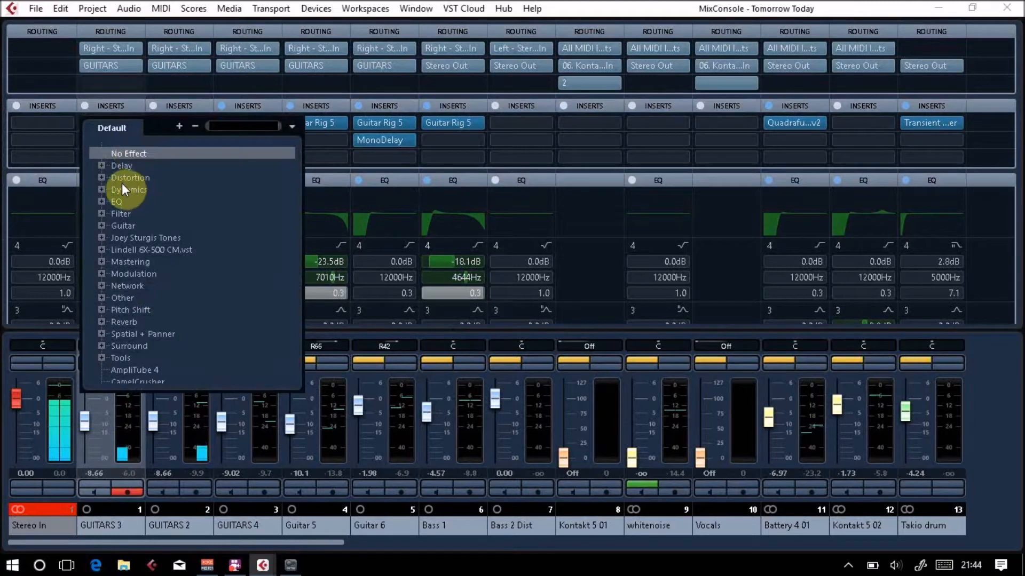
mouse_move(107, 183)
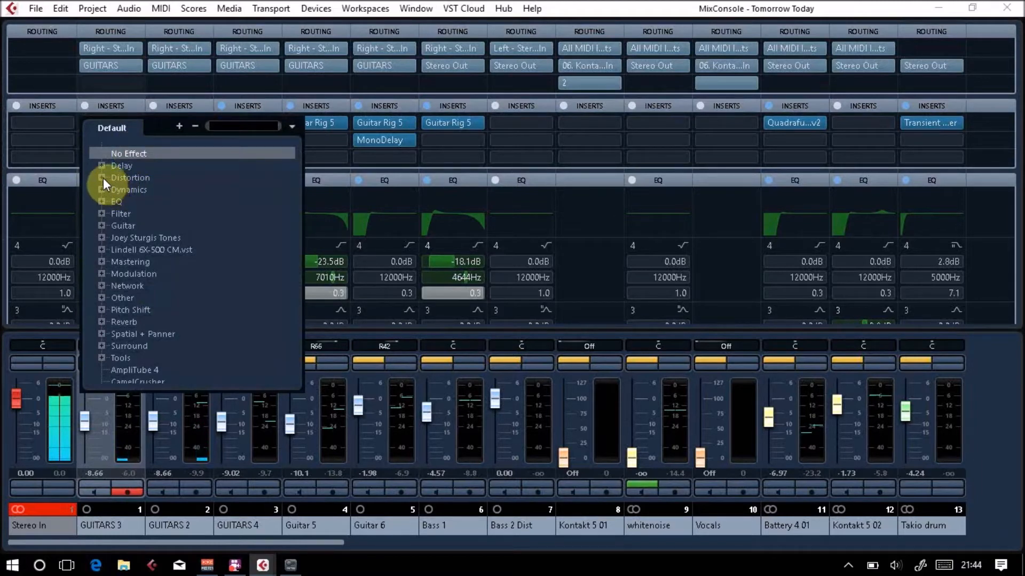
mouse_move(84, 66)
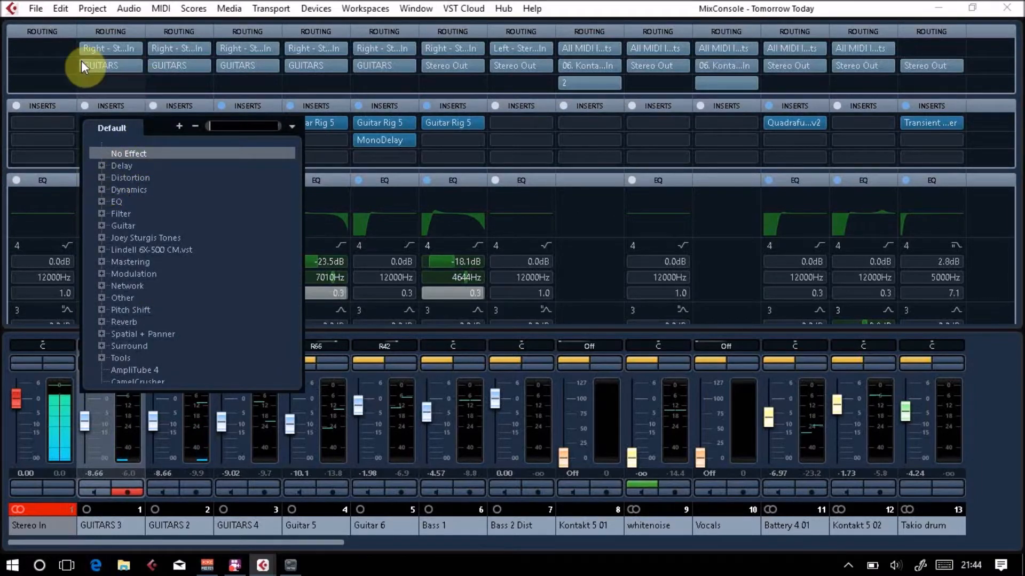
mouse_move(123, 166)
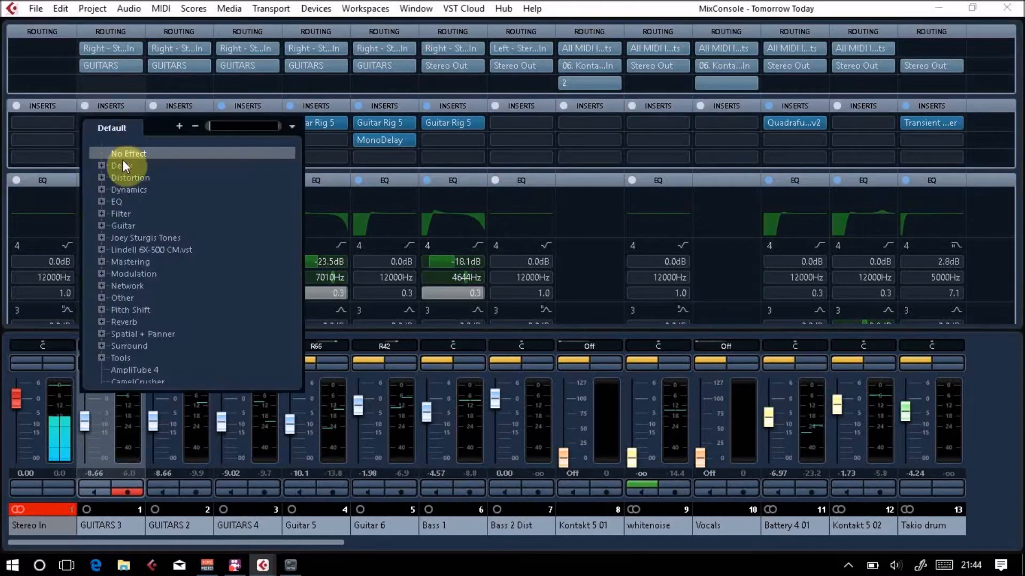
click(101, 177)
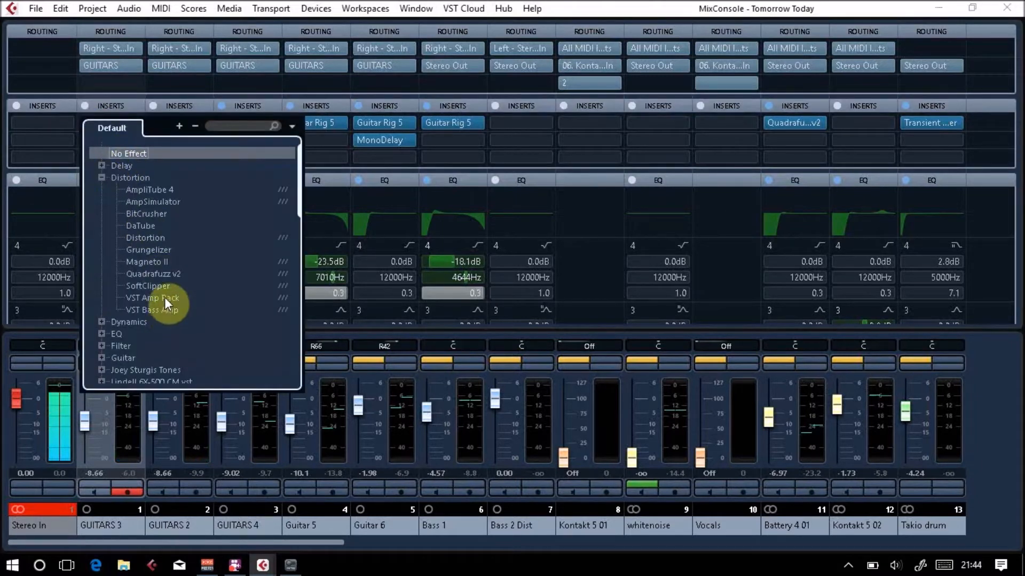
click(150, 297)
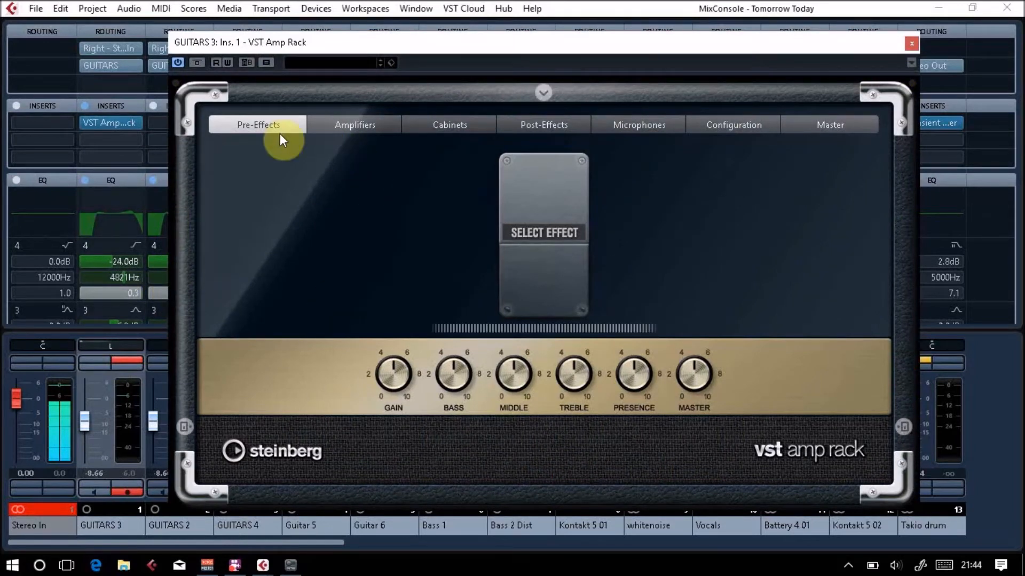
mouse_move(393, 381)
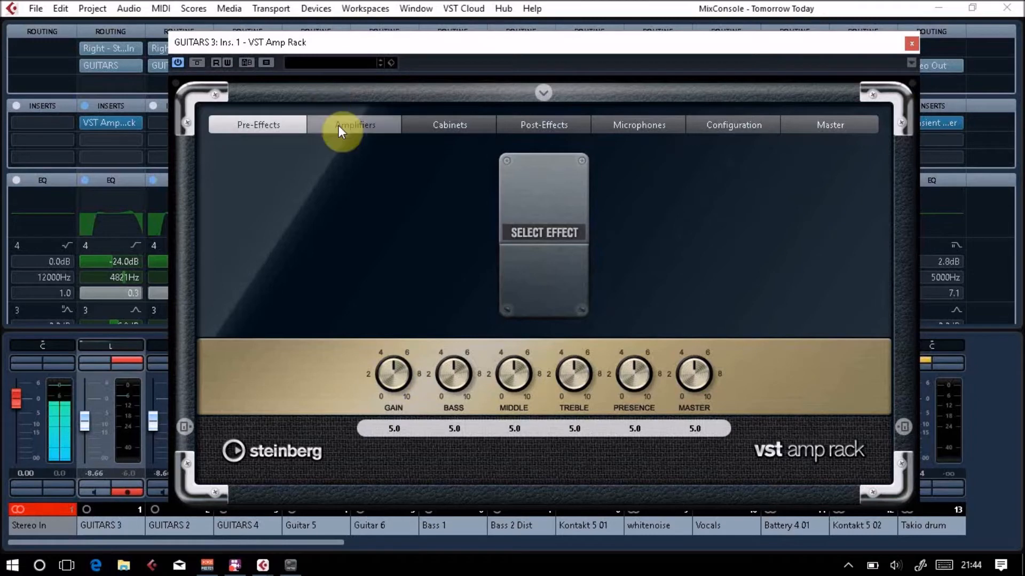
Audition Diamond and Tweed amps, settling on Diamond with the British Custom cabinet
click(354, 125)
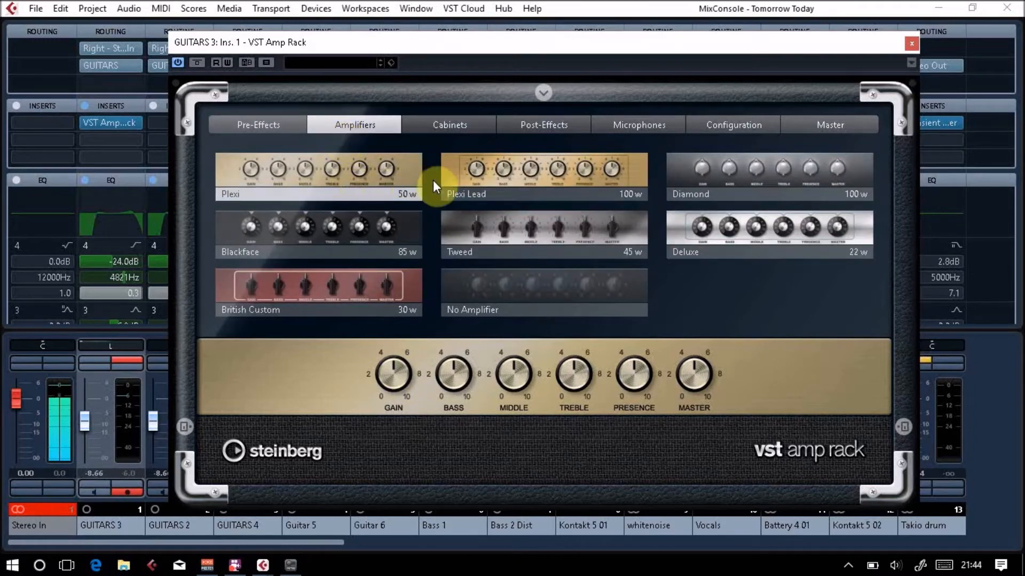
click(702, 222)
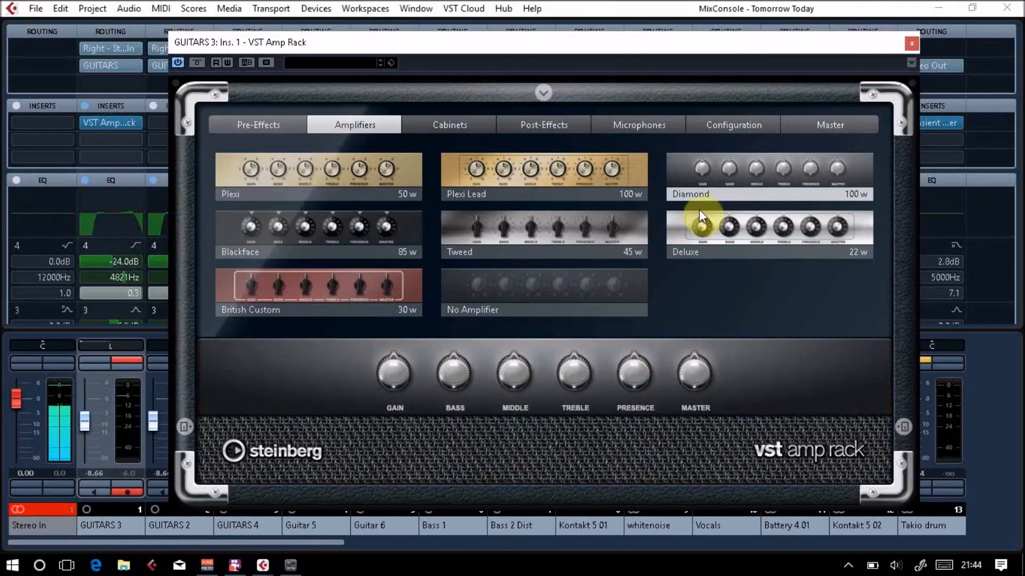
mouse_move(393, 374)
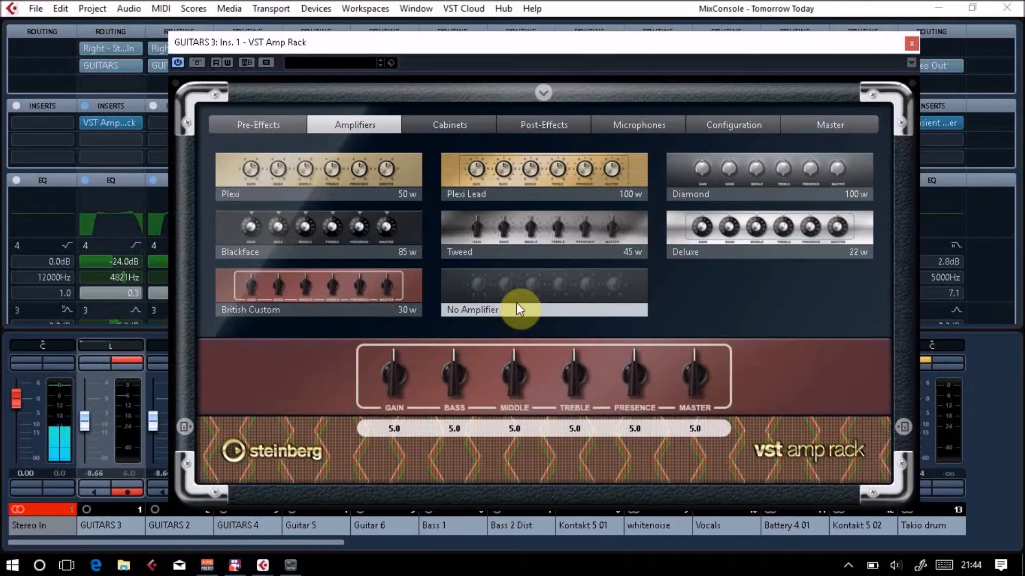
click(769, 176)
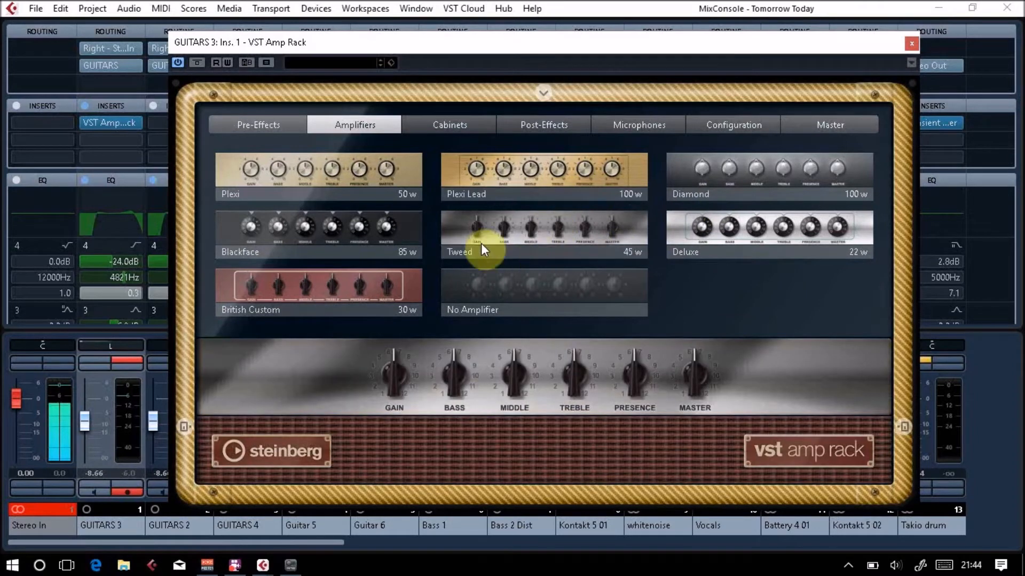
click(450, 125)
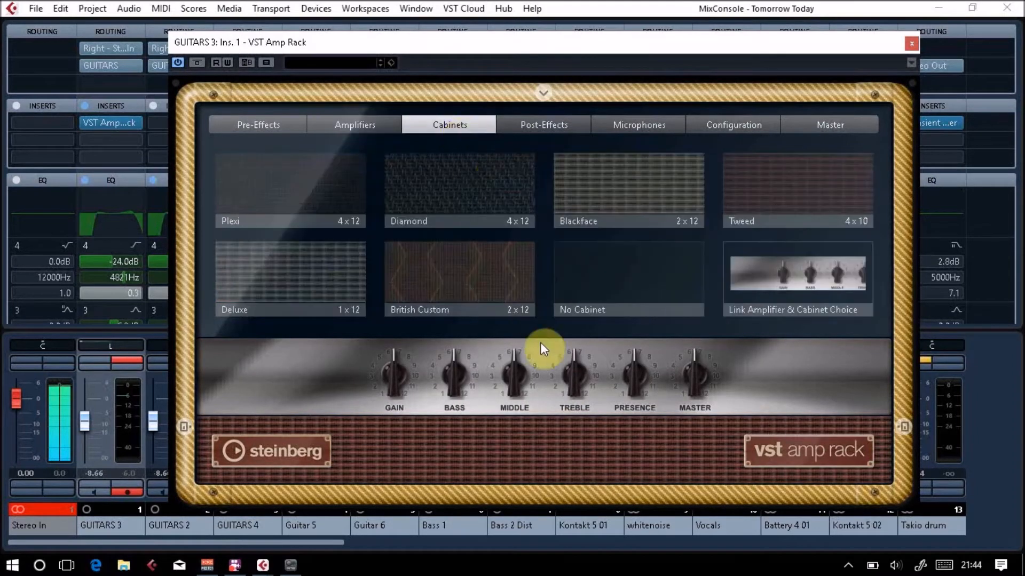
click(354, 125)
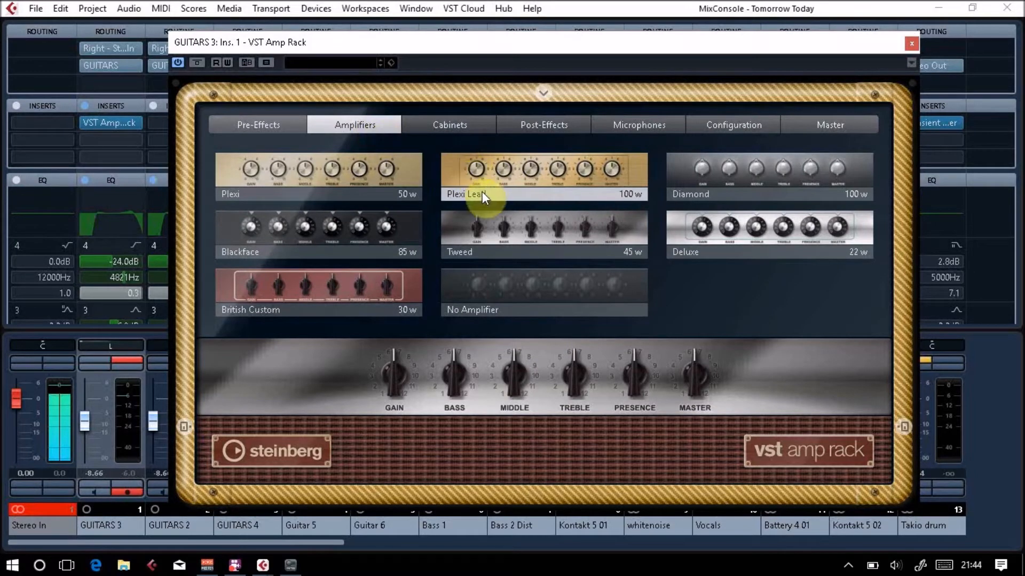
click(450, 125)
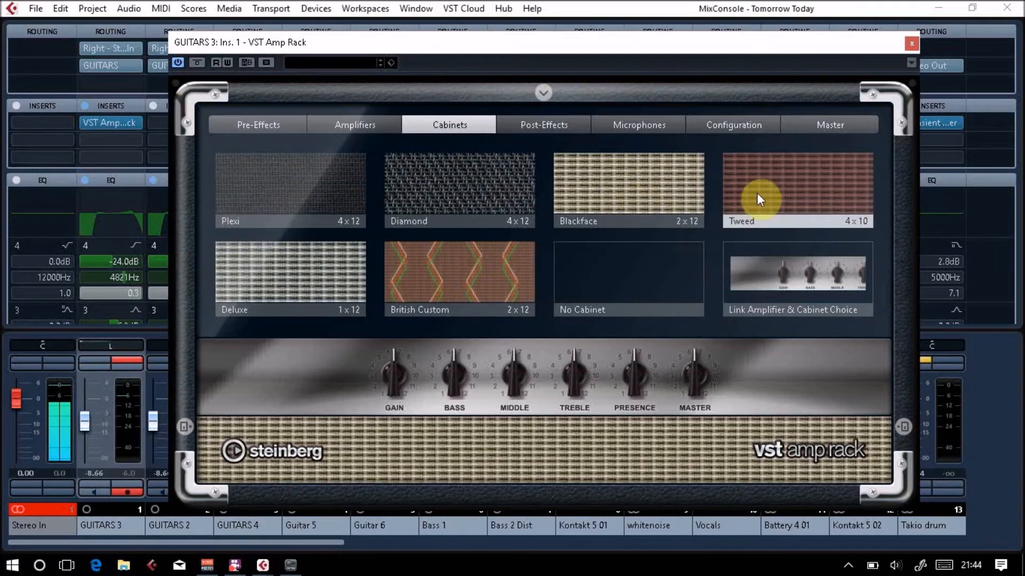
mouse_move(366, 126)
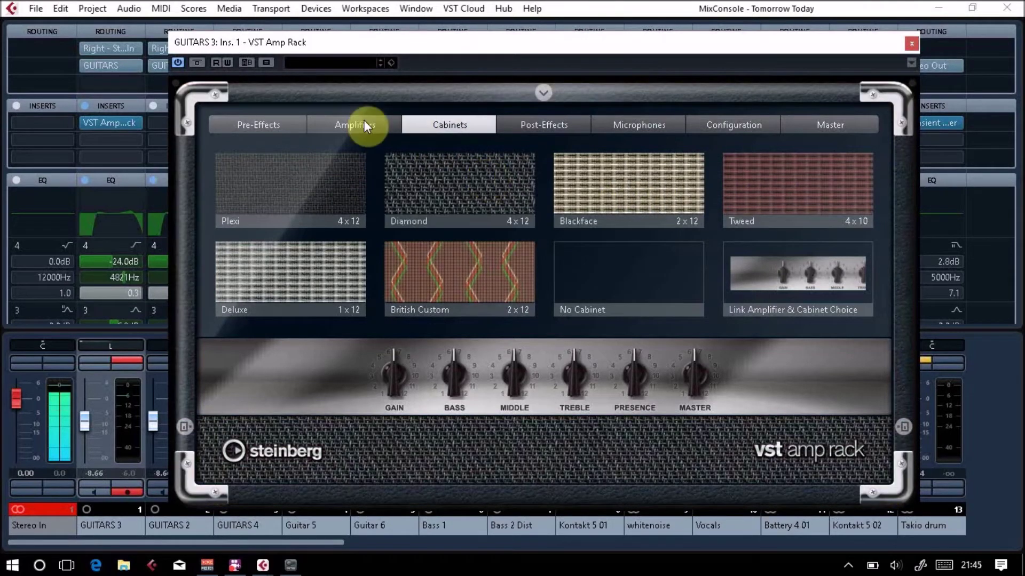
click(355, 125)
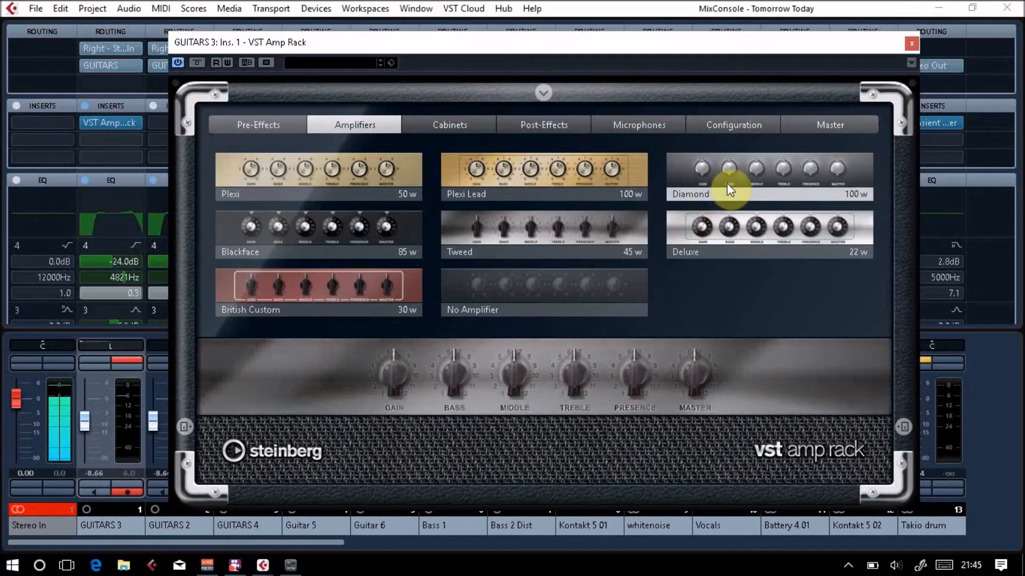
click(449, 125)
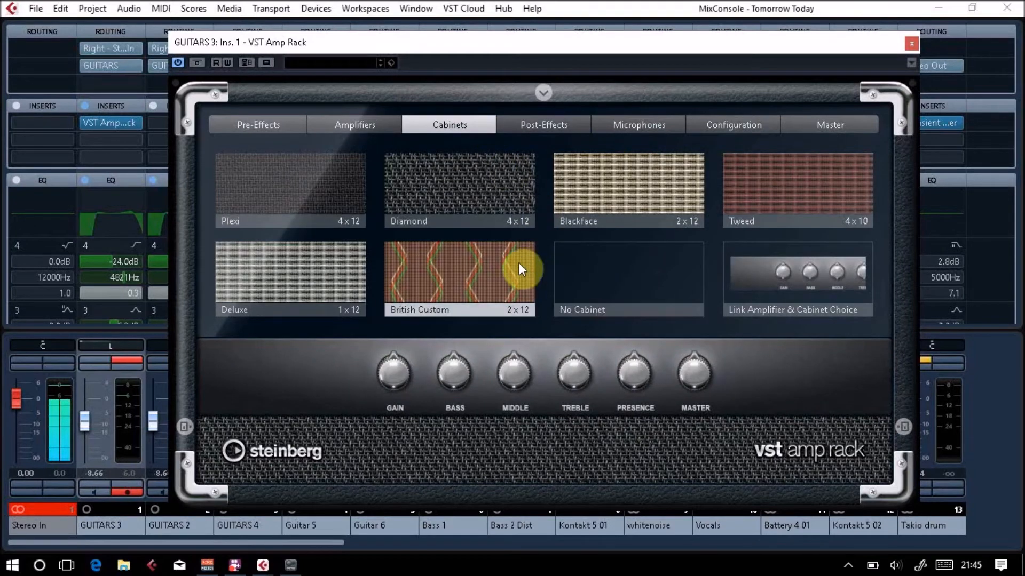
click(459, 277)
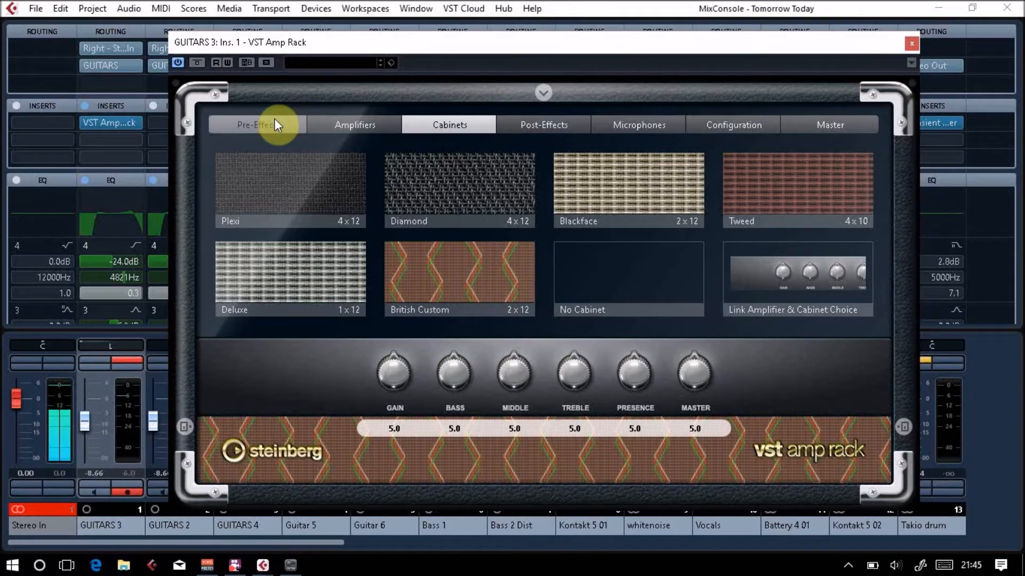
Put an Overdrive pedal in the amp rack's pre-effects slot
click(257, 125)
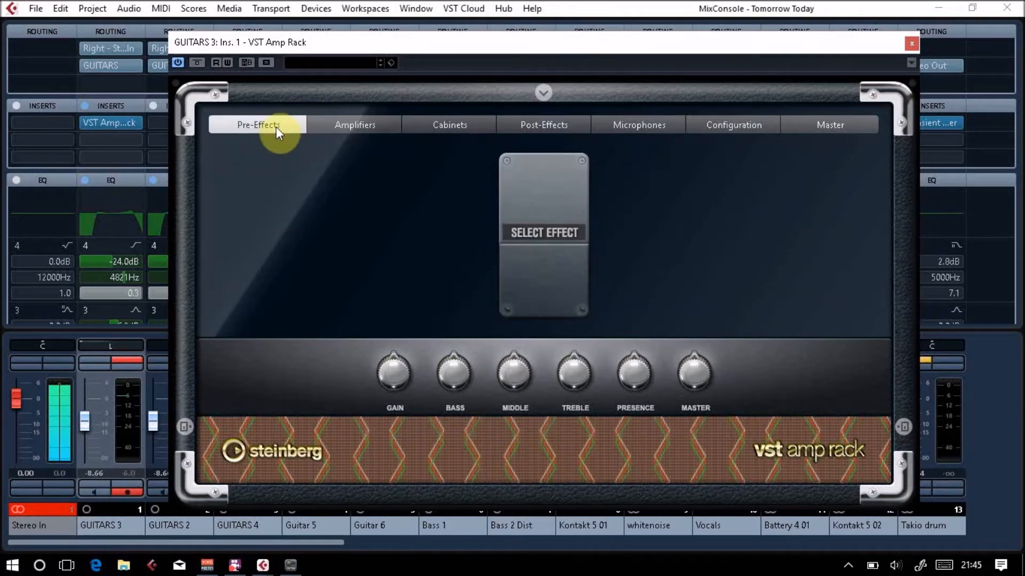
click(542, 233)
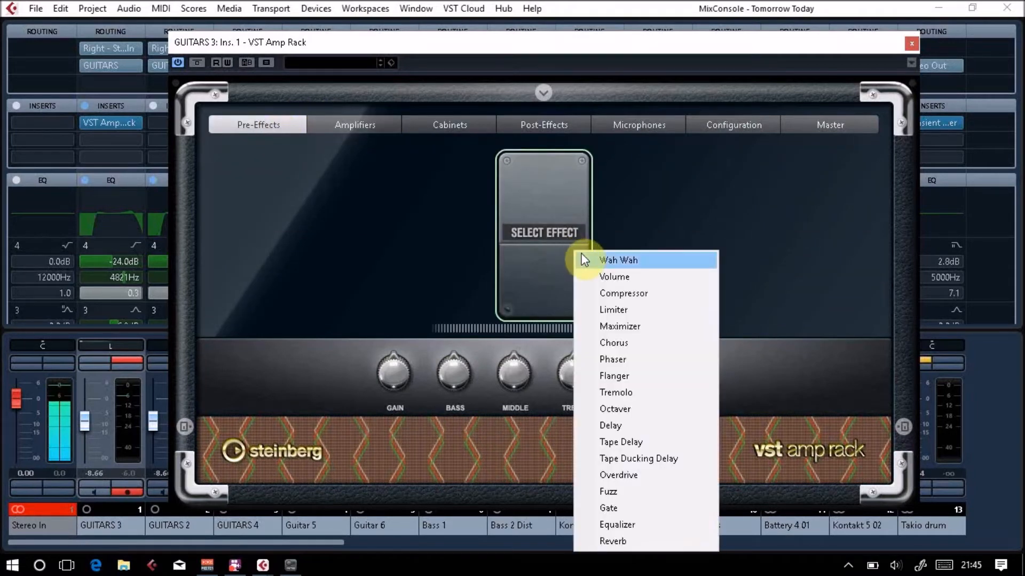
mouse_move(611, 310)
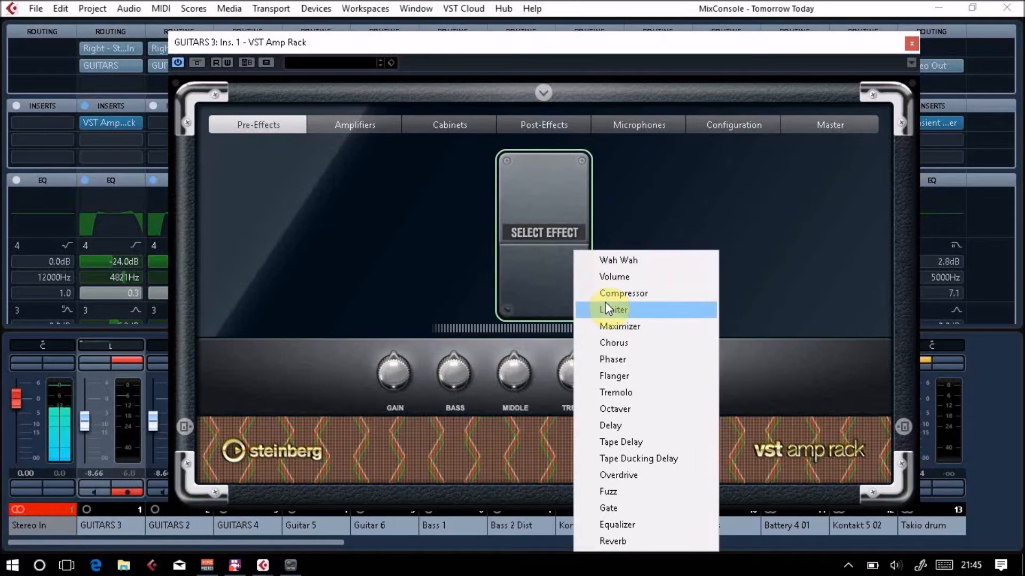
mouse_move(650, 458)
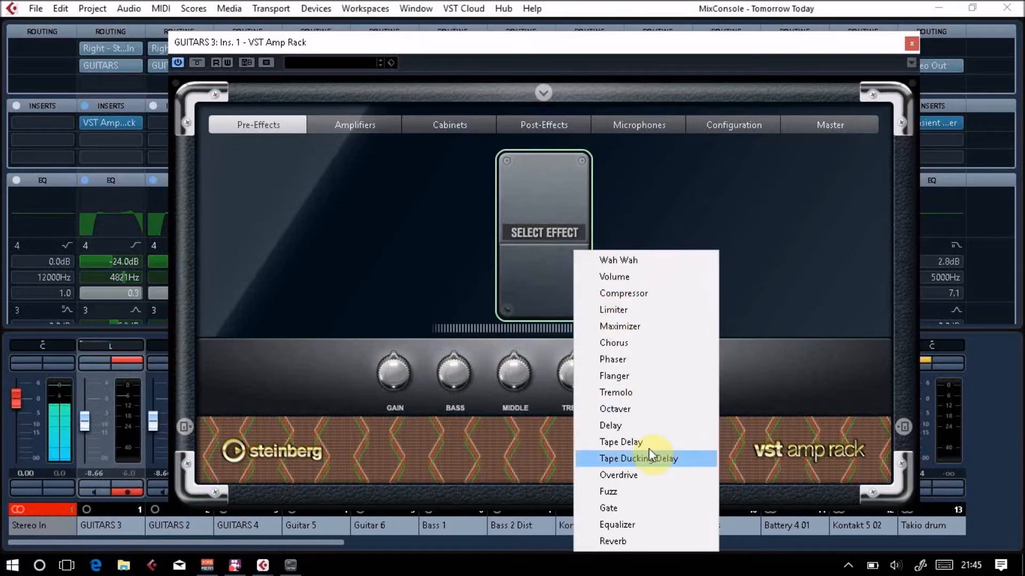
click(618, 475)
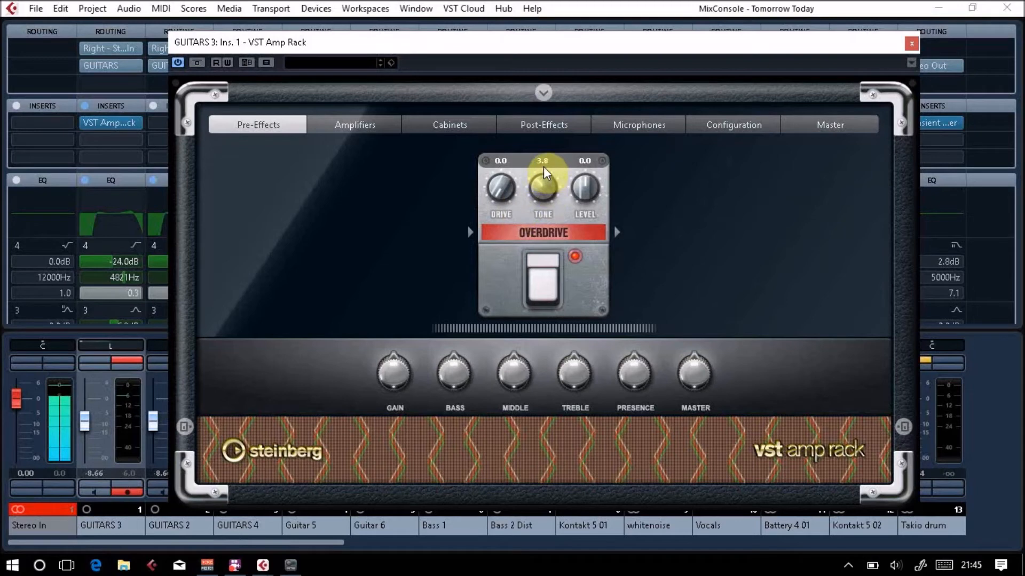
Show the amplifier models and lower the British Custom amp's Gain
click(354, 124)
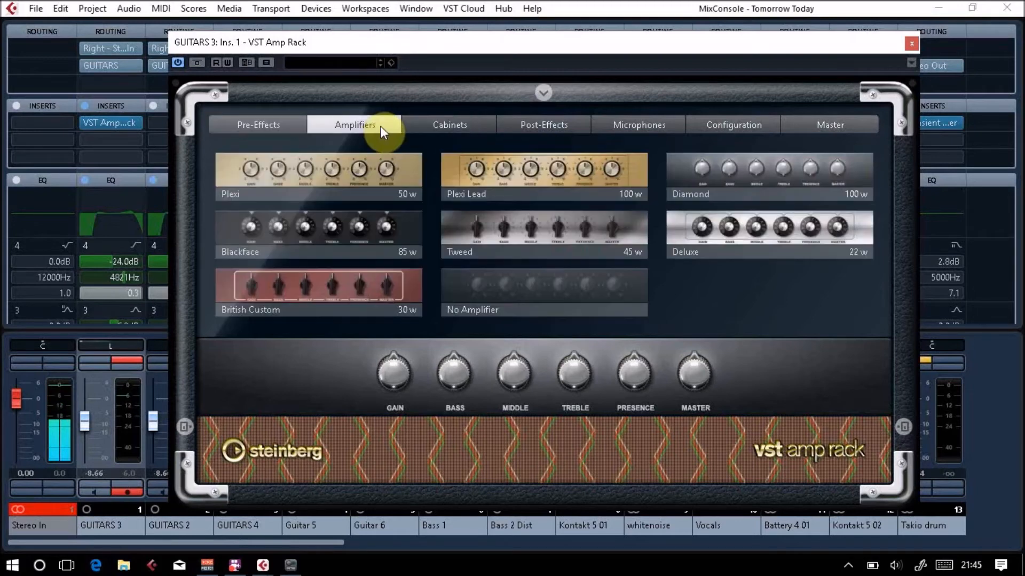
mouse_move(400, 181)
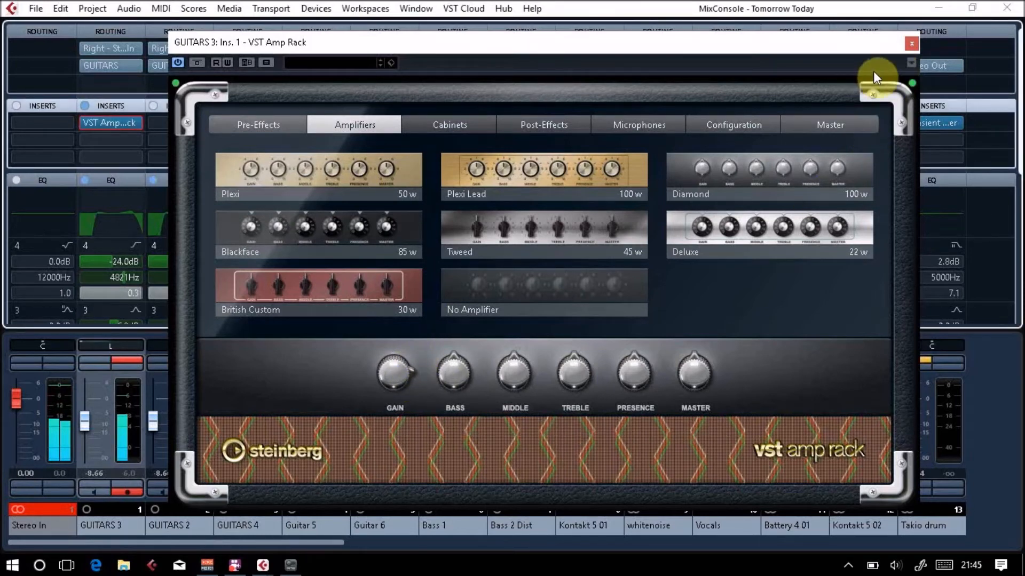
click(910, 42)
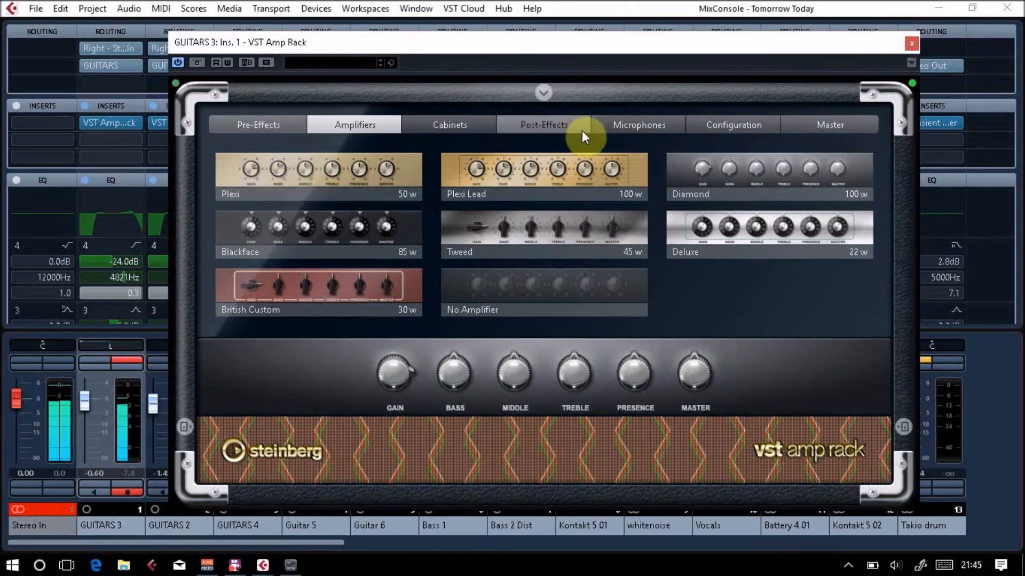
Show the microphone page and blend the condenser and dynamic mics with the Mix knob
click(639, 125)
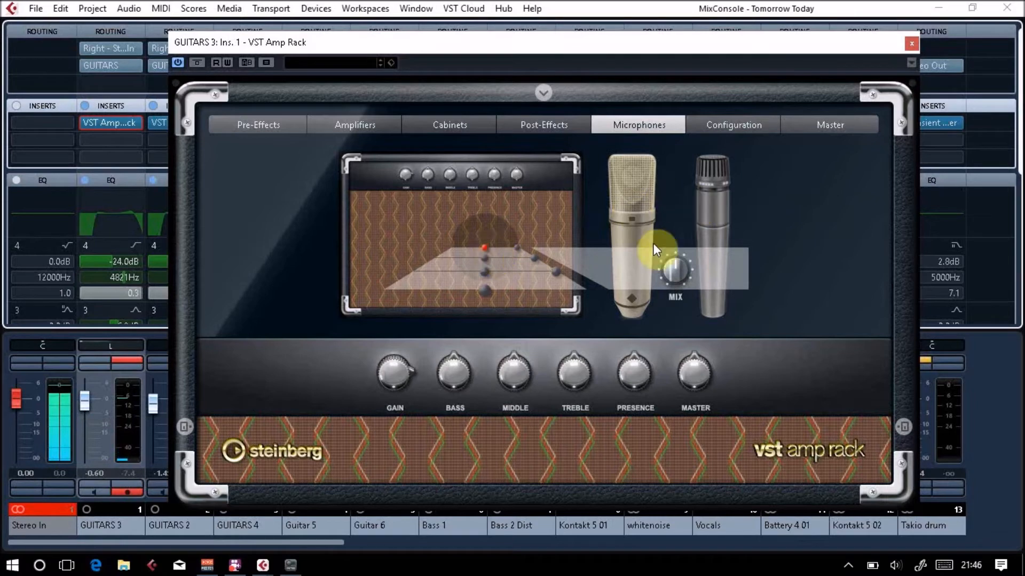
mouse_move(683, 200)
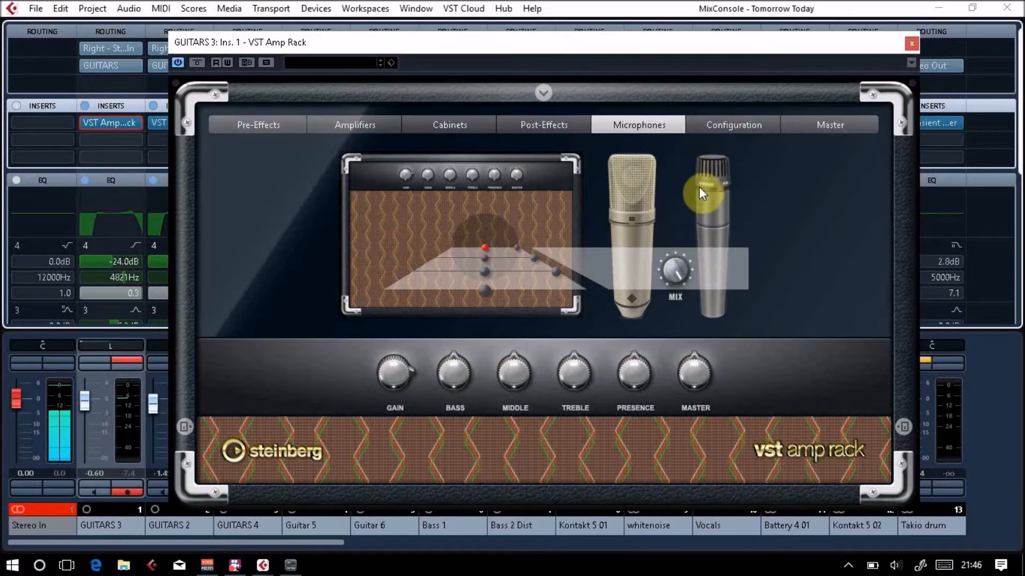
mouse_move(727, 207)
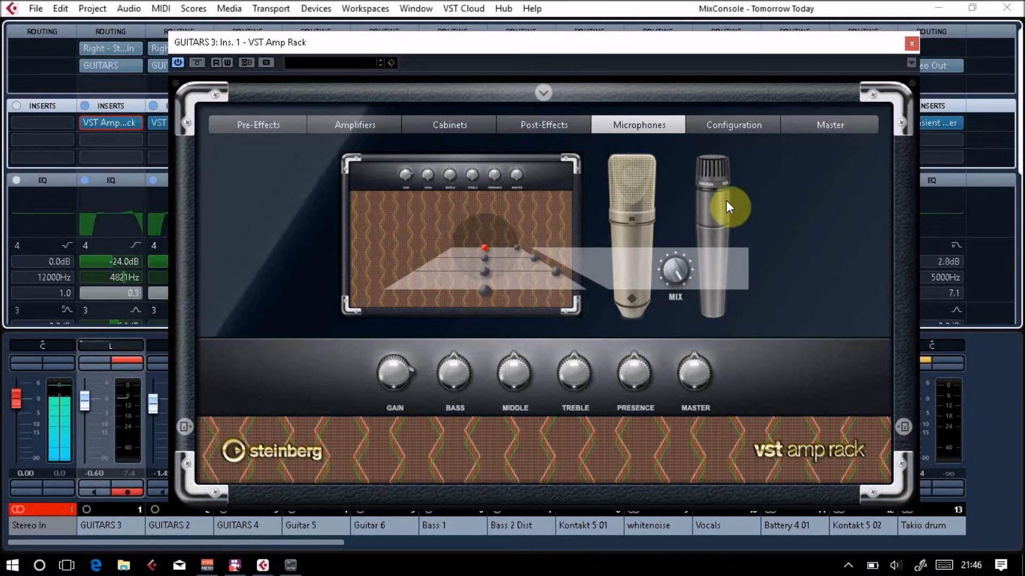
mouse_move(682, 329)
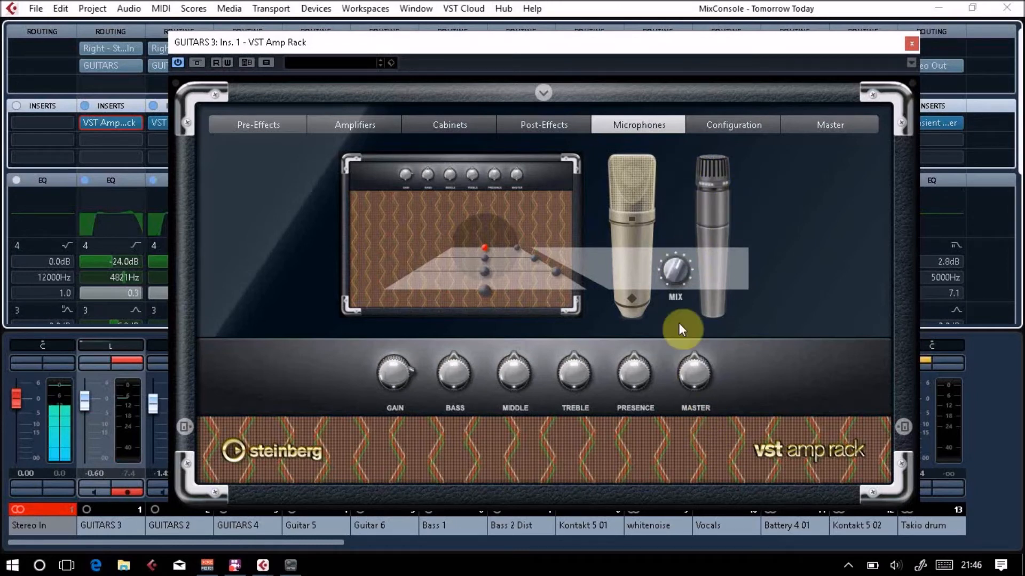
mouse_move(835, 80)
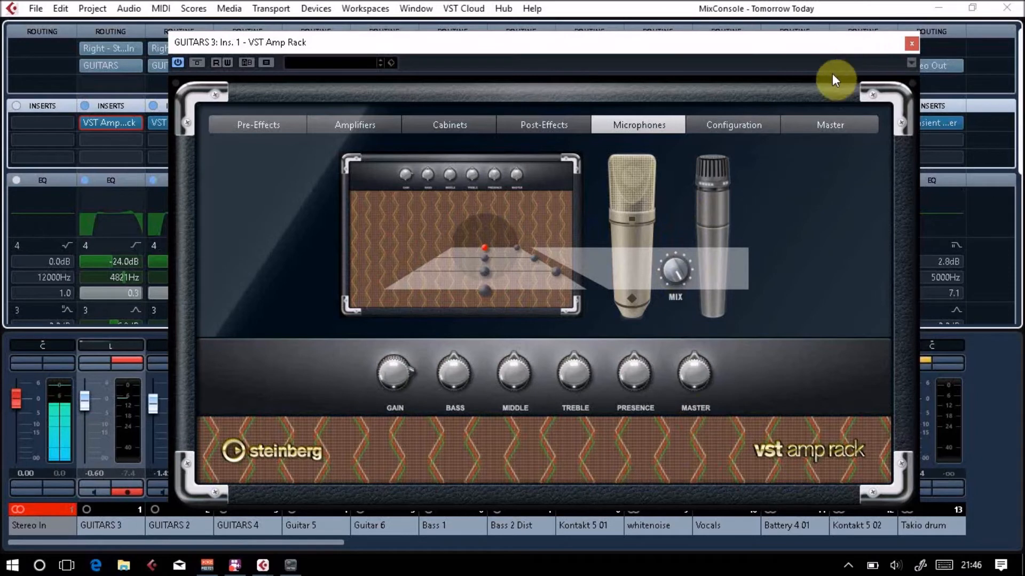
click(910, 43)
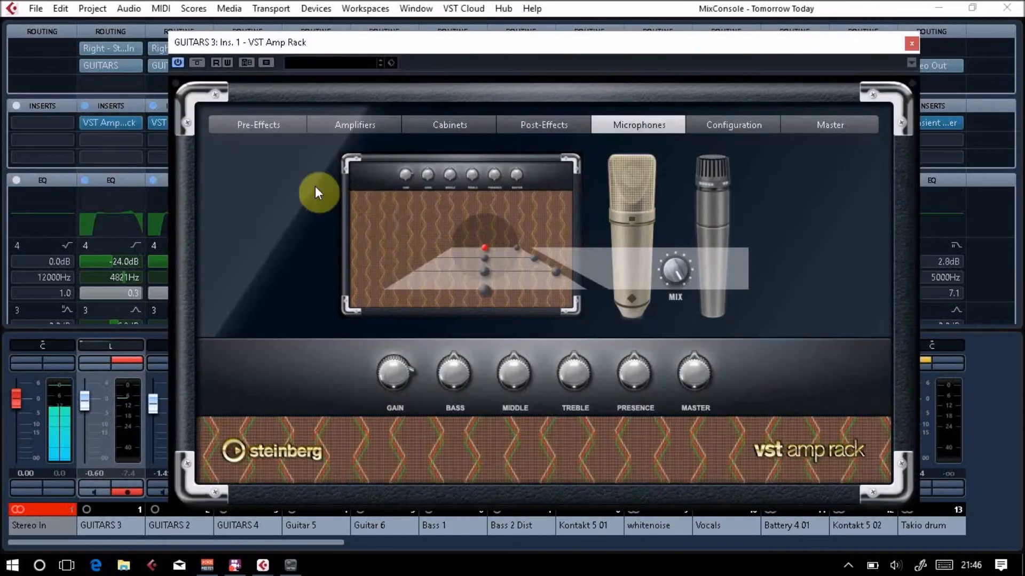
Close the GUITARS 3 rack and bring up the VST Amp Rack on GUITARS 2
click(911, 42)
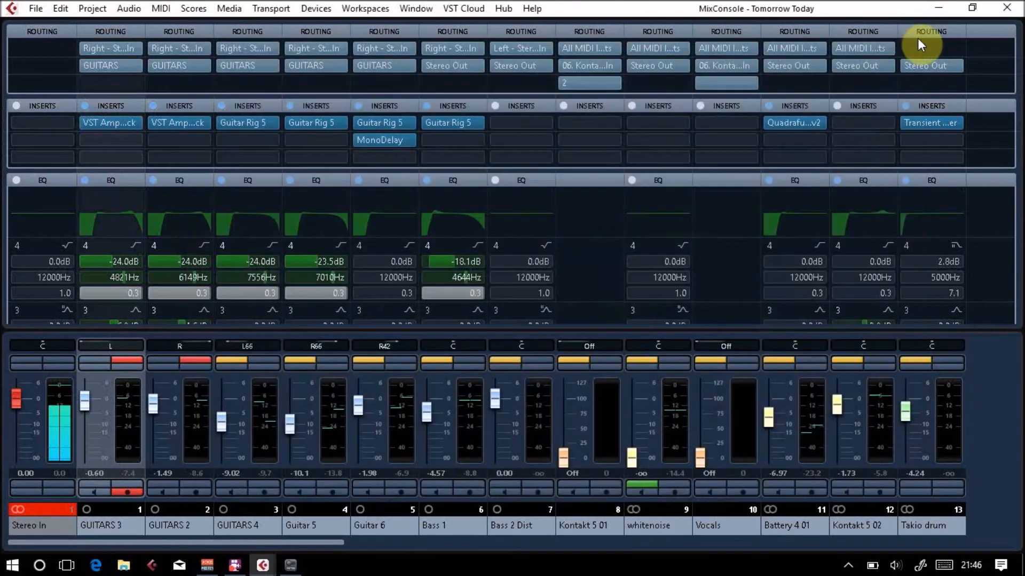
double_click(109, 122)
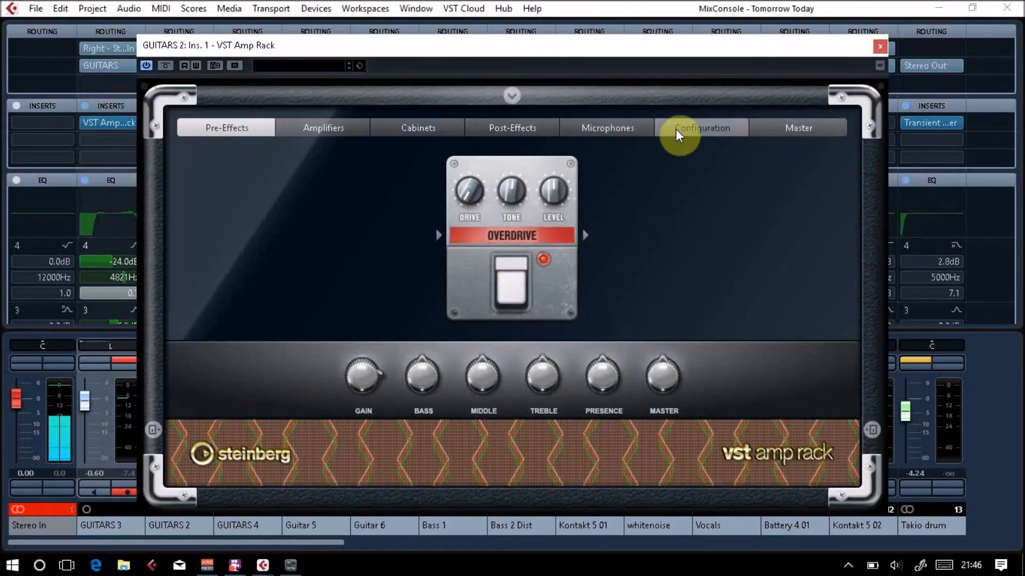
Reposition the GUITARS 2 microphone, set gain 7.8 and bass 4.3, and return to the amplifiers
click(607, 127)
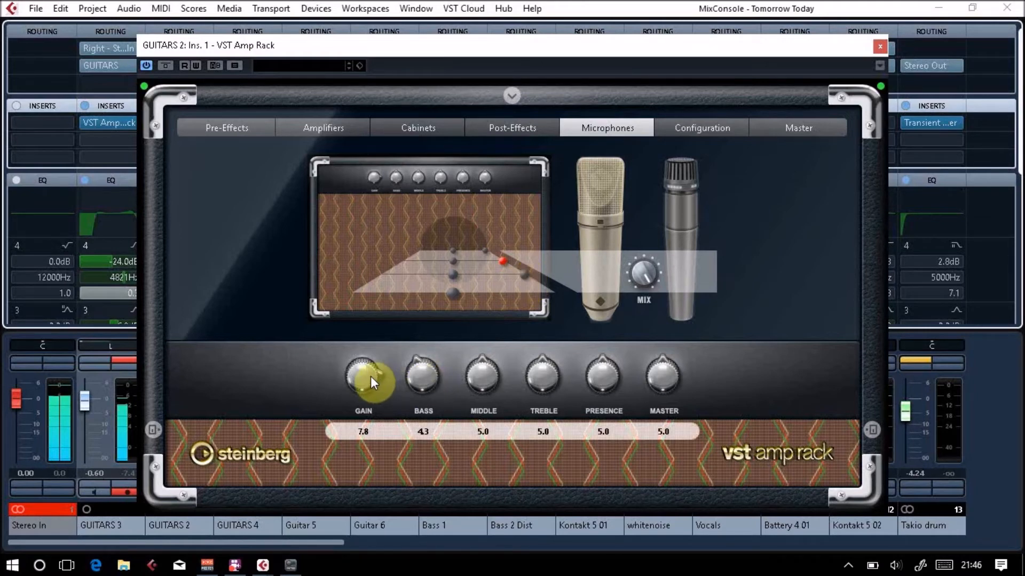
mouse_move(520, 271)
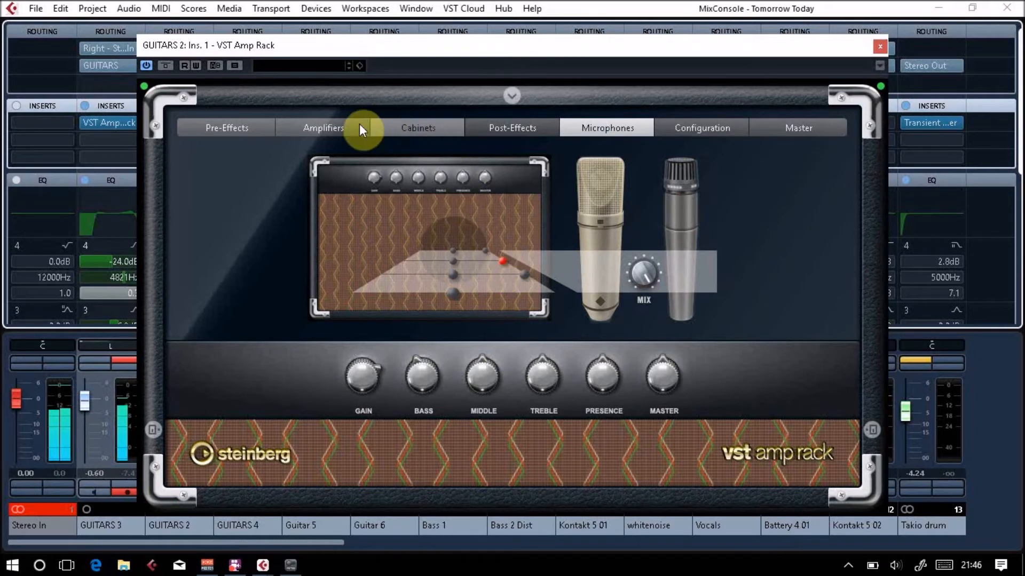
click(323, 127)
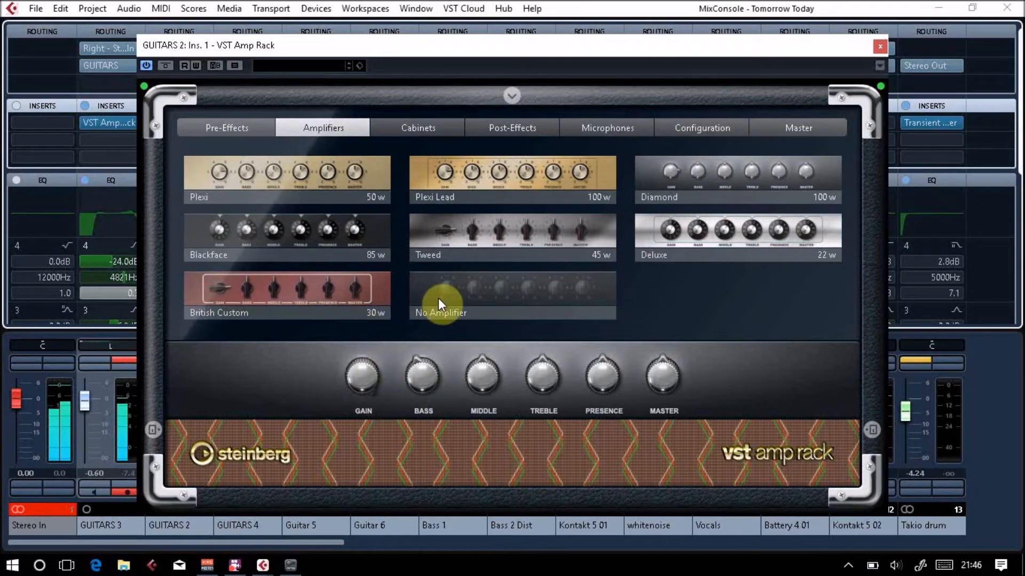
mouse_move(347, 138)
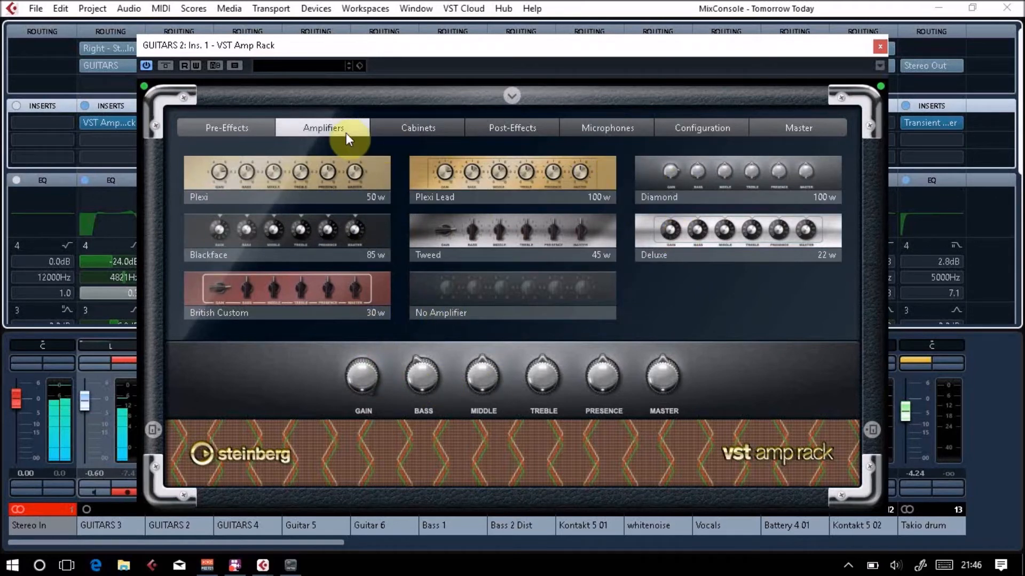
Review the cabinet choices on GUITARS 2 and close its rack
click(418, 127)
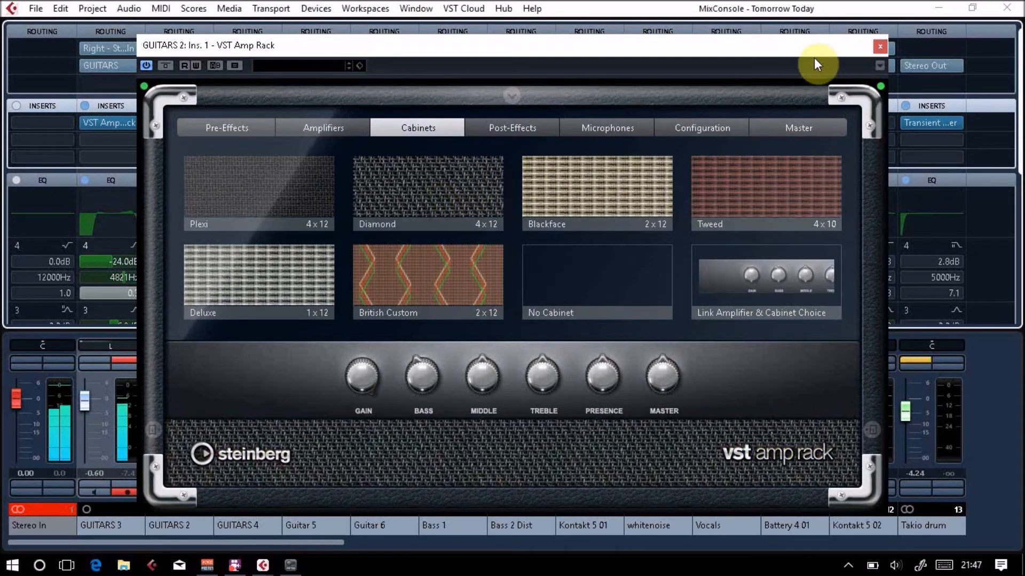
click(879, 46)
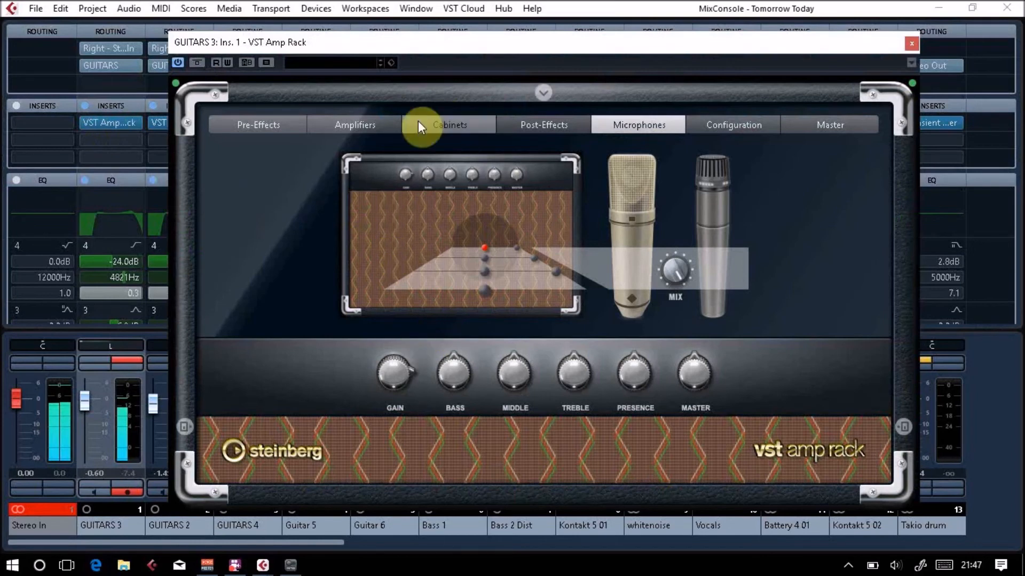
mouse_move(483, 136)
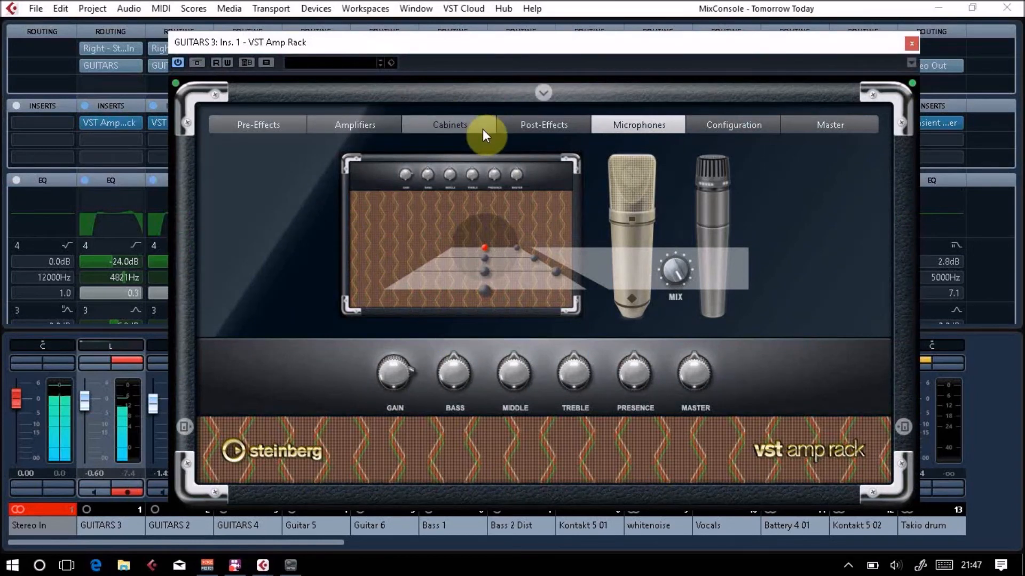
Review the cabinet choices on GUITARS 3 and close its rack
click(449, 125)
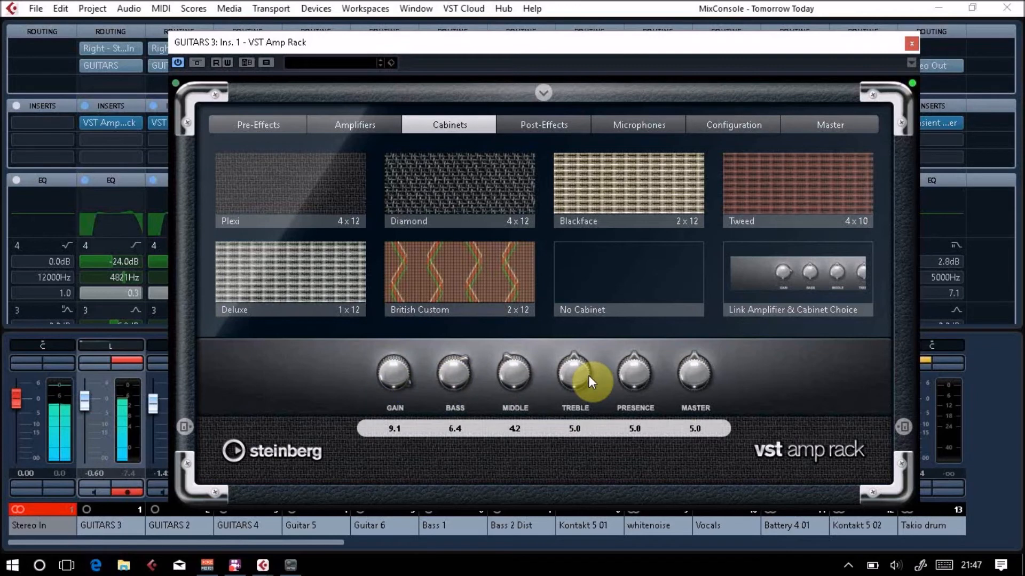
mouse_move(889, 50)
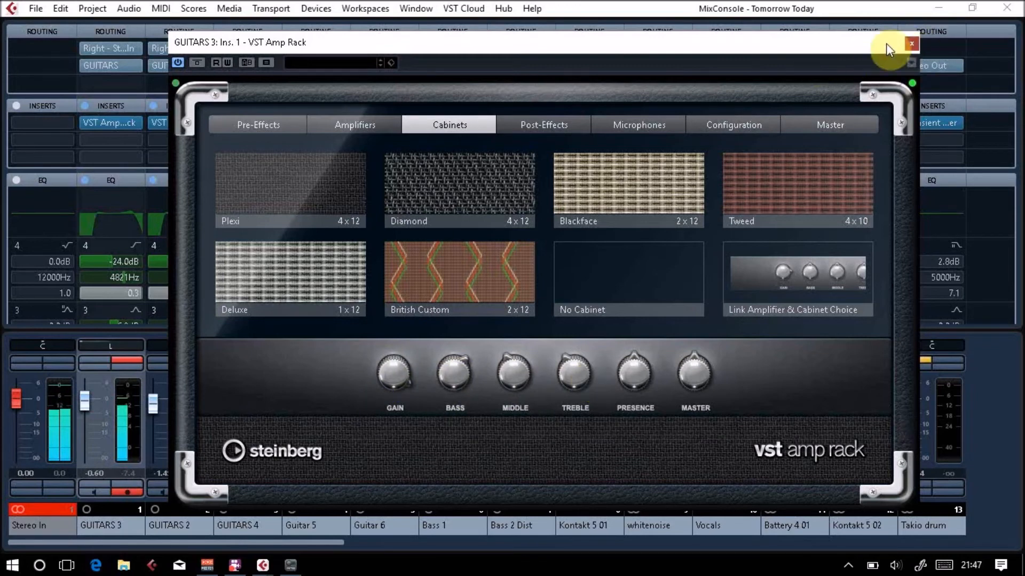
click(910, 43)
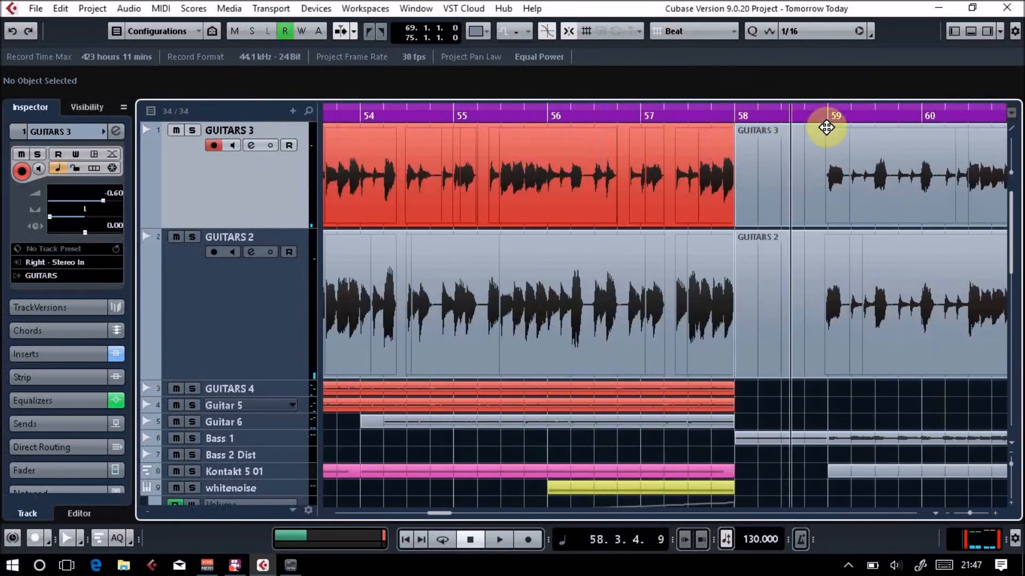
Play the guitar tracks from around bar 59 in the Project window
click(498, 544)
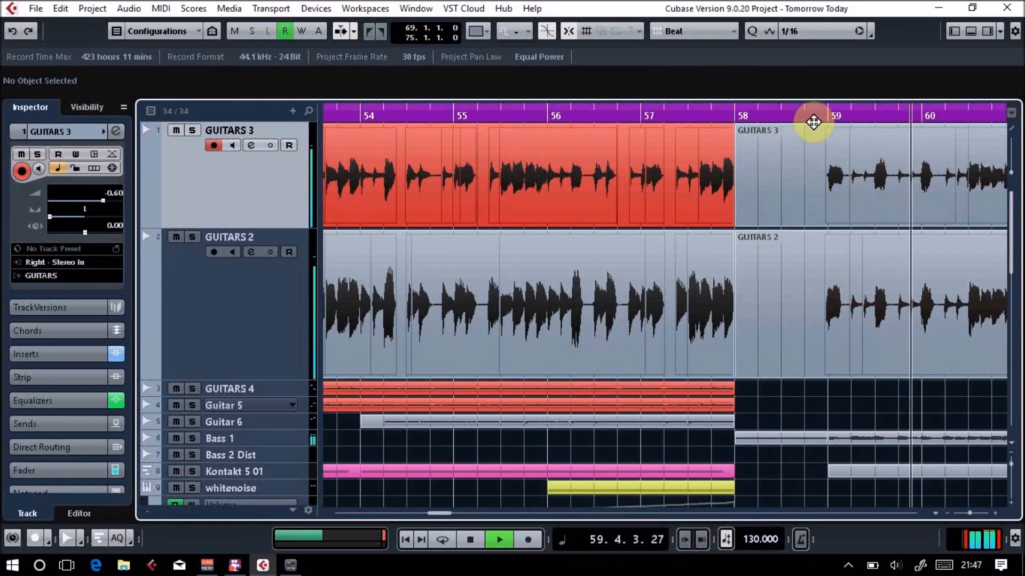
scroll(right, 3)
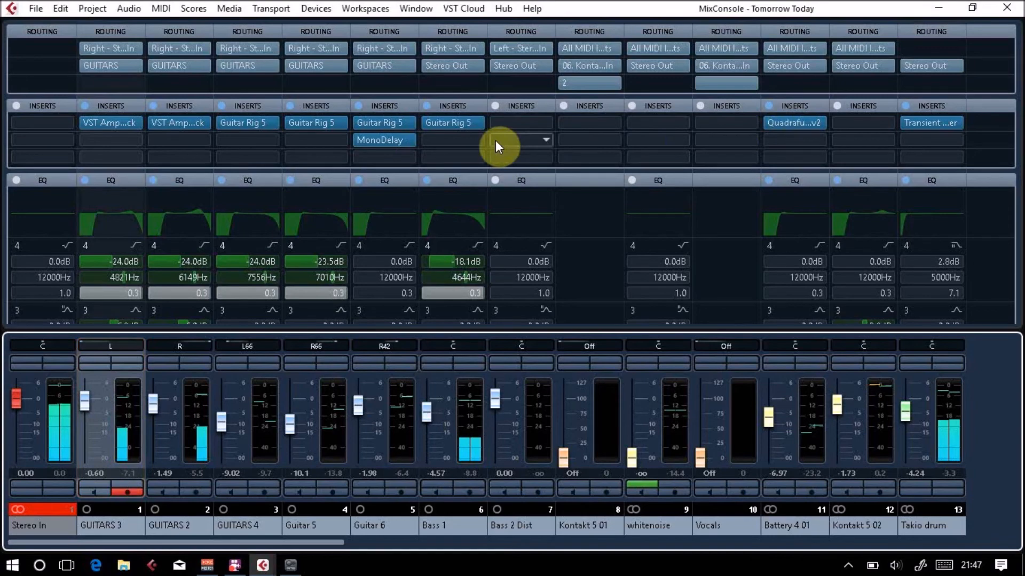
Reopen the GUITARS 2 rack and inspect its signal chain and post-effects list
double_click(110, 122)
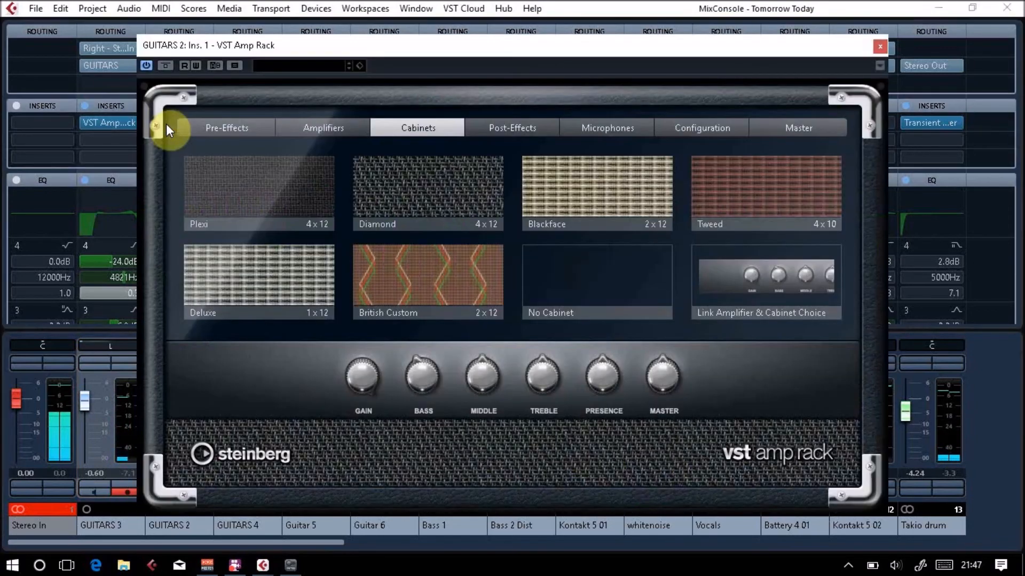
mouse_move(619, 131)
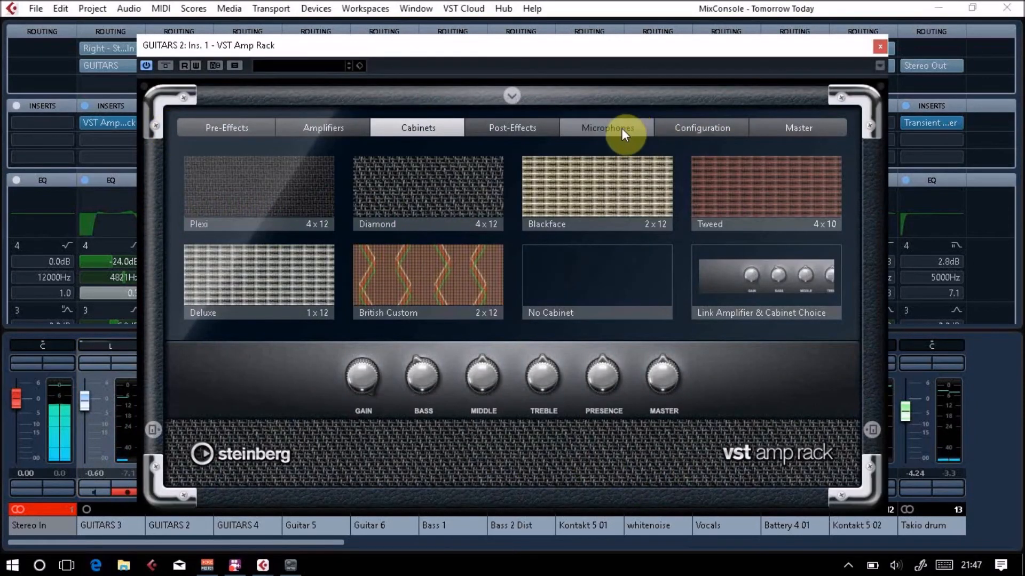
click(701, 127)
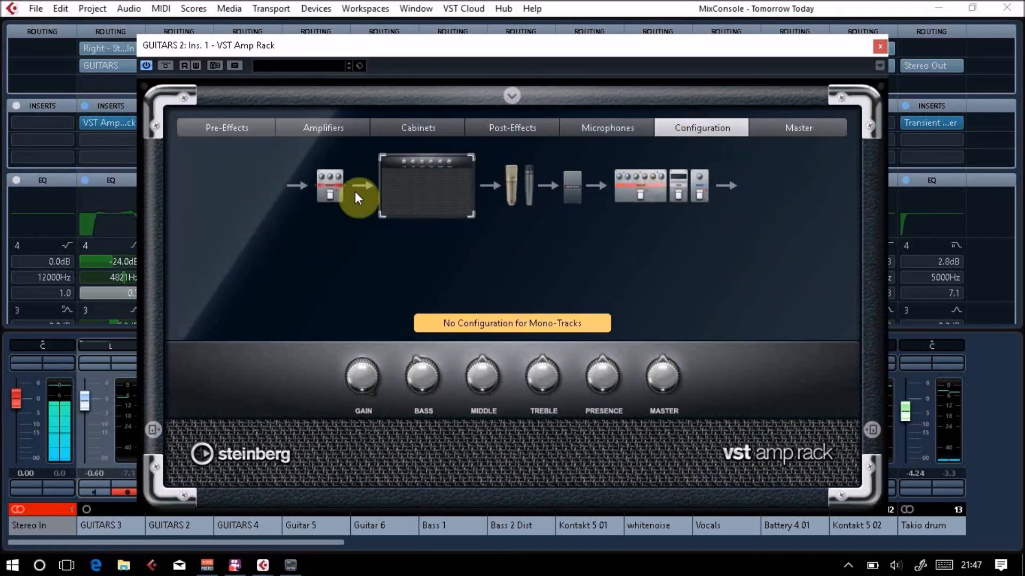
mouse_move(364, 190)
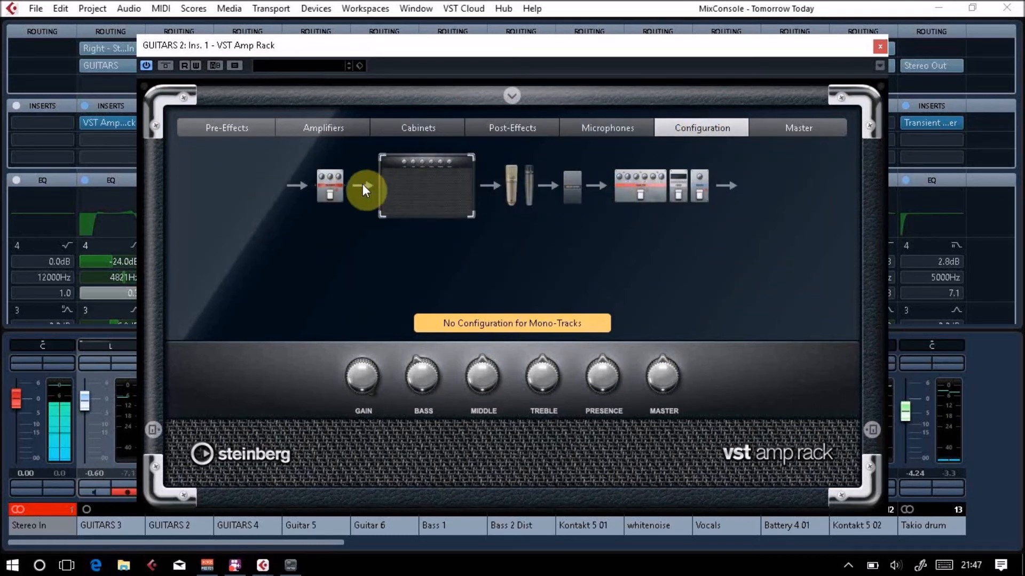
mouse_move(419, 190)
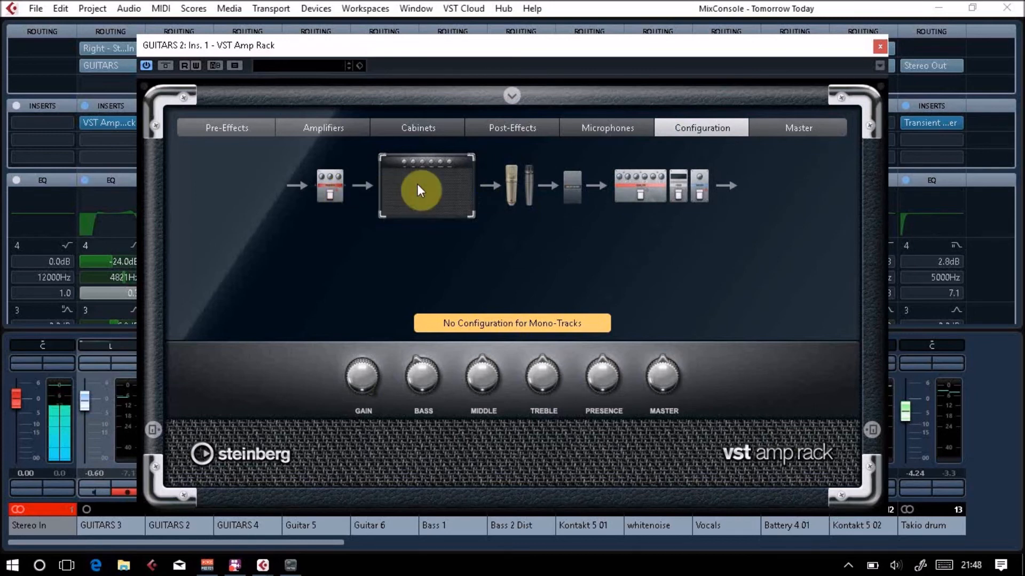
mouse_move(494, 185)
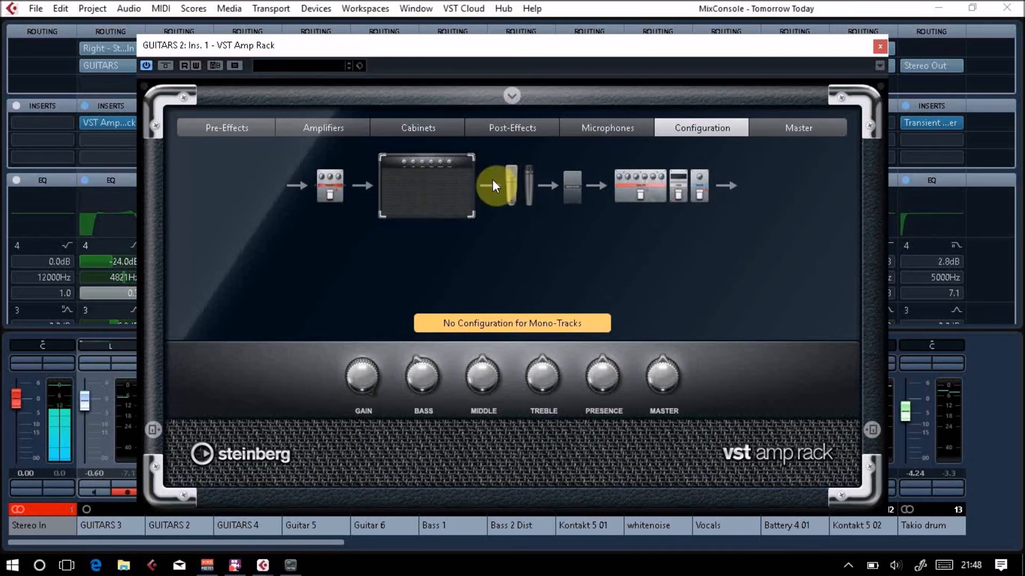
click(511, 127)
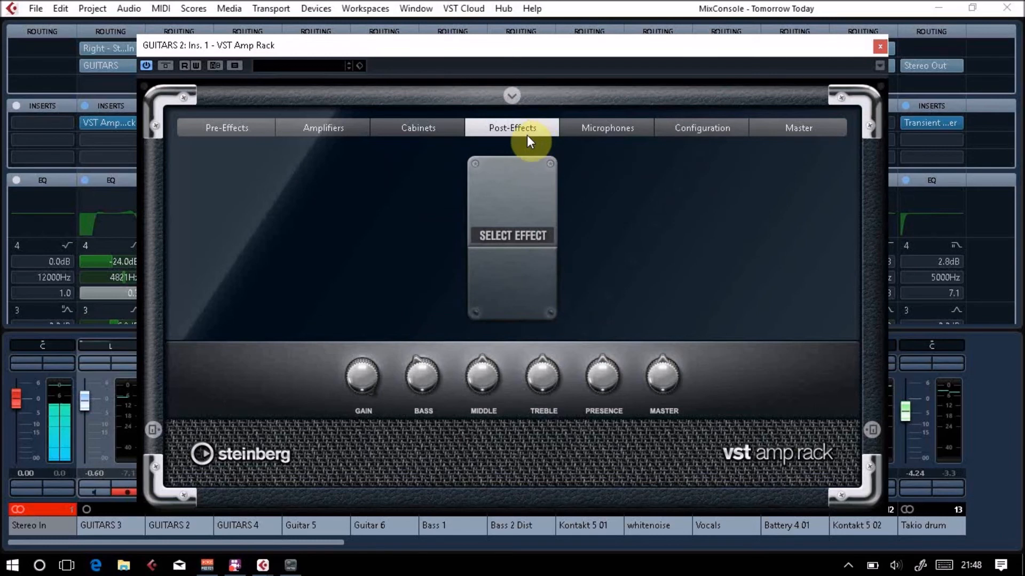
click(511, 235)
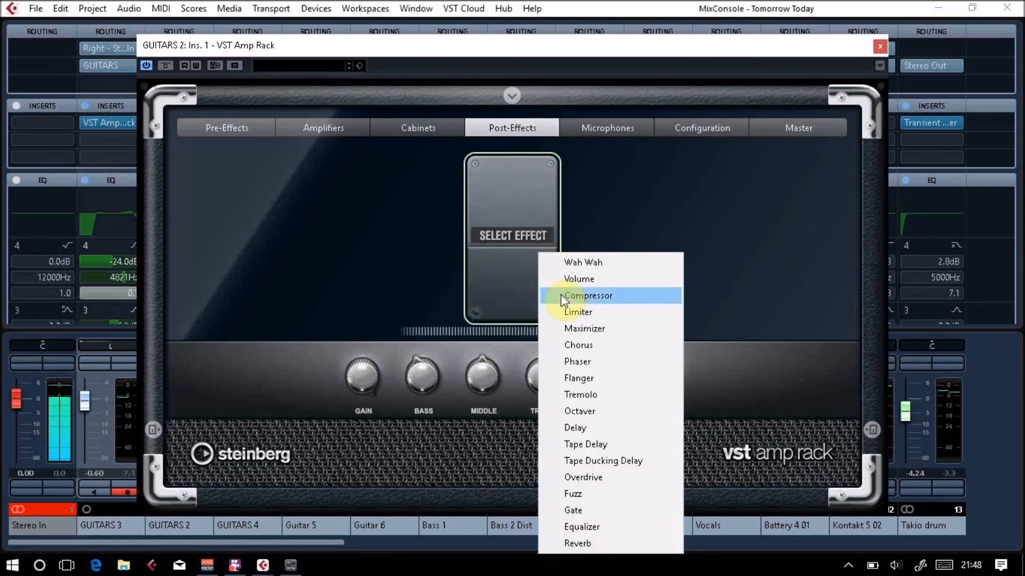
mouse_move(604, 444)
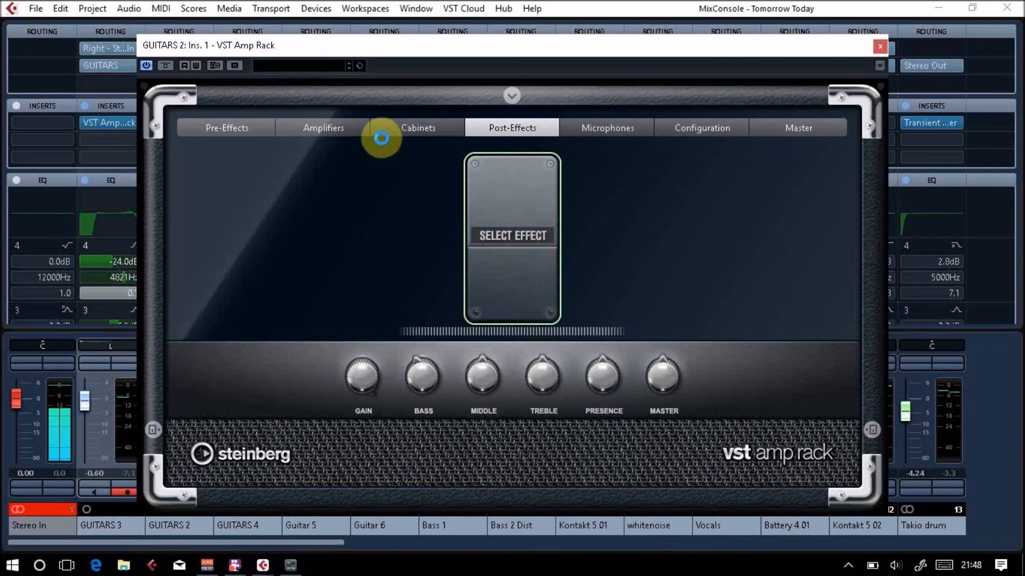
mouse_move(352, 131)
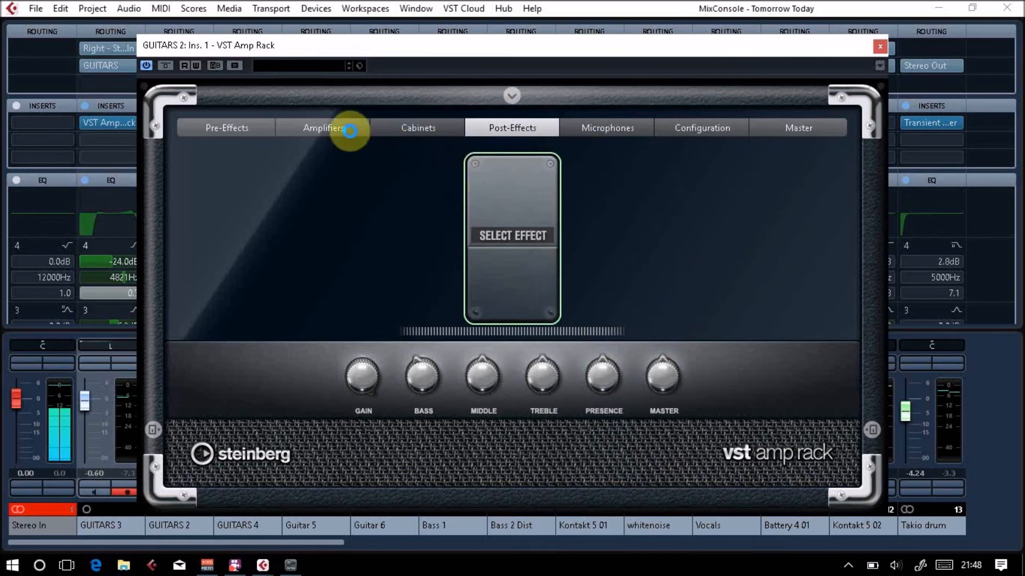
Step through pre-effects, cabinets and microphones, then bring up the Master section from the chain
click(322, 127)
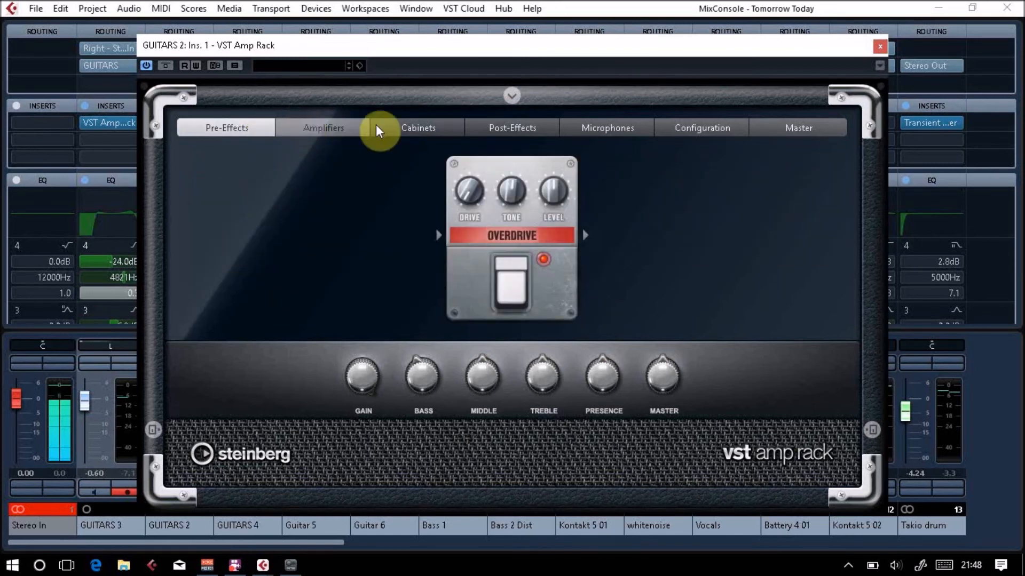
click(418, 127)
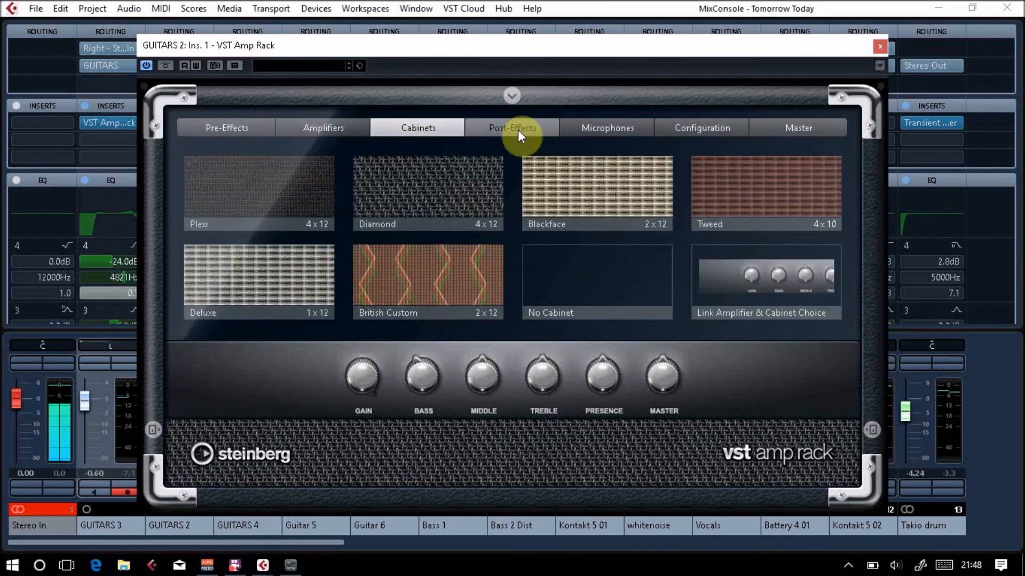
click(606, 127)
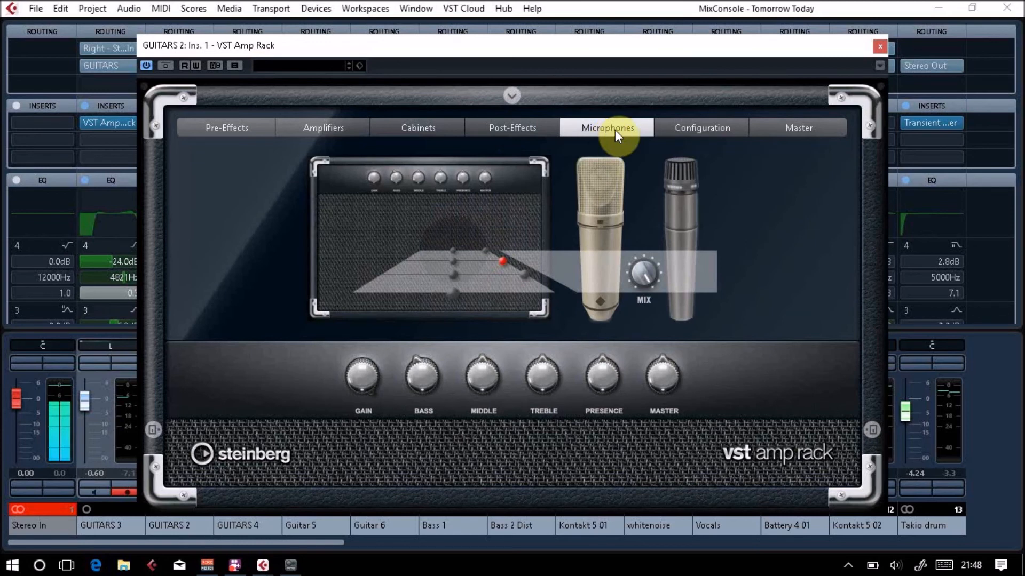
click(701, 127)
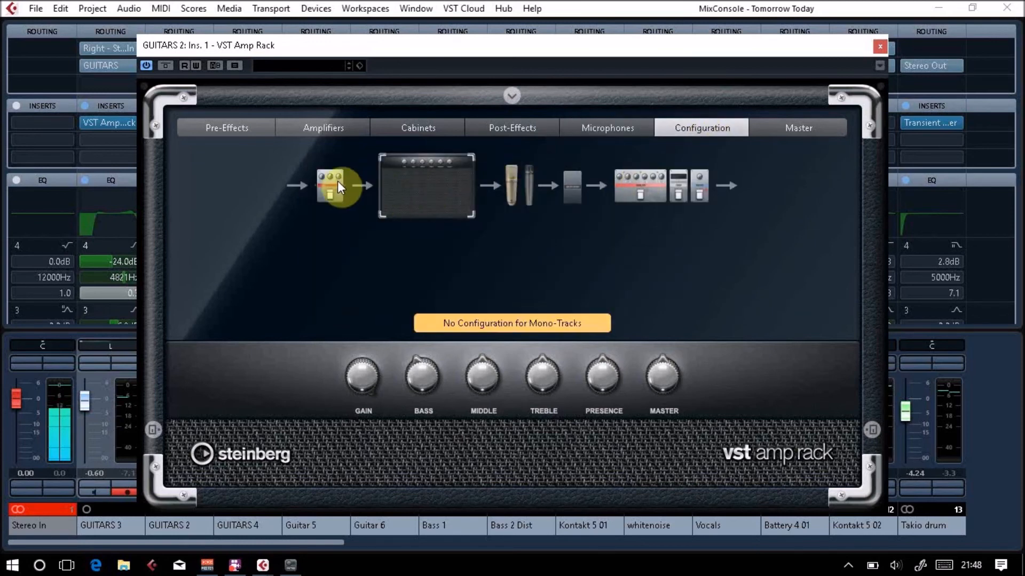
mouse_move(344, 191)
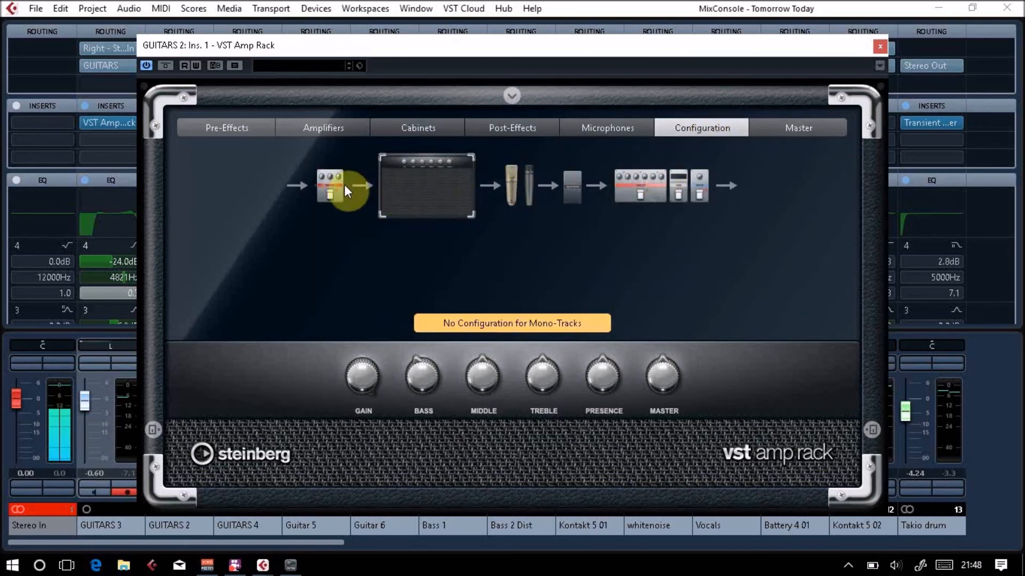
mouse_move(514, 175)
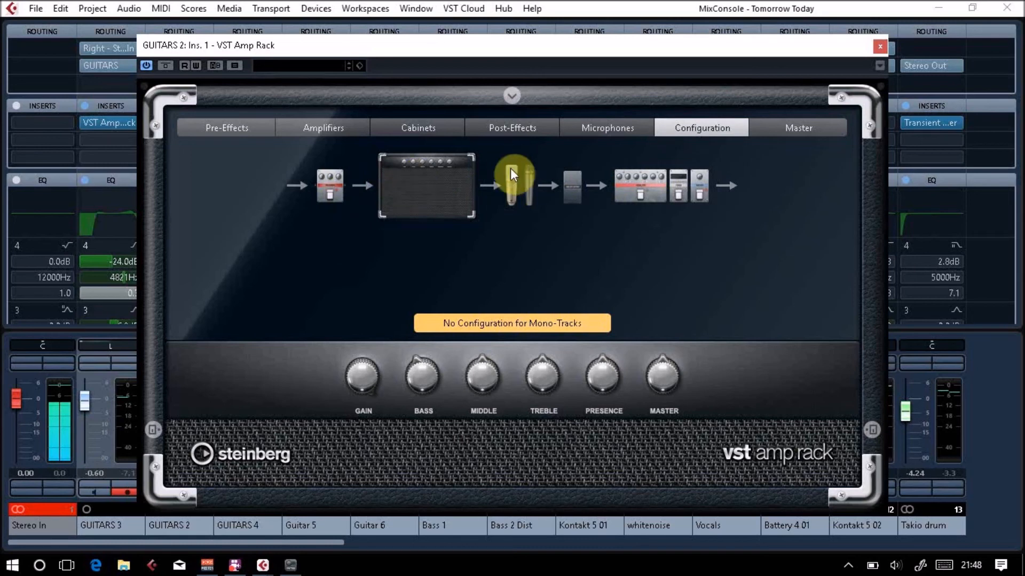
mouse_move(622, 190)
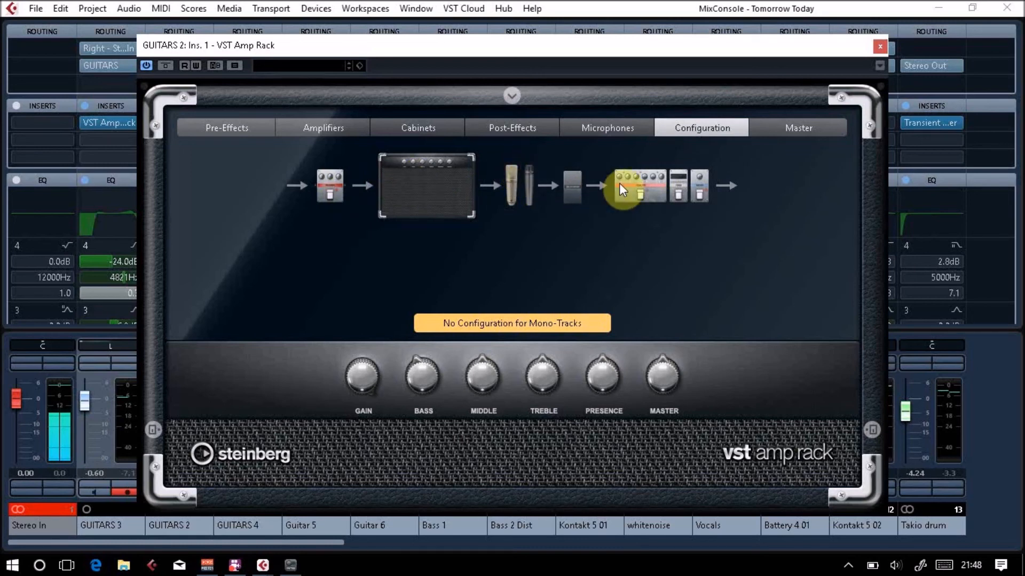
click(796, 127)
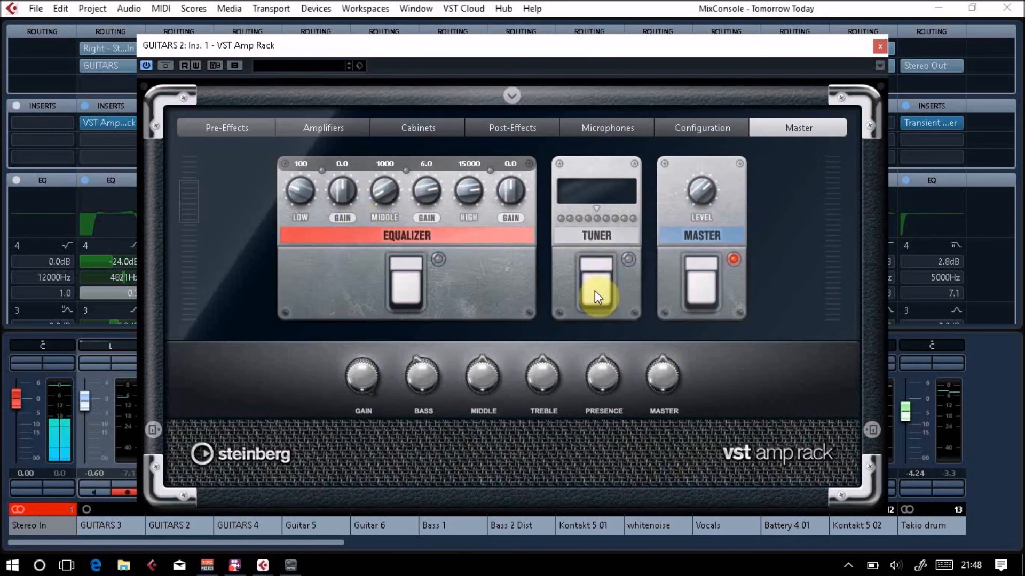
Switch on the Tuner pedal and close the GUITARS 2 rack to return to the MixConsole
click(594, 281)
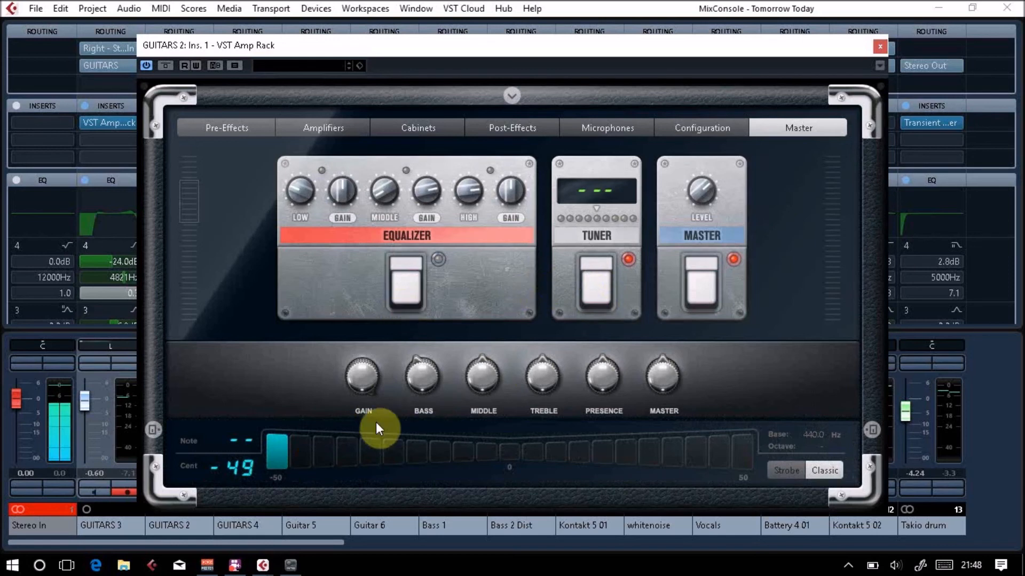
mouse_move(560, 452)
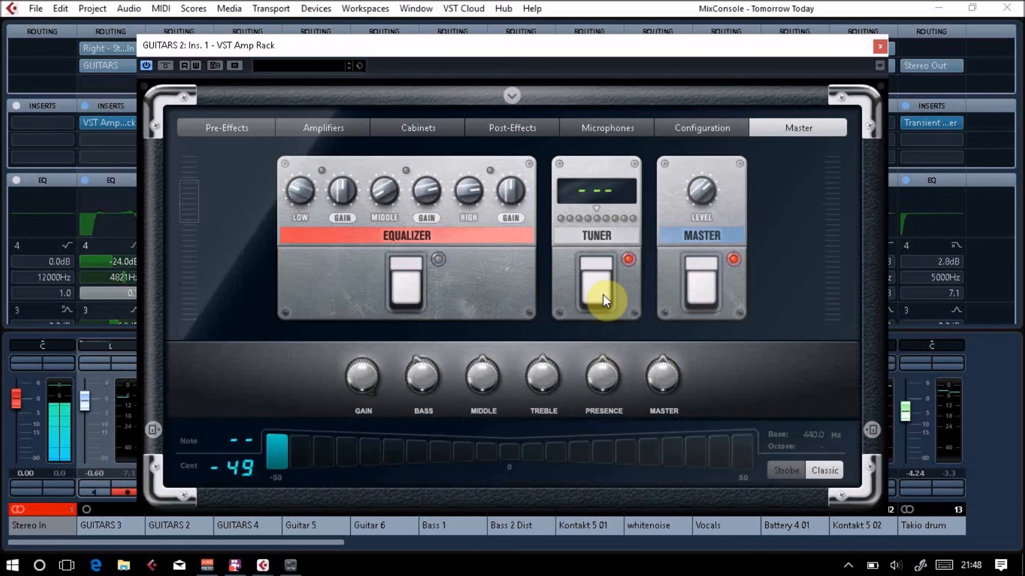
mouse_move(687, 293)
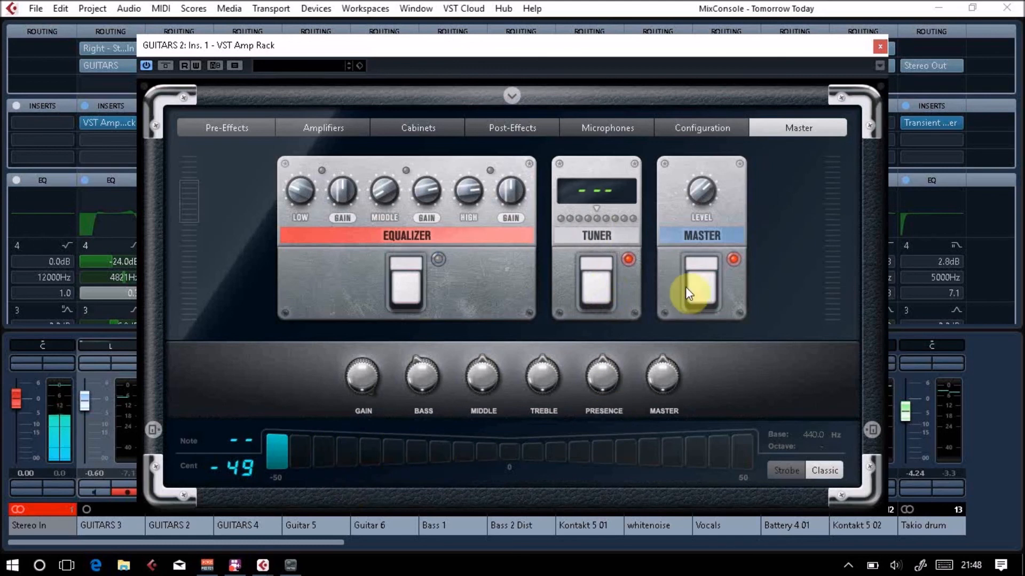
mouse_move(715, 210)
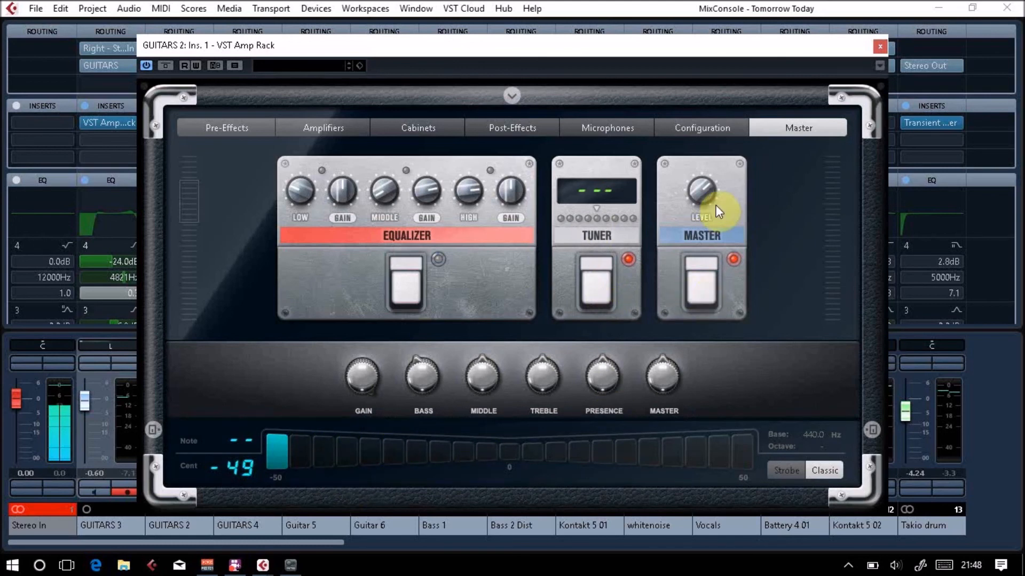
click(879, 46)
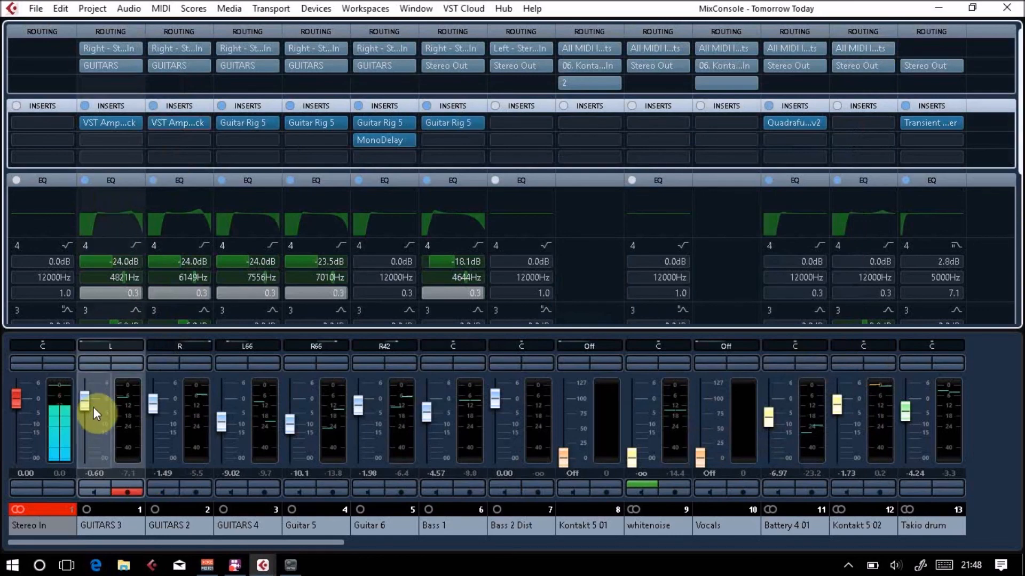
click(110, 123)
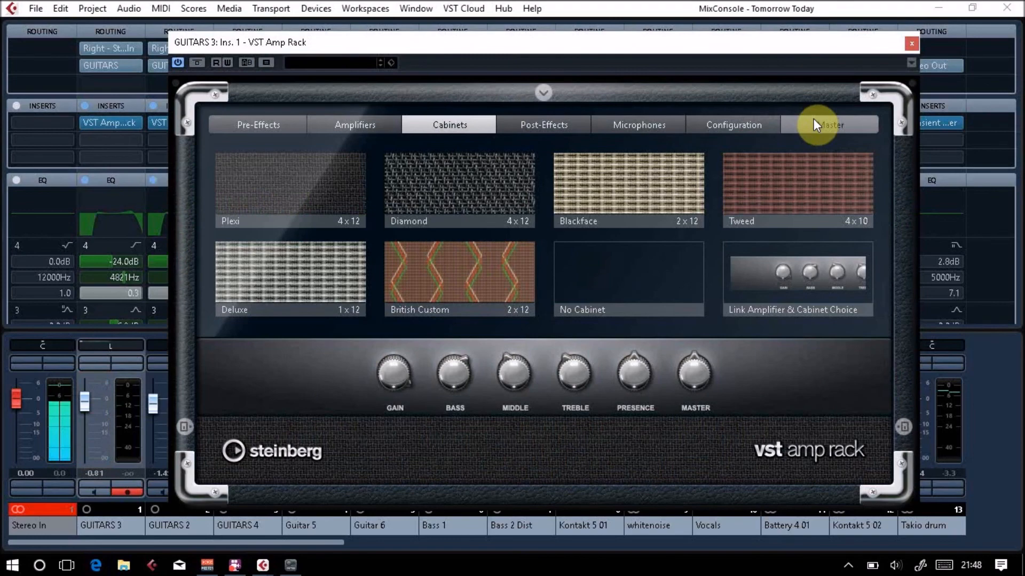
click(829, 125)
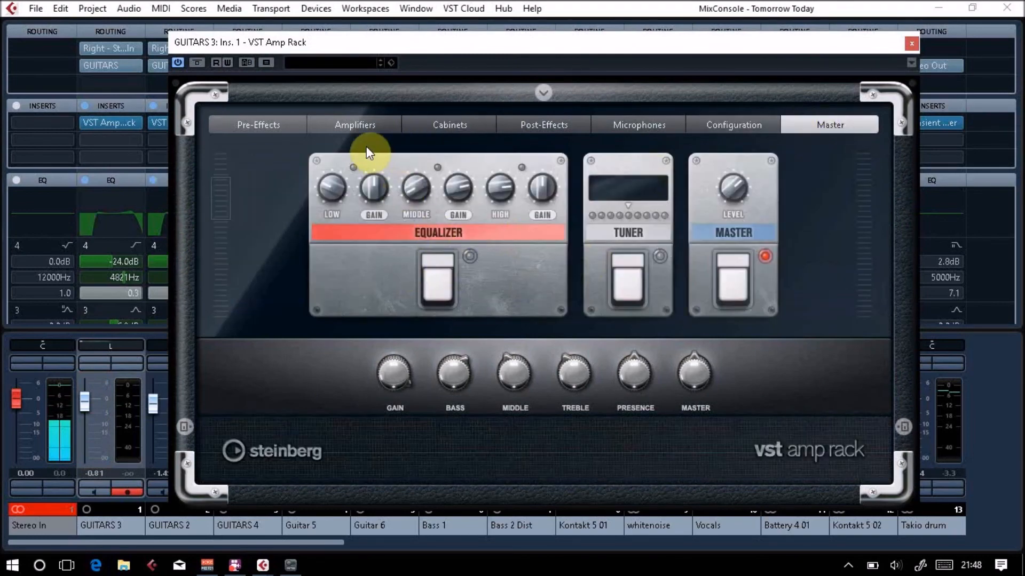
click(449, 125)
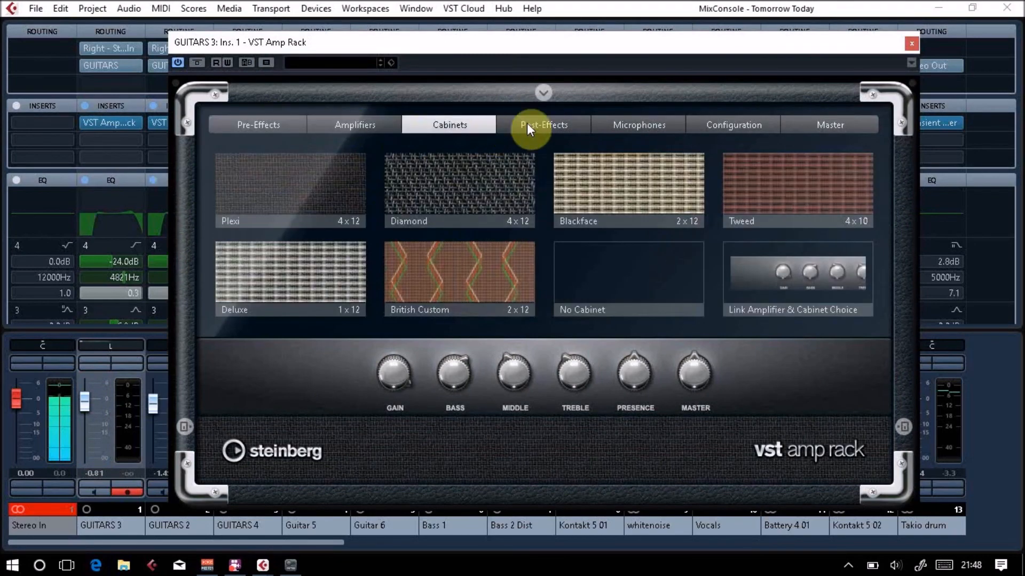
click(733, 124)
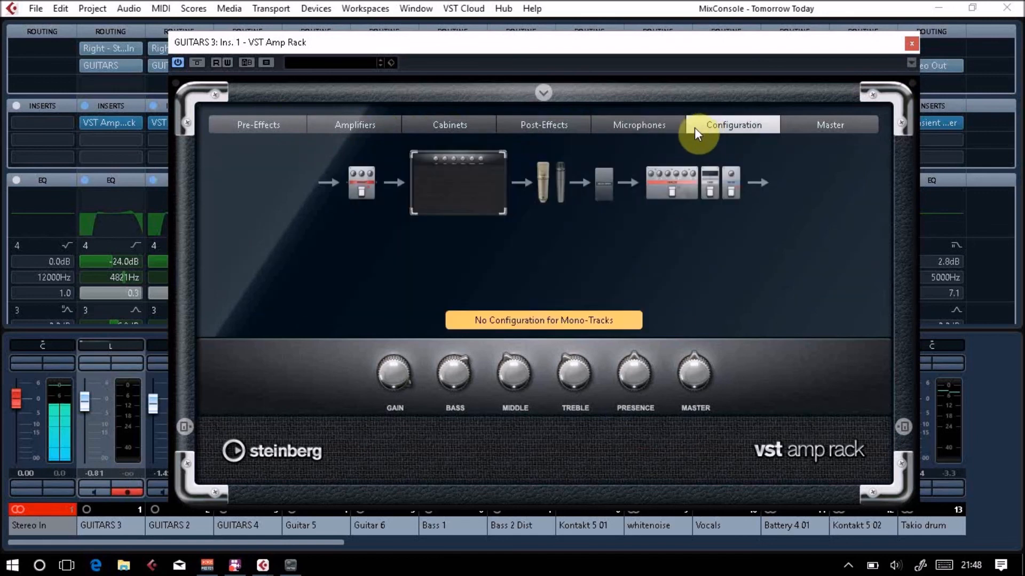
mouse_move(126, 313)
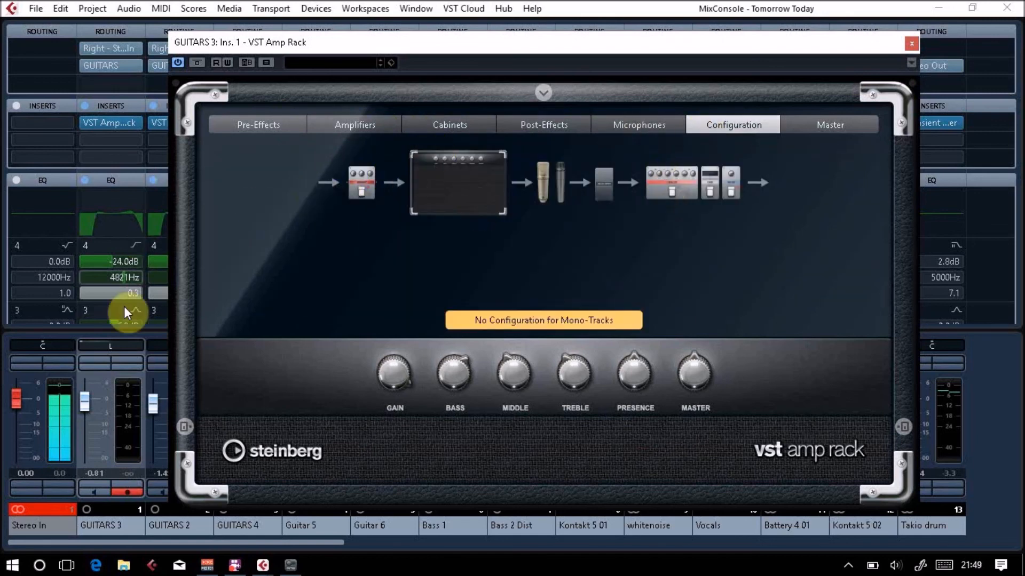
mouse_move(101, 280)
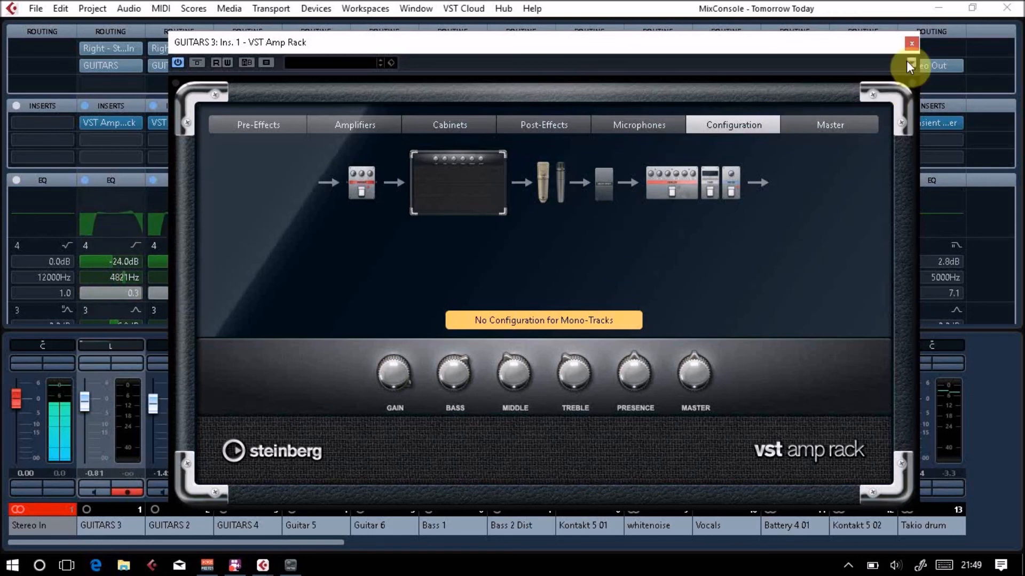
click(910, 43)
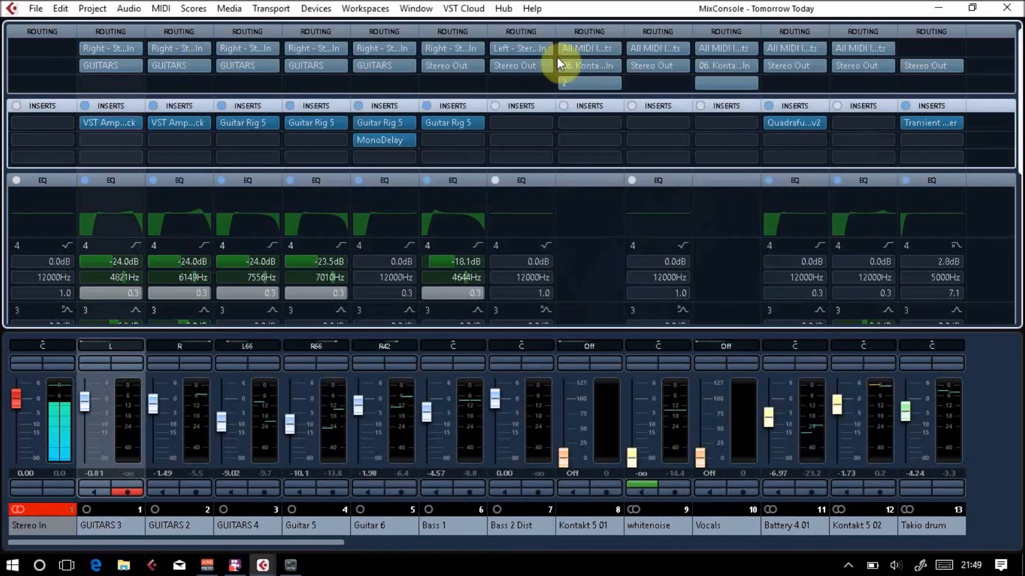